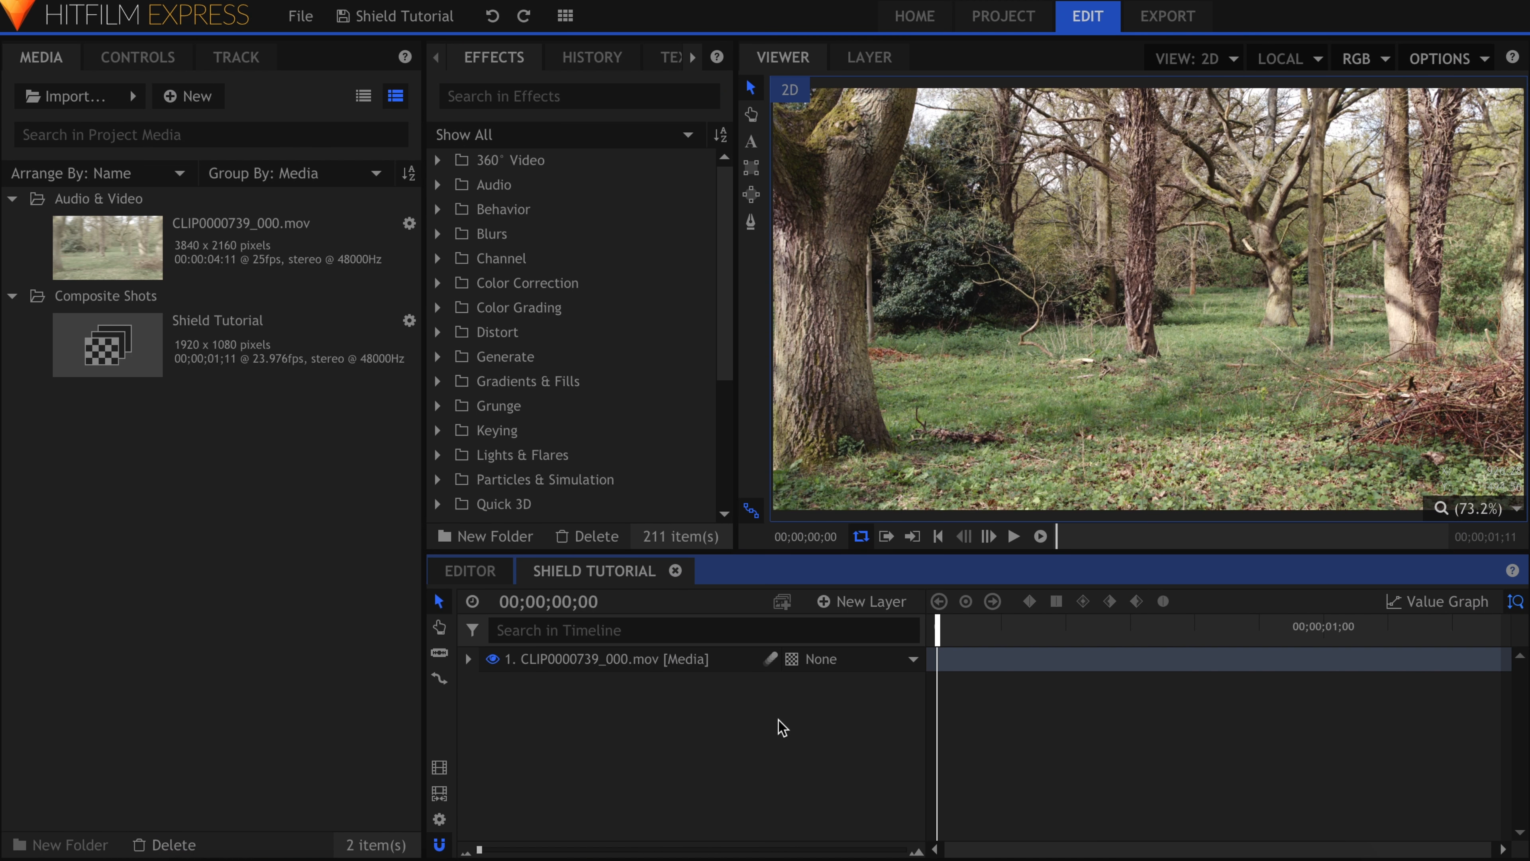
- Begin a 3D Model import and browse into CardboardExport/assets to reach CardboardShield.fbx
click(1013, 535)
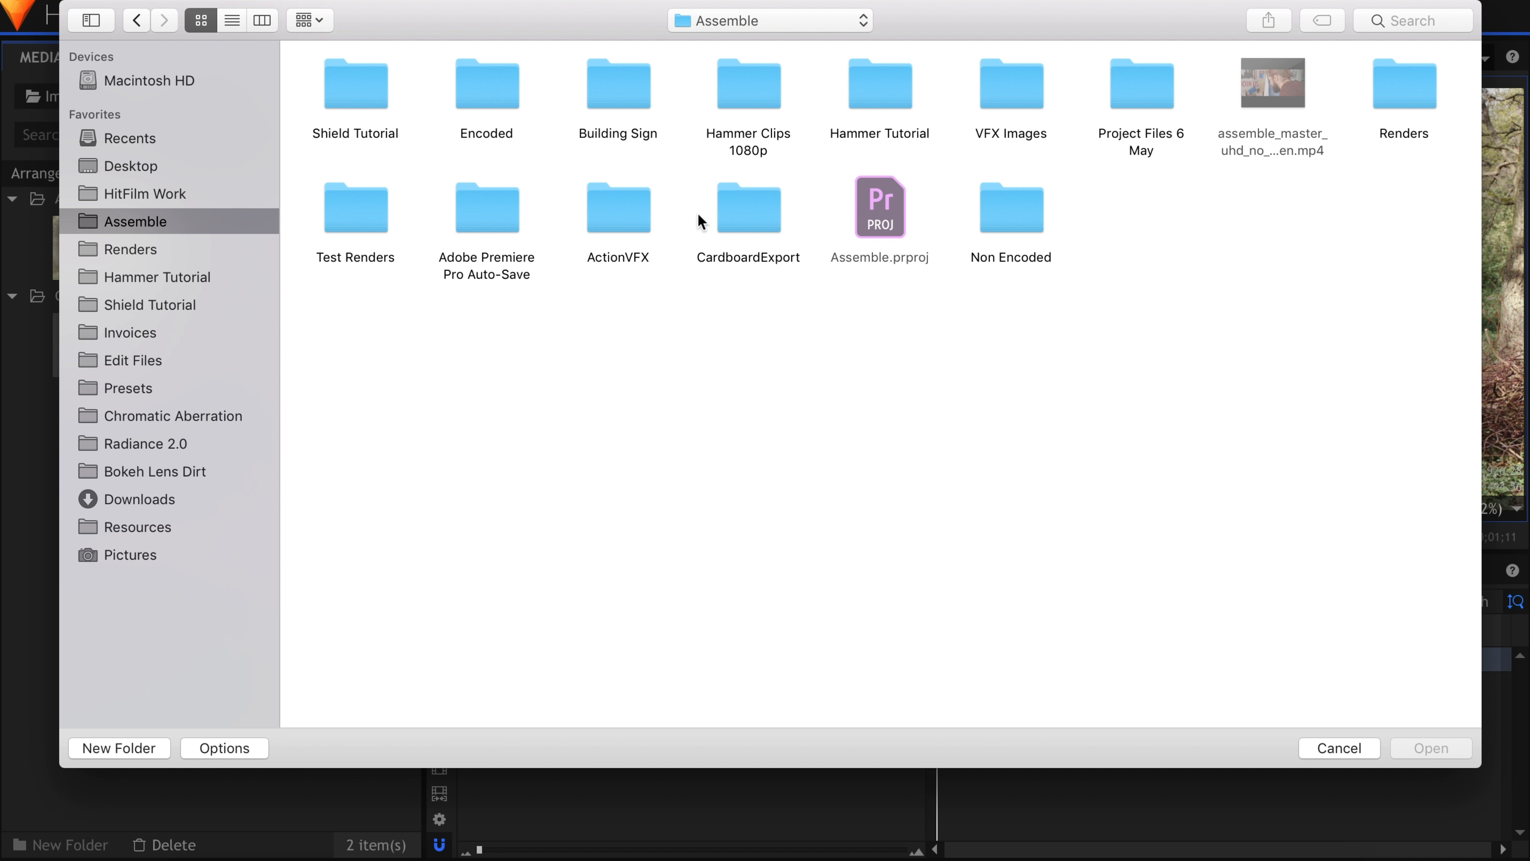
double_click(748, 207)
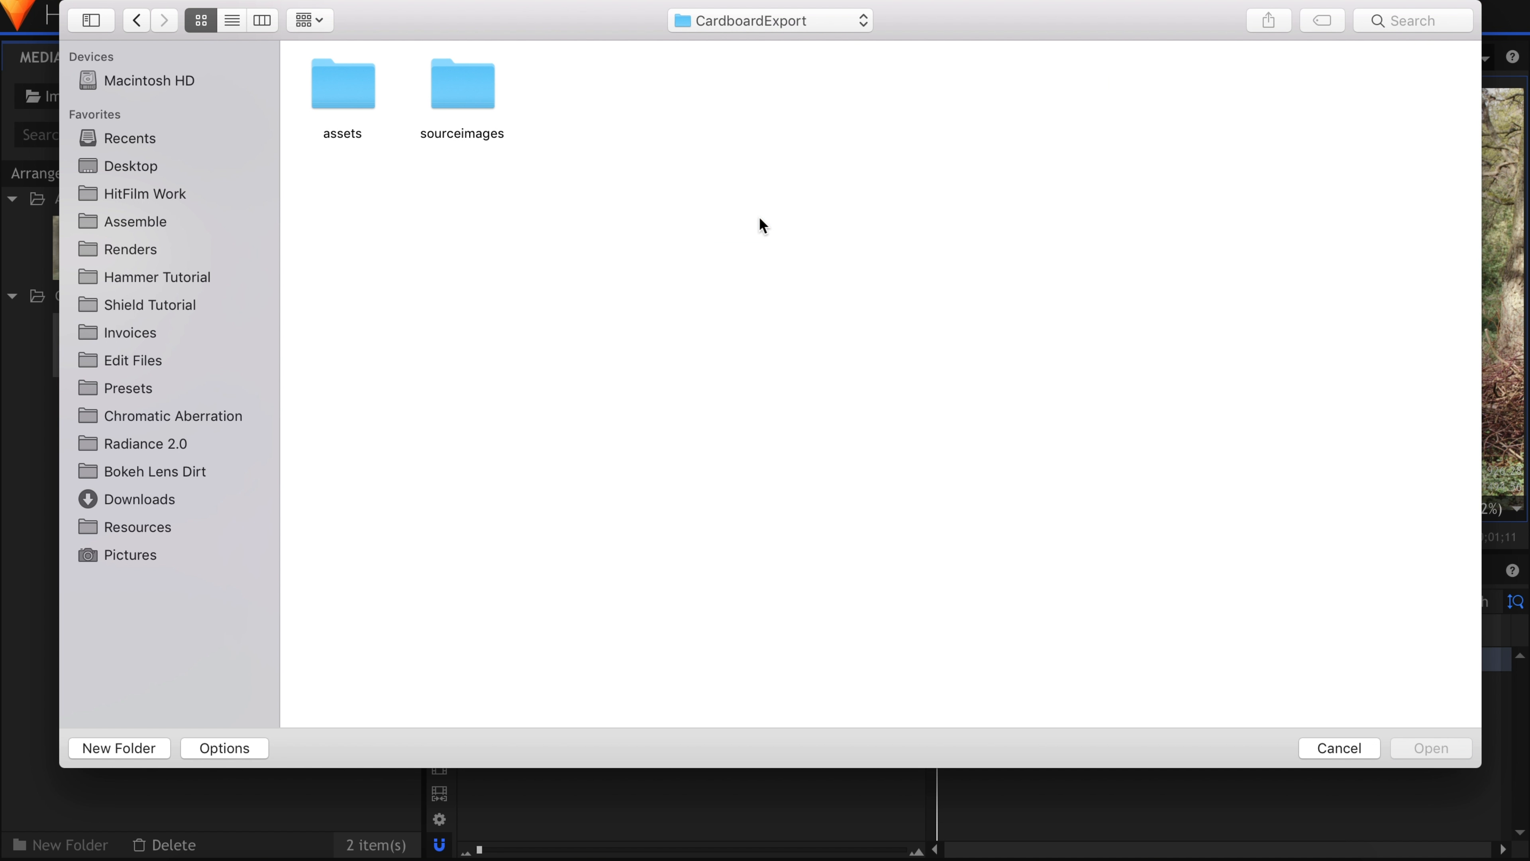
click(342, 82)
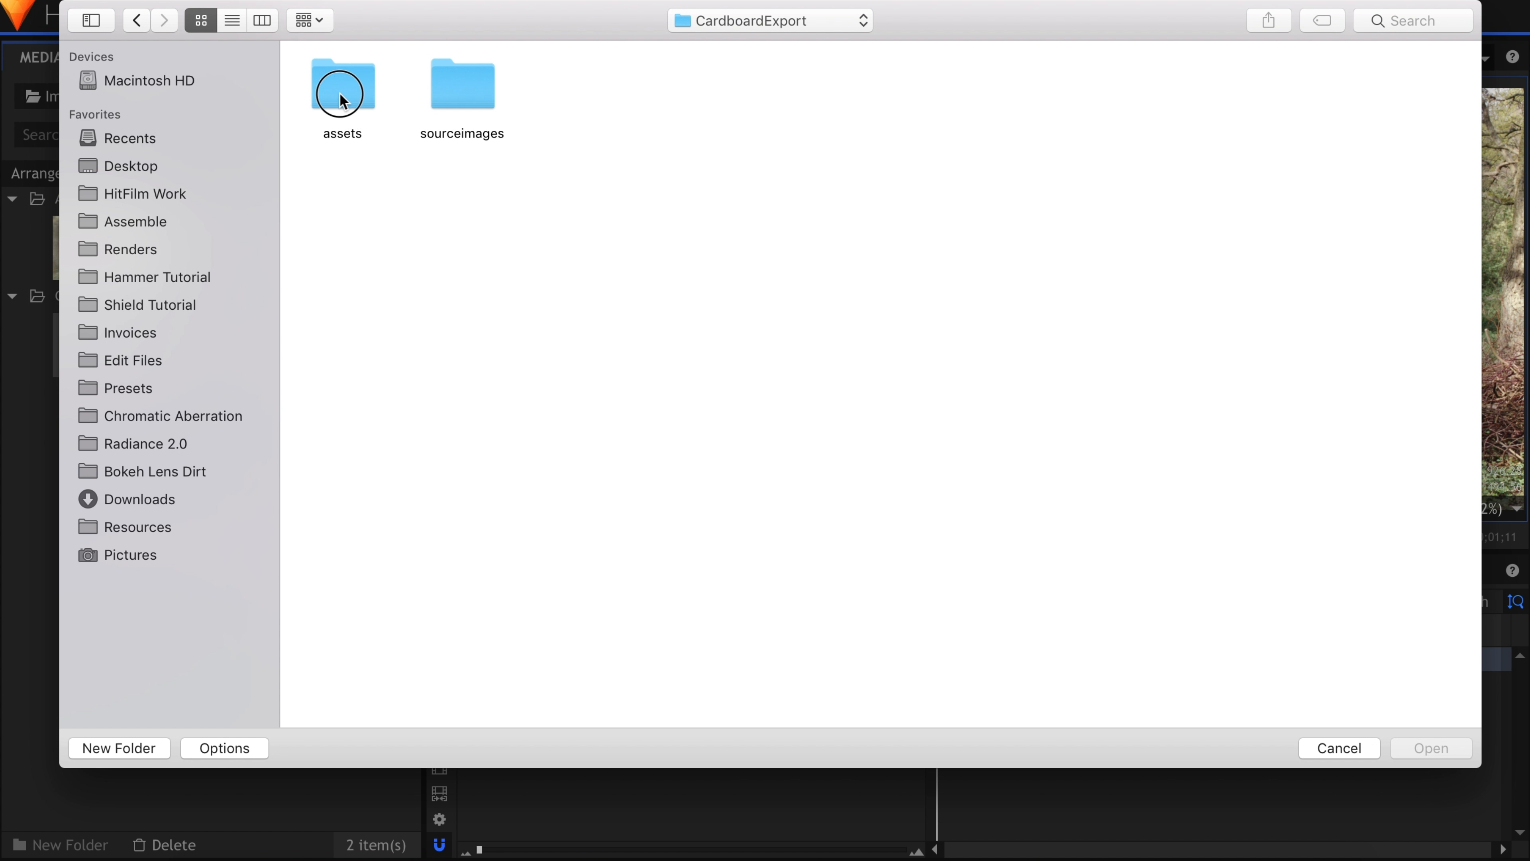
double_click(342, 83)
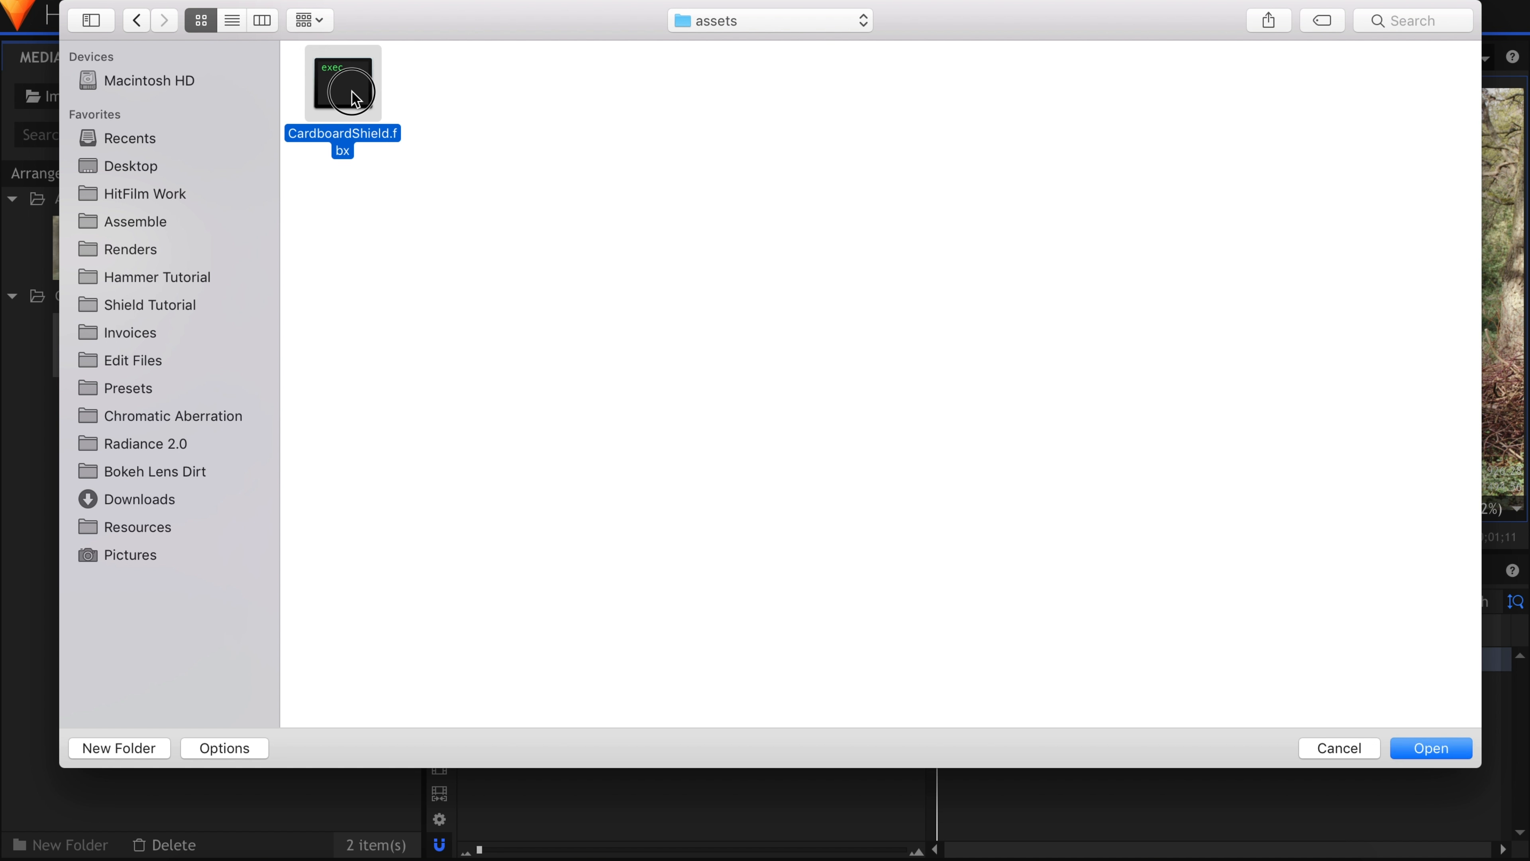
- Open CardboardShield.fbx and set every material's diffuse colour to white 255,255,255
click(1430, 748)
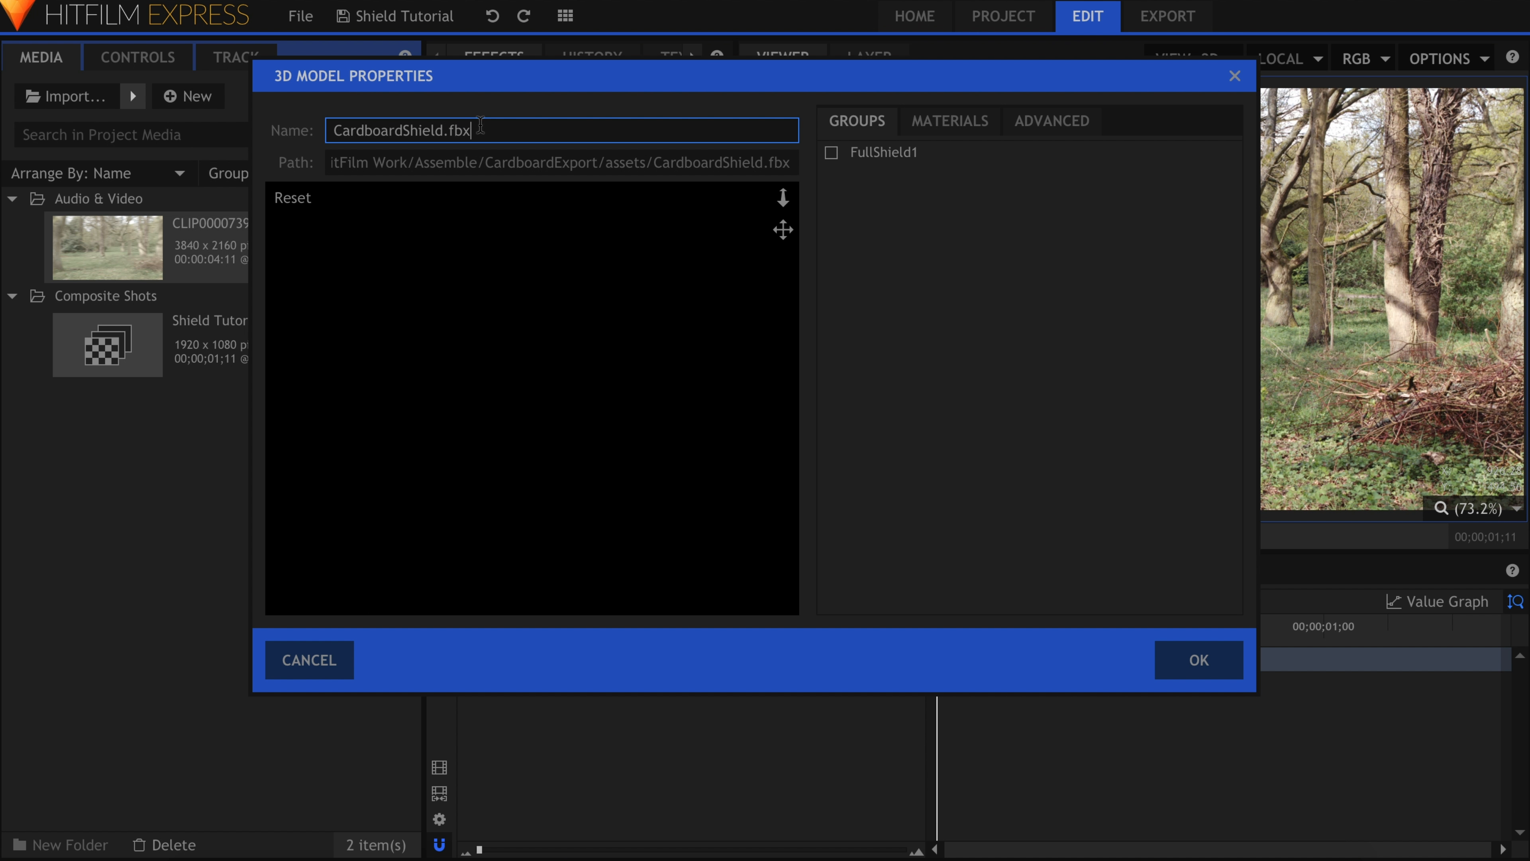
mouse_move(826, 294)
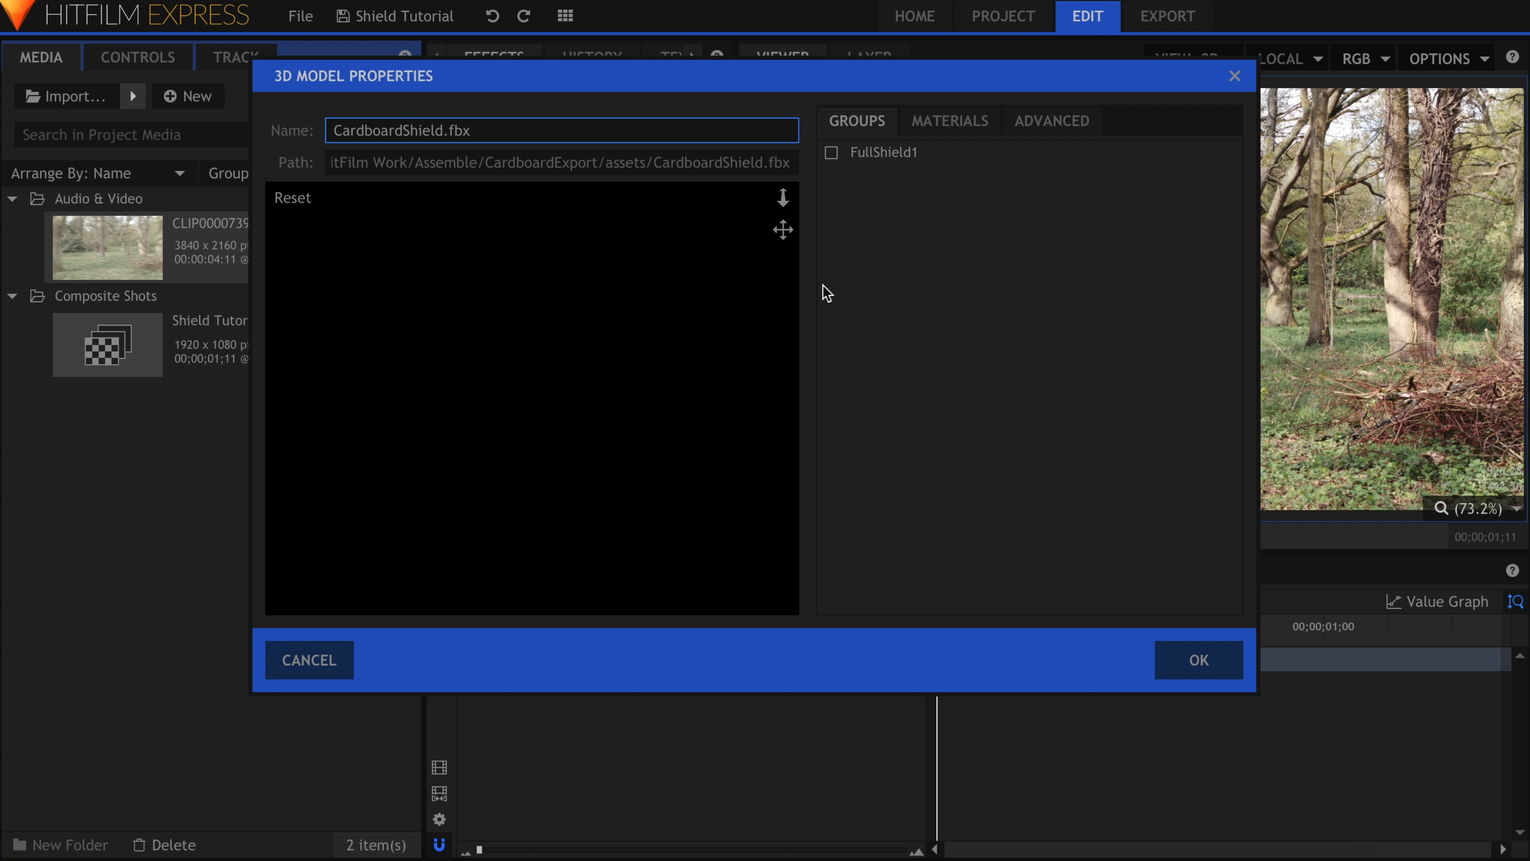
click(949, 121)
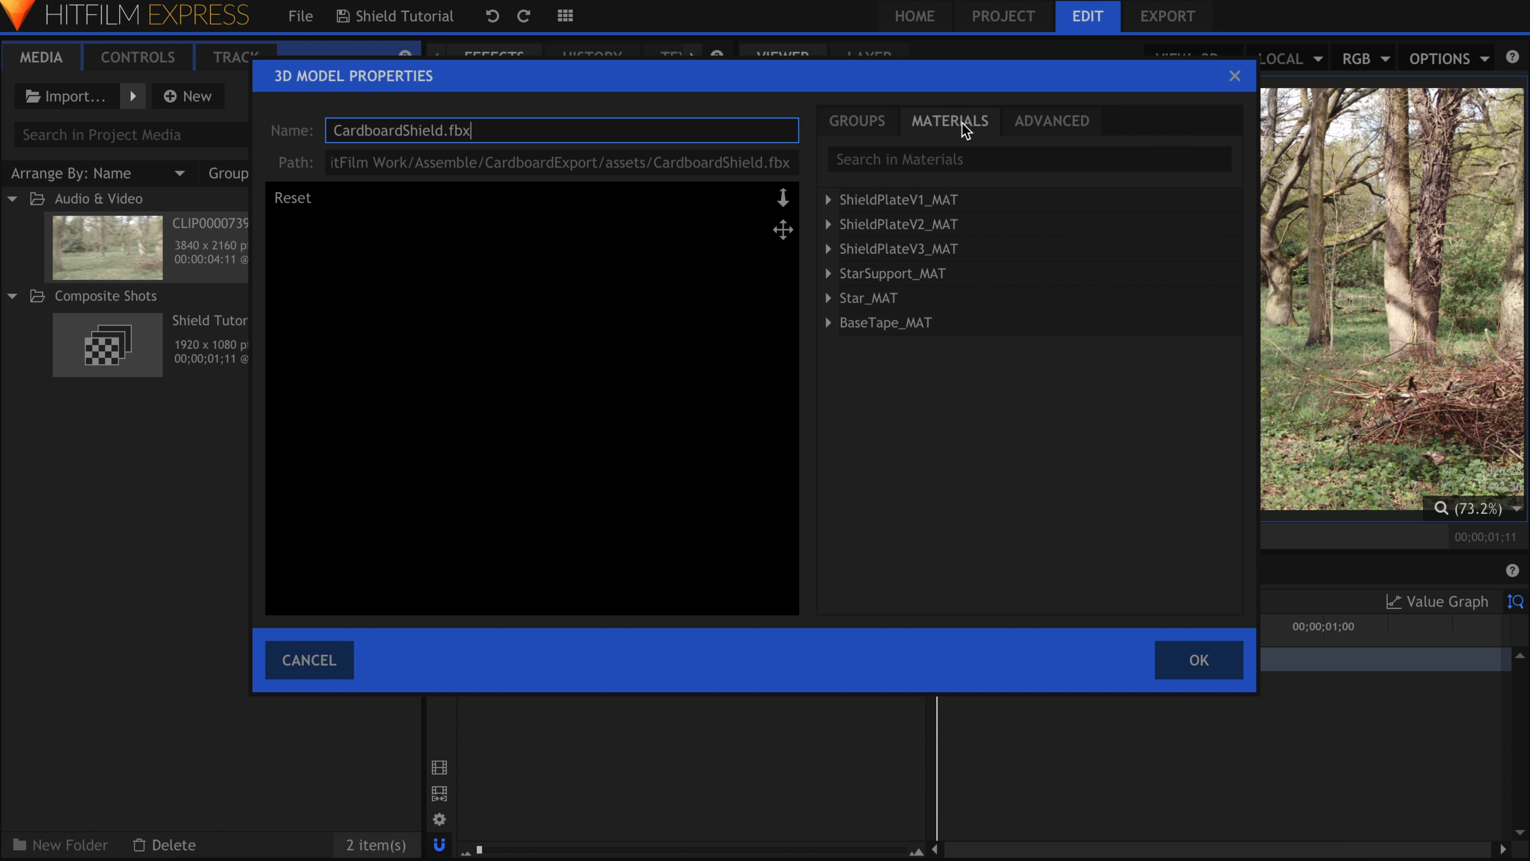
text(opacity)
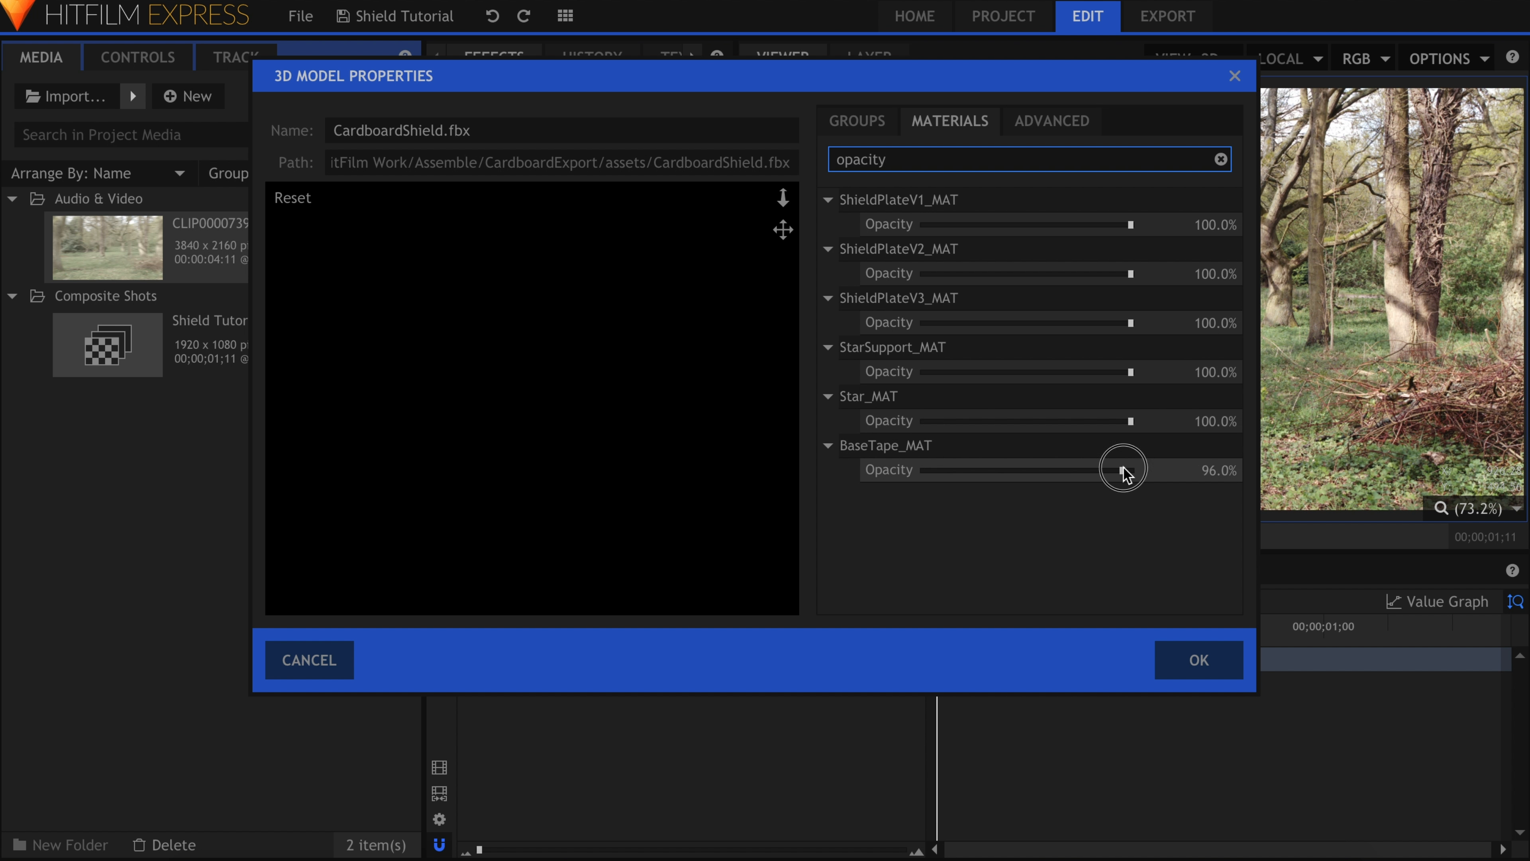
click(1223, 159)
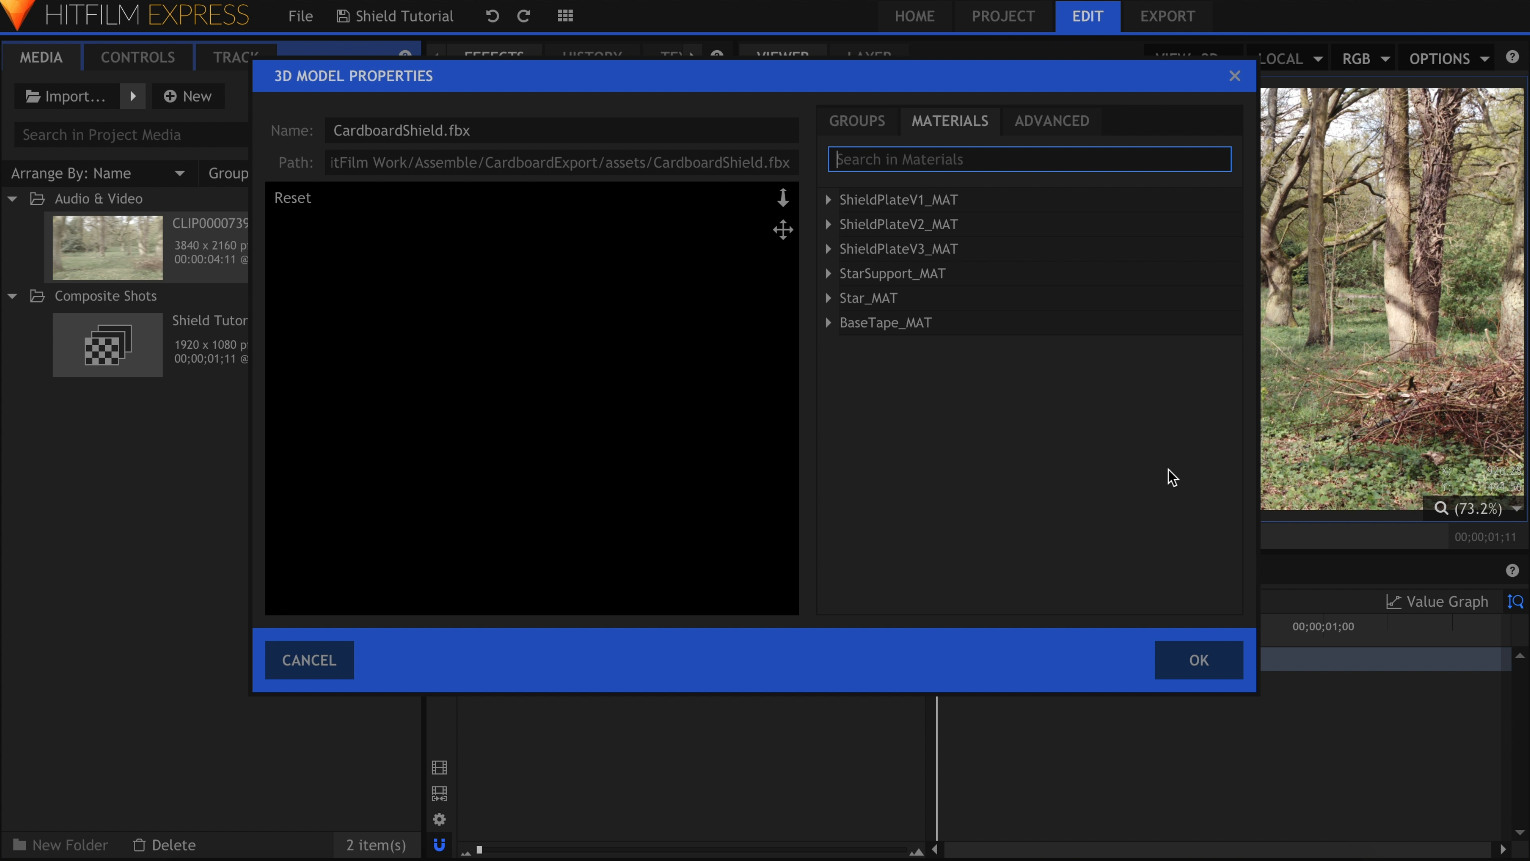
text(diffuse color)
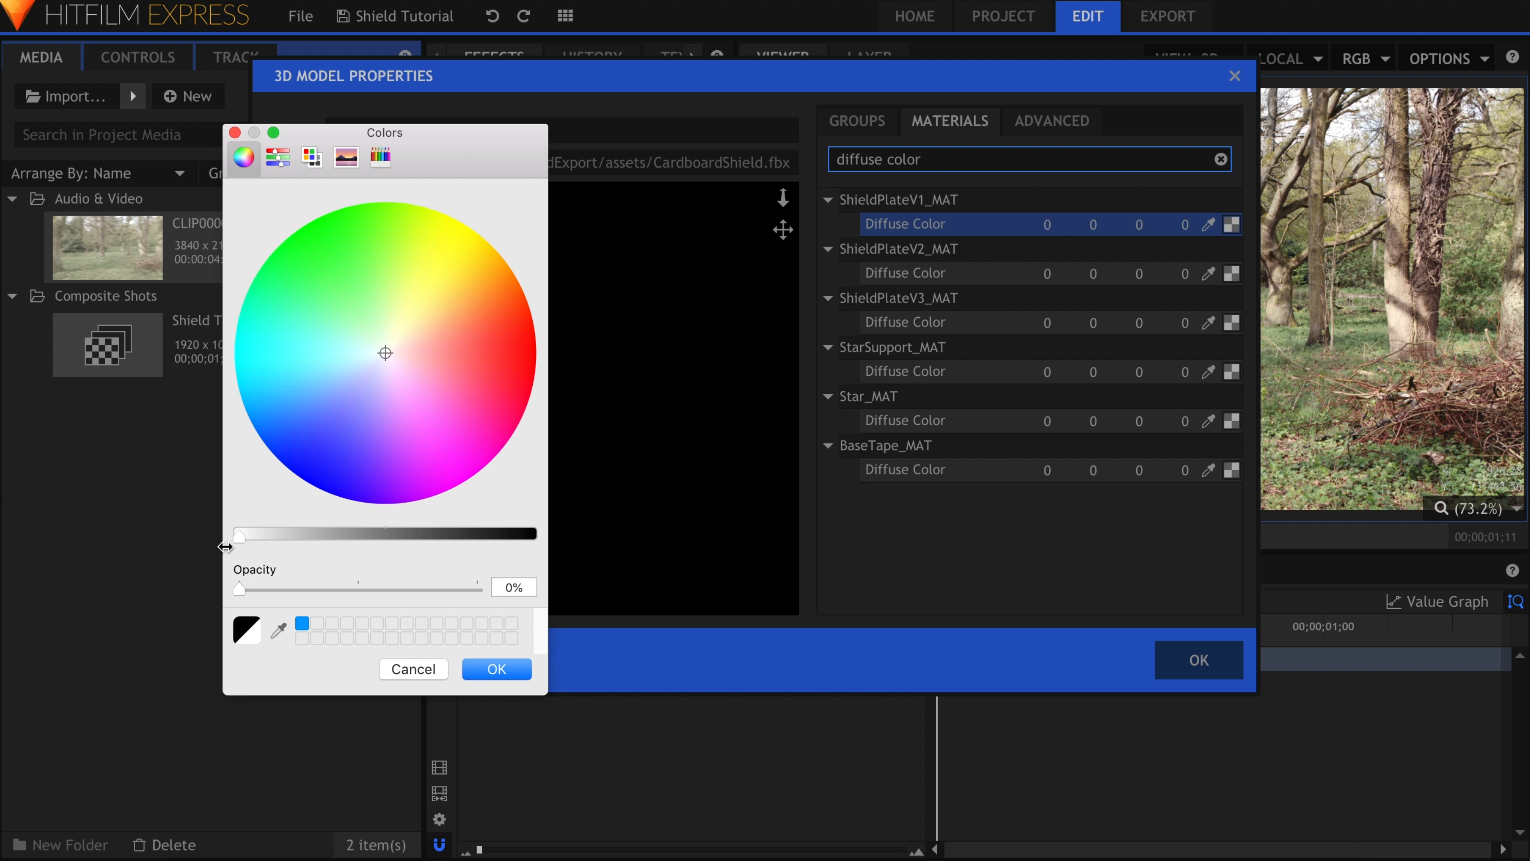
click(496, 668)
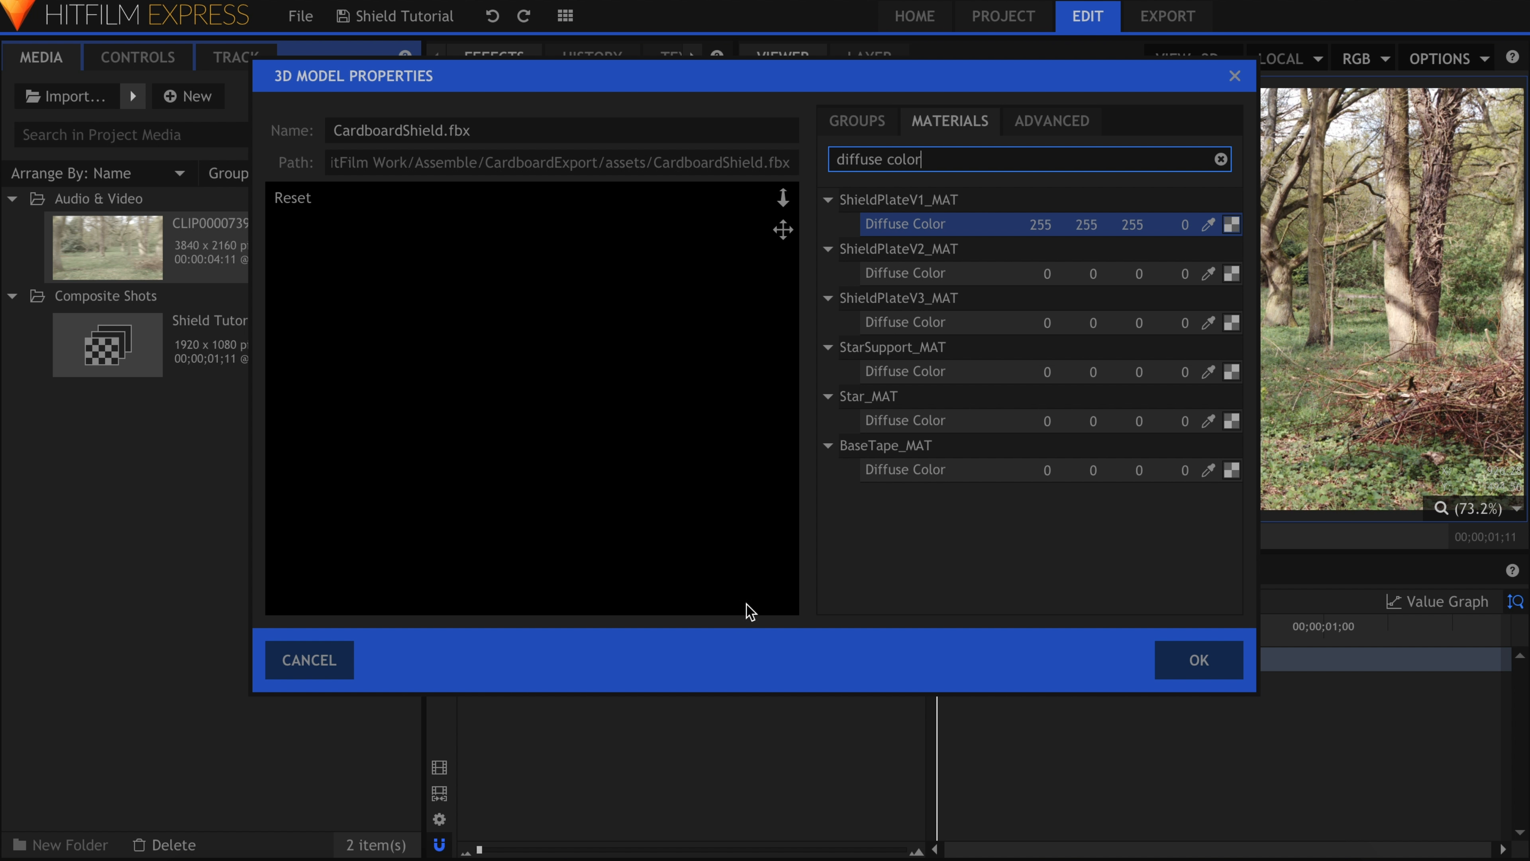
mouse_move(1189, 231)
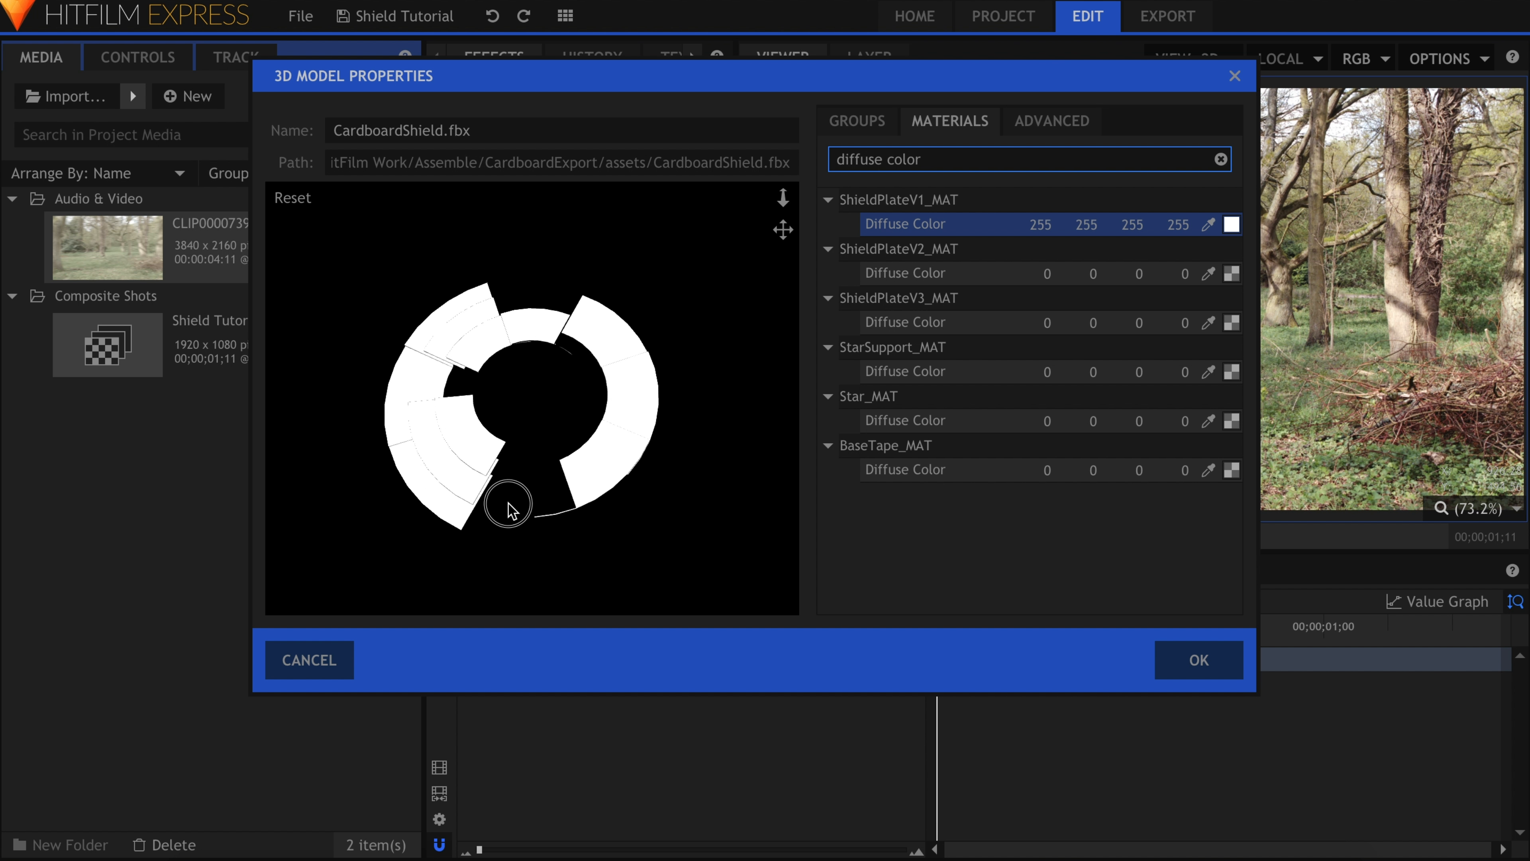
drag(507, 508, 535, 483)
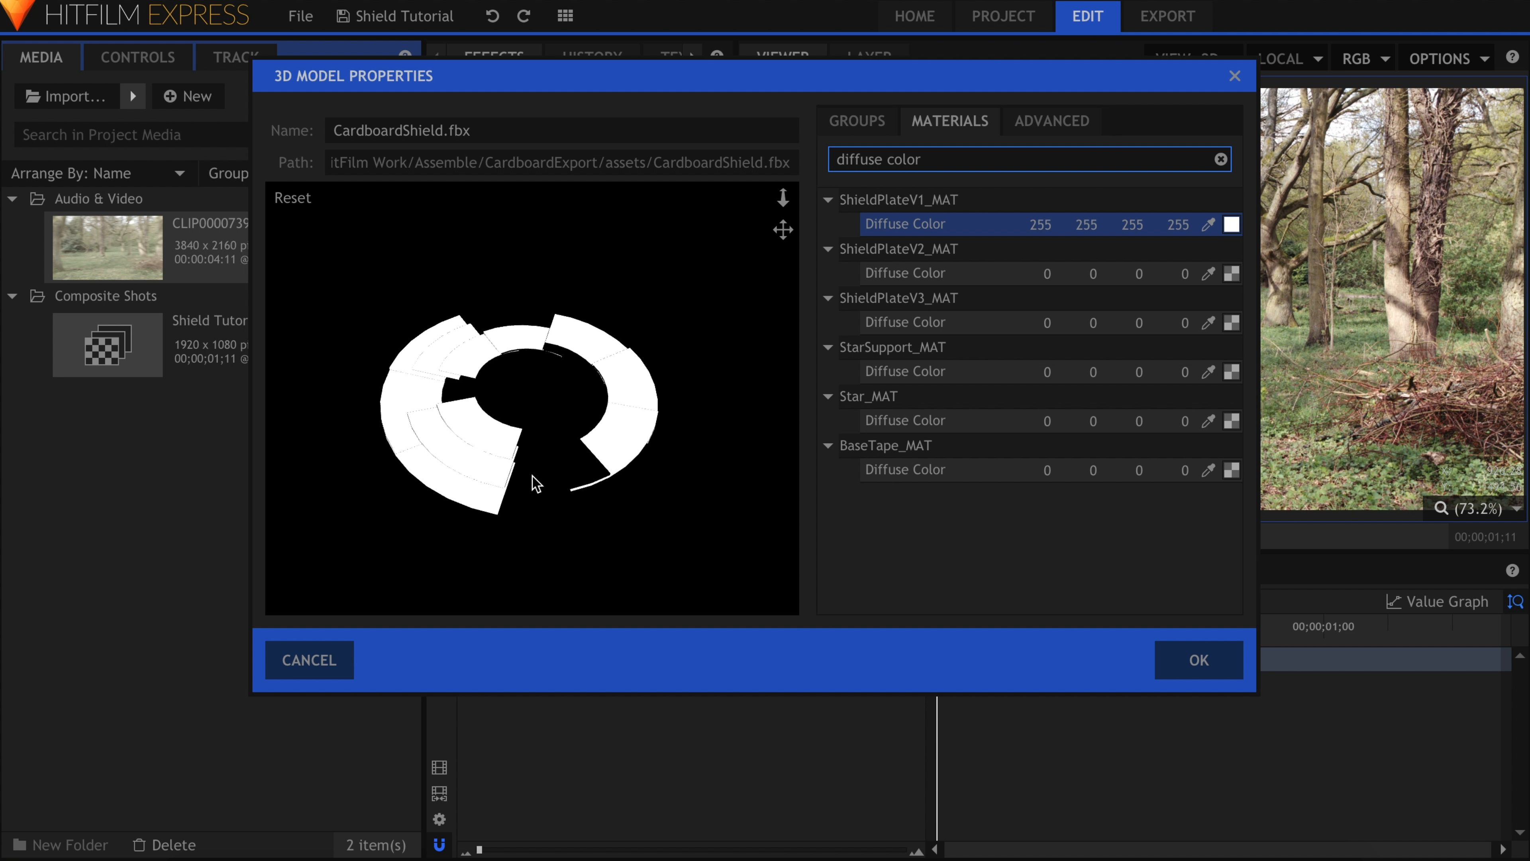
click(1231, 273)
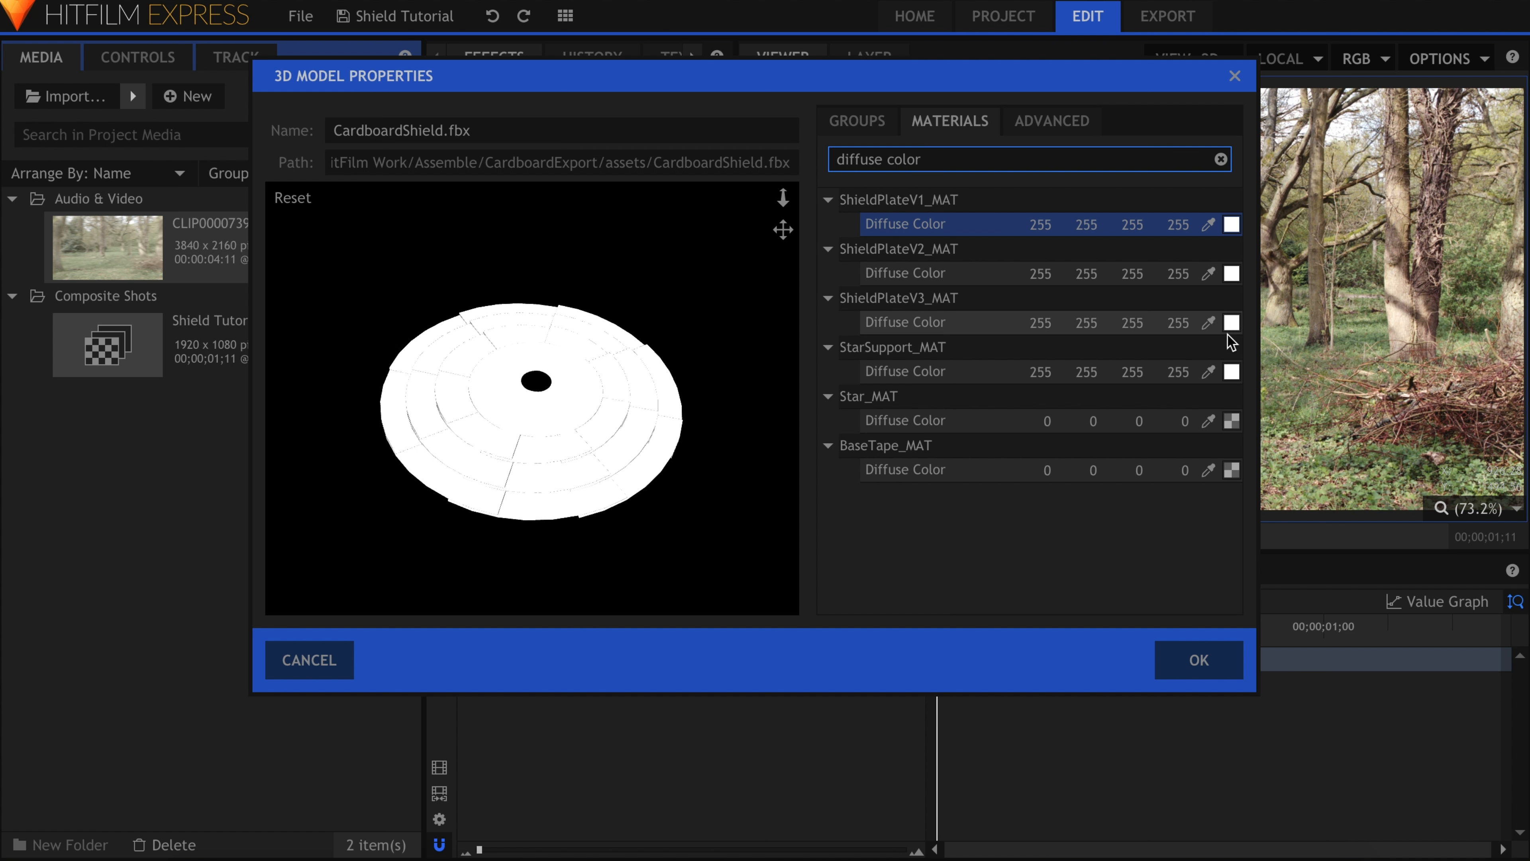
click(1230, 420)
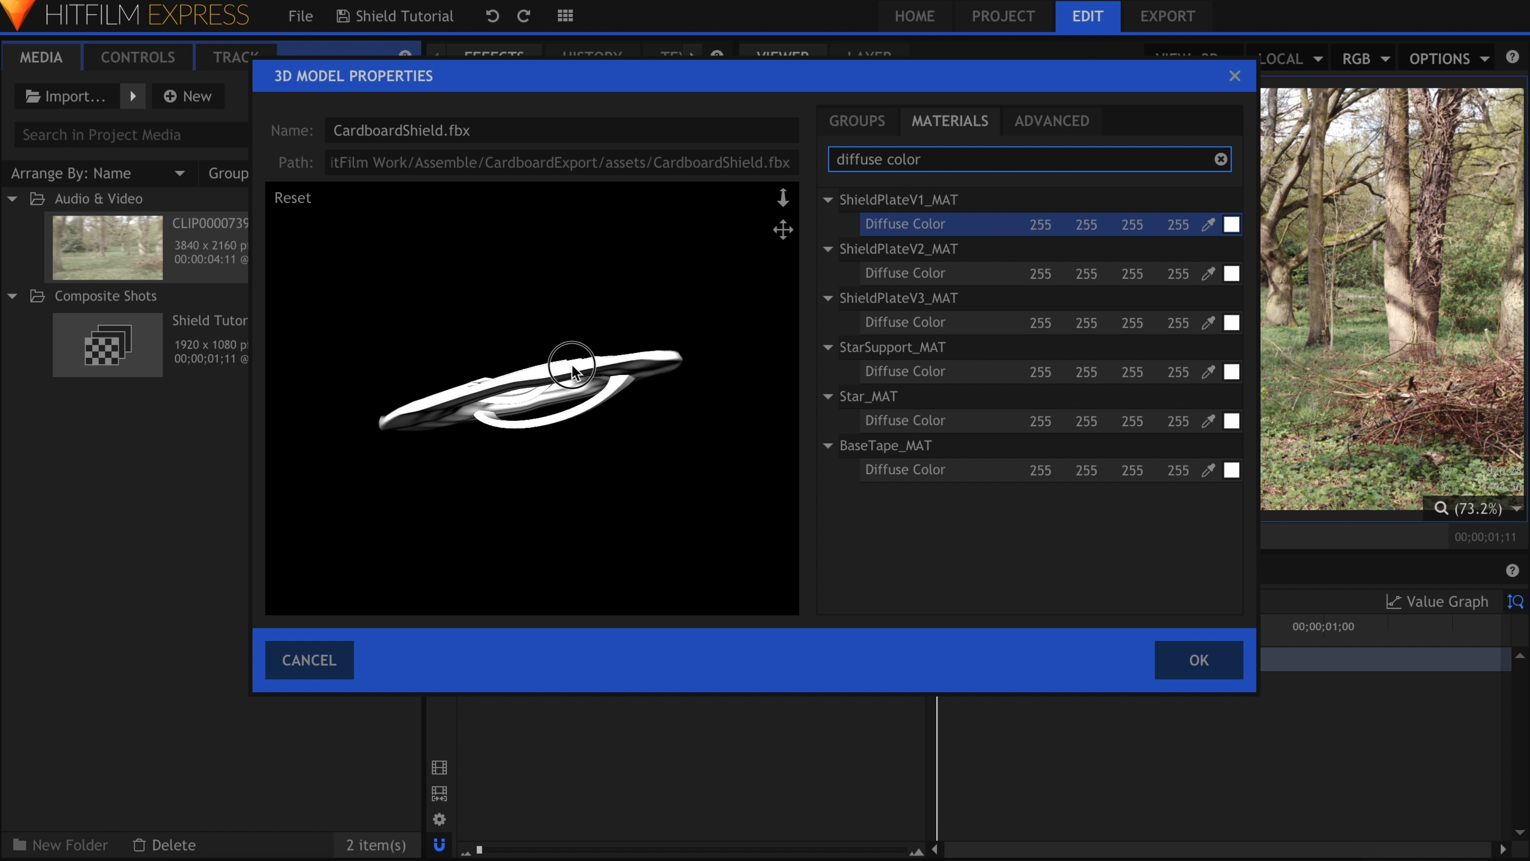
- Filter for ambient colour and set the ShieldPlateV1 ambient colour to white
drag(574, 369, 588, 420)
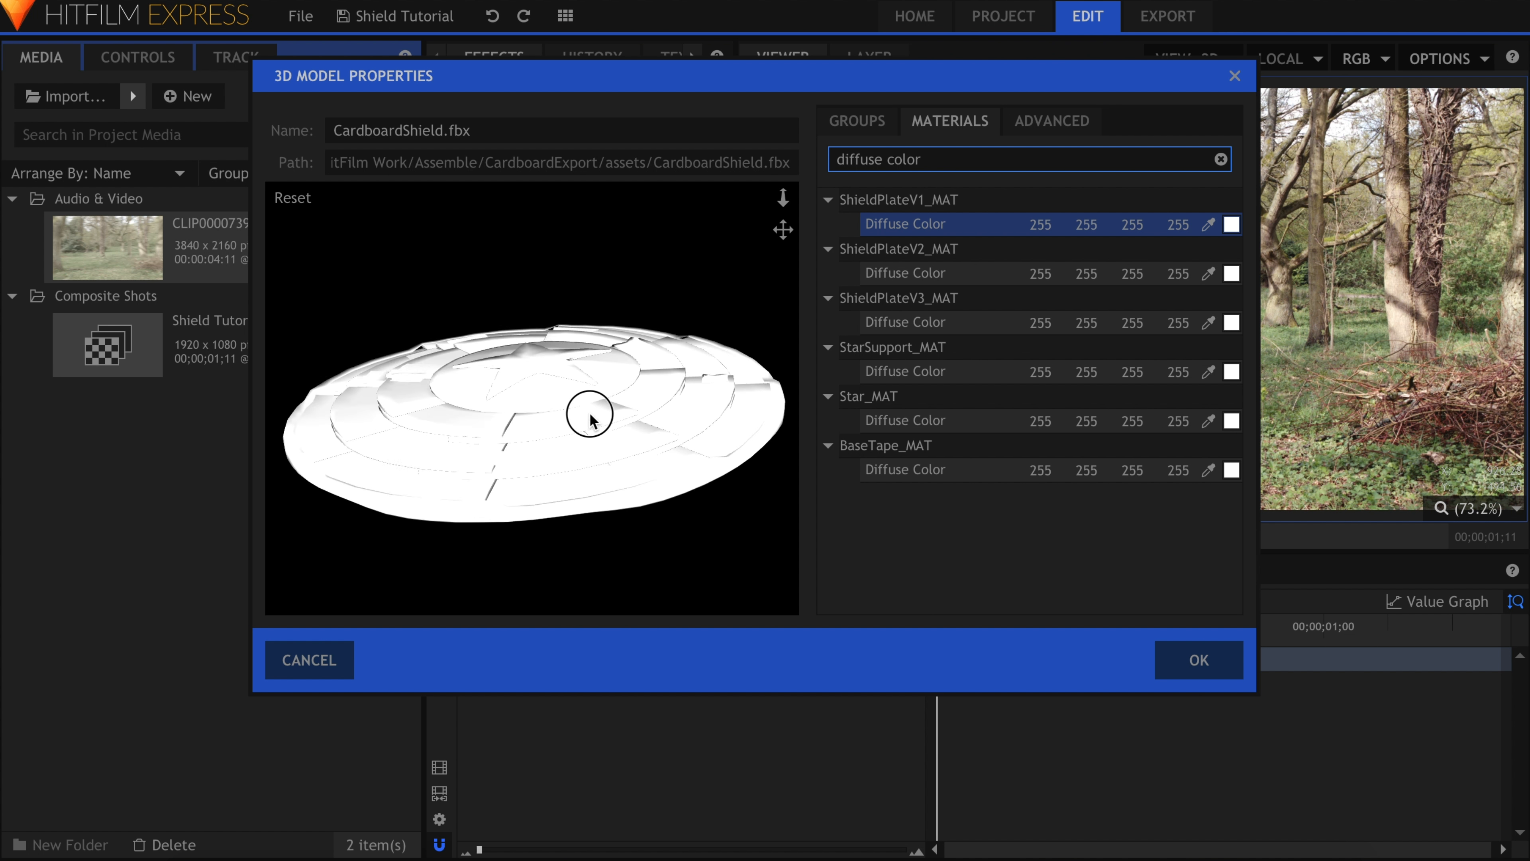
text(ambient color)
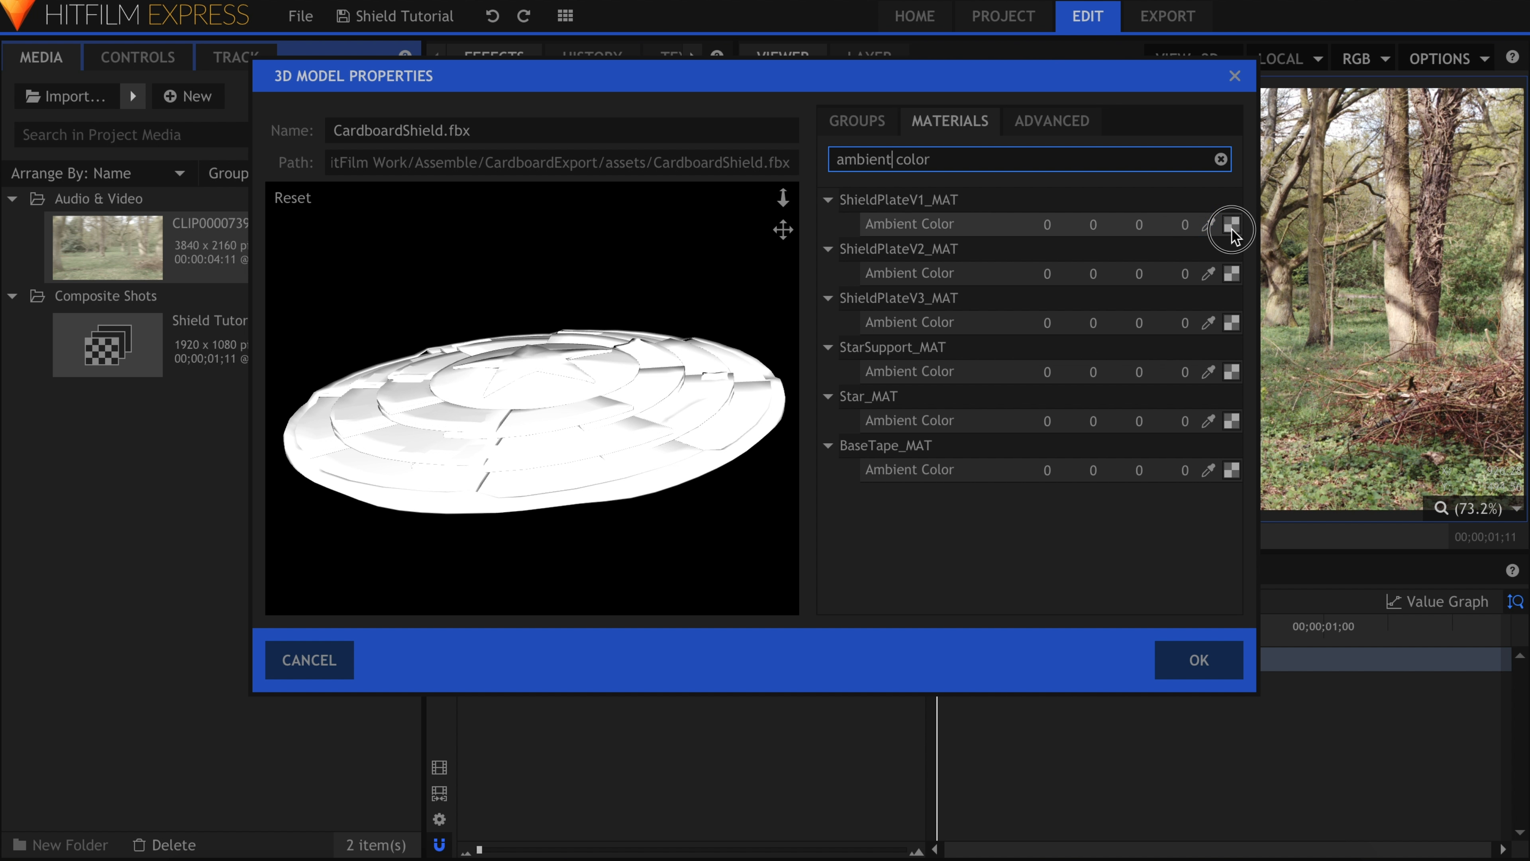
click(1230, 223)
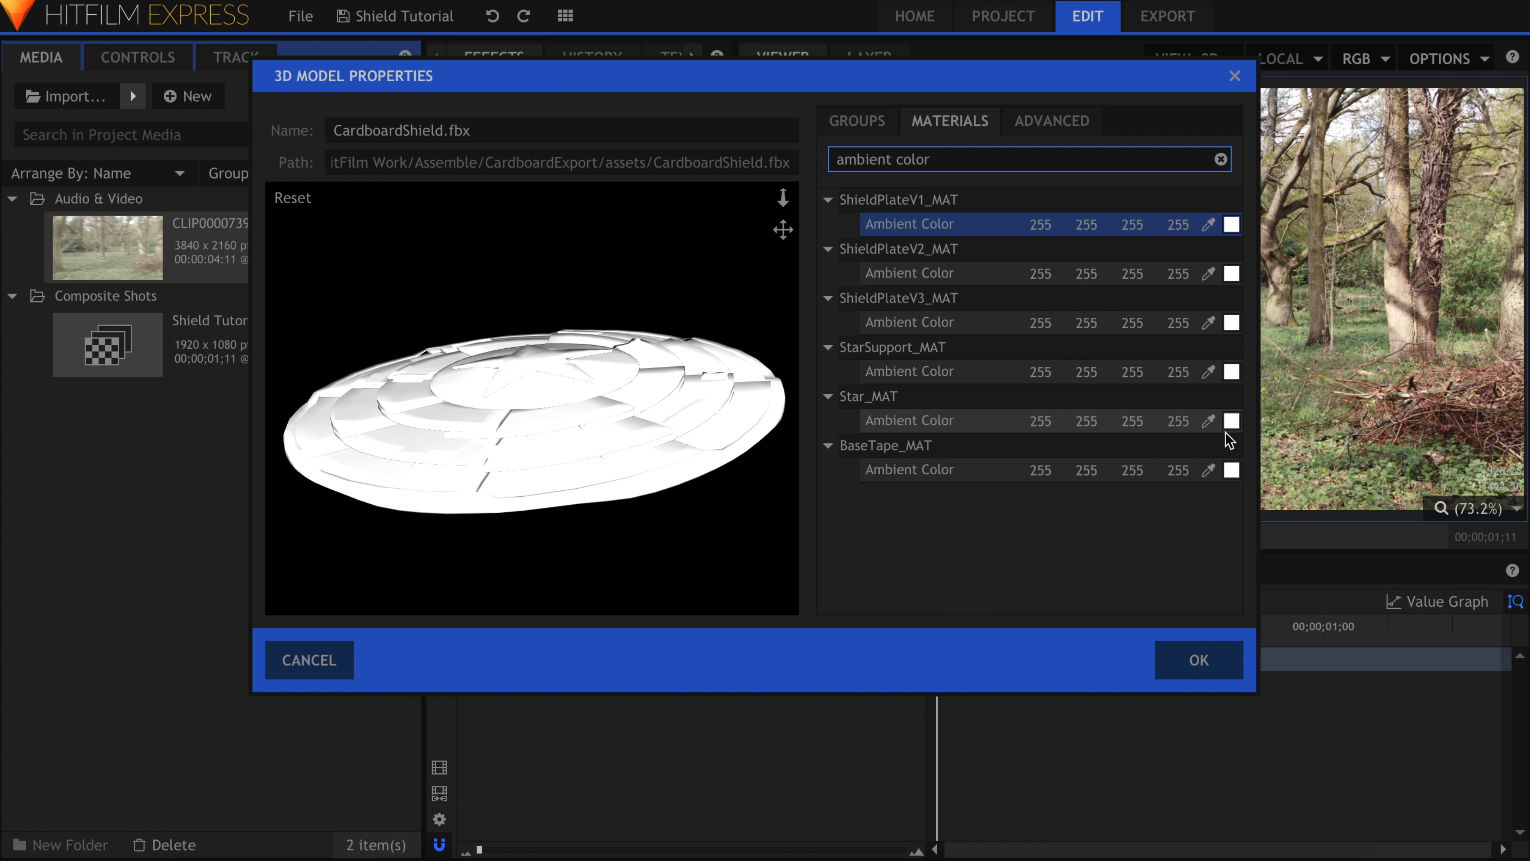
- Assign ShieldPlateV1's diffuse map from sourceimages/Textures/ShieldPlates/V1 Base Color image
click(1222, 159)
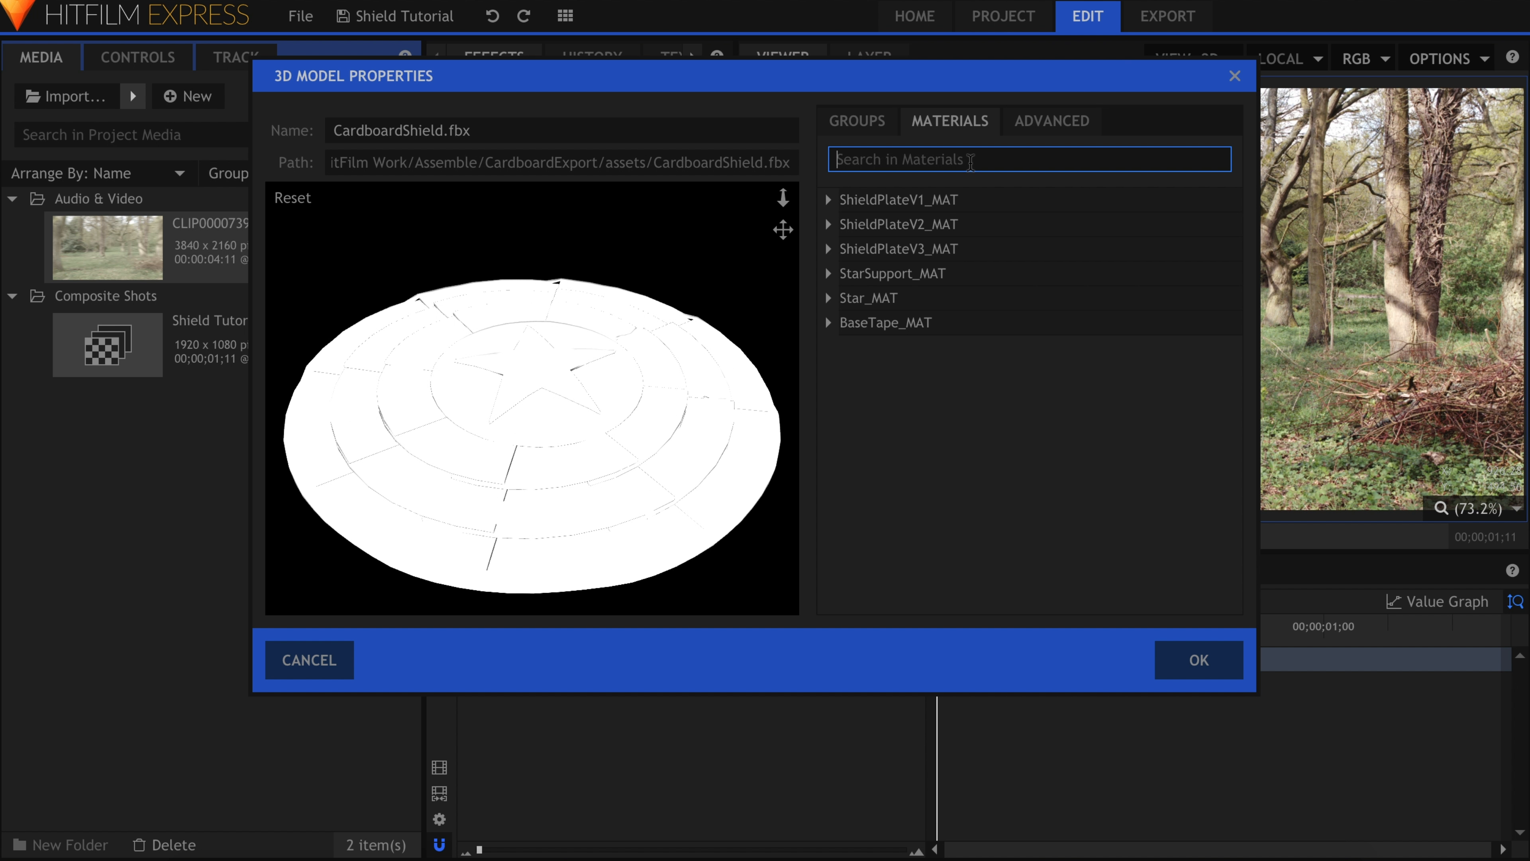
text(diffuse map)
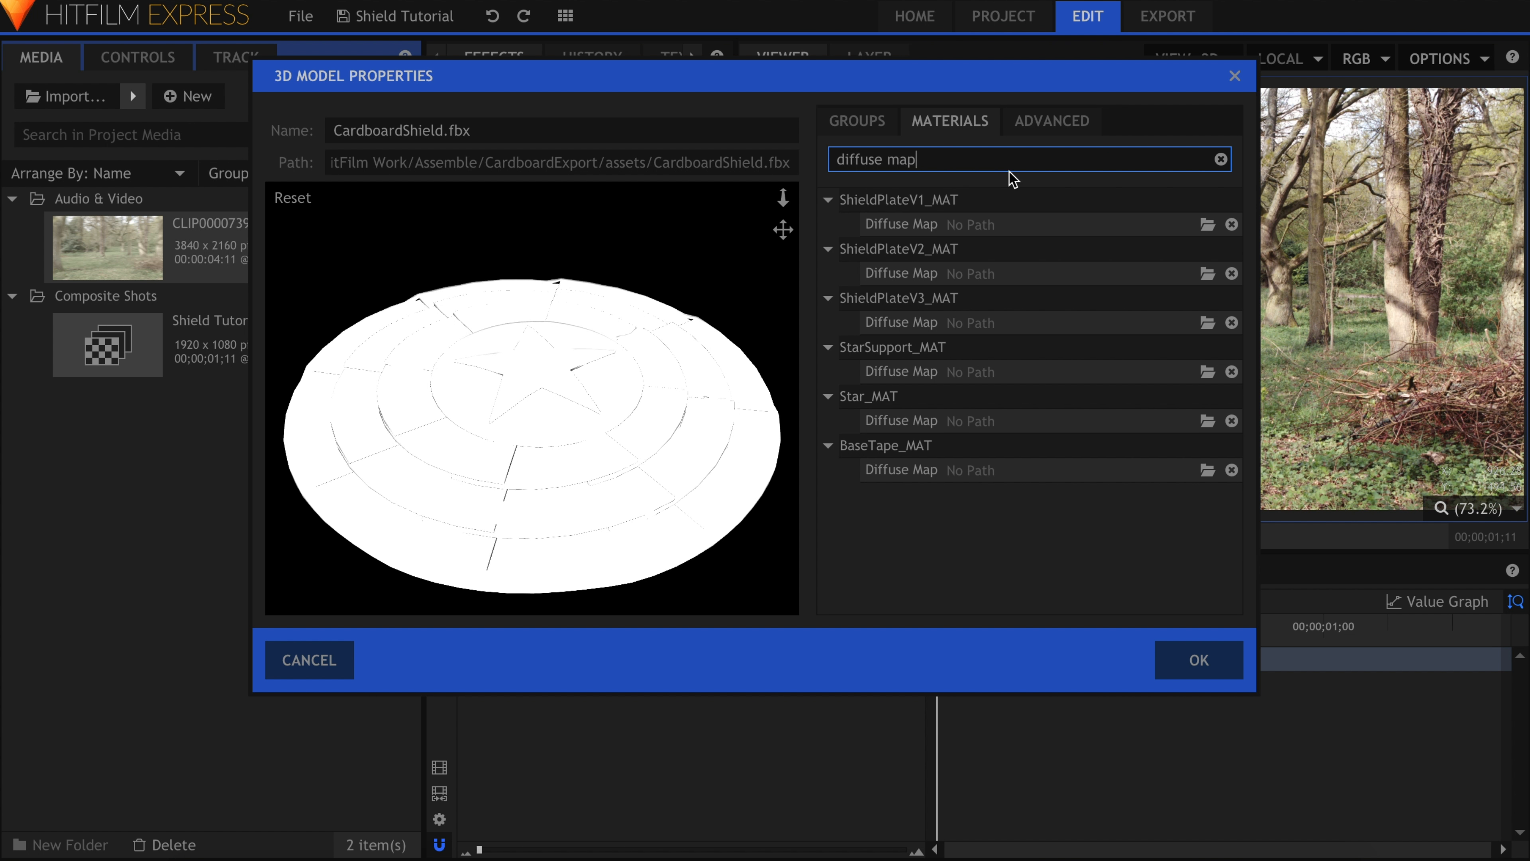
click(1205, 223)
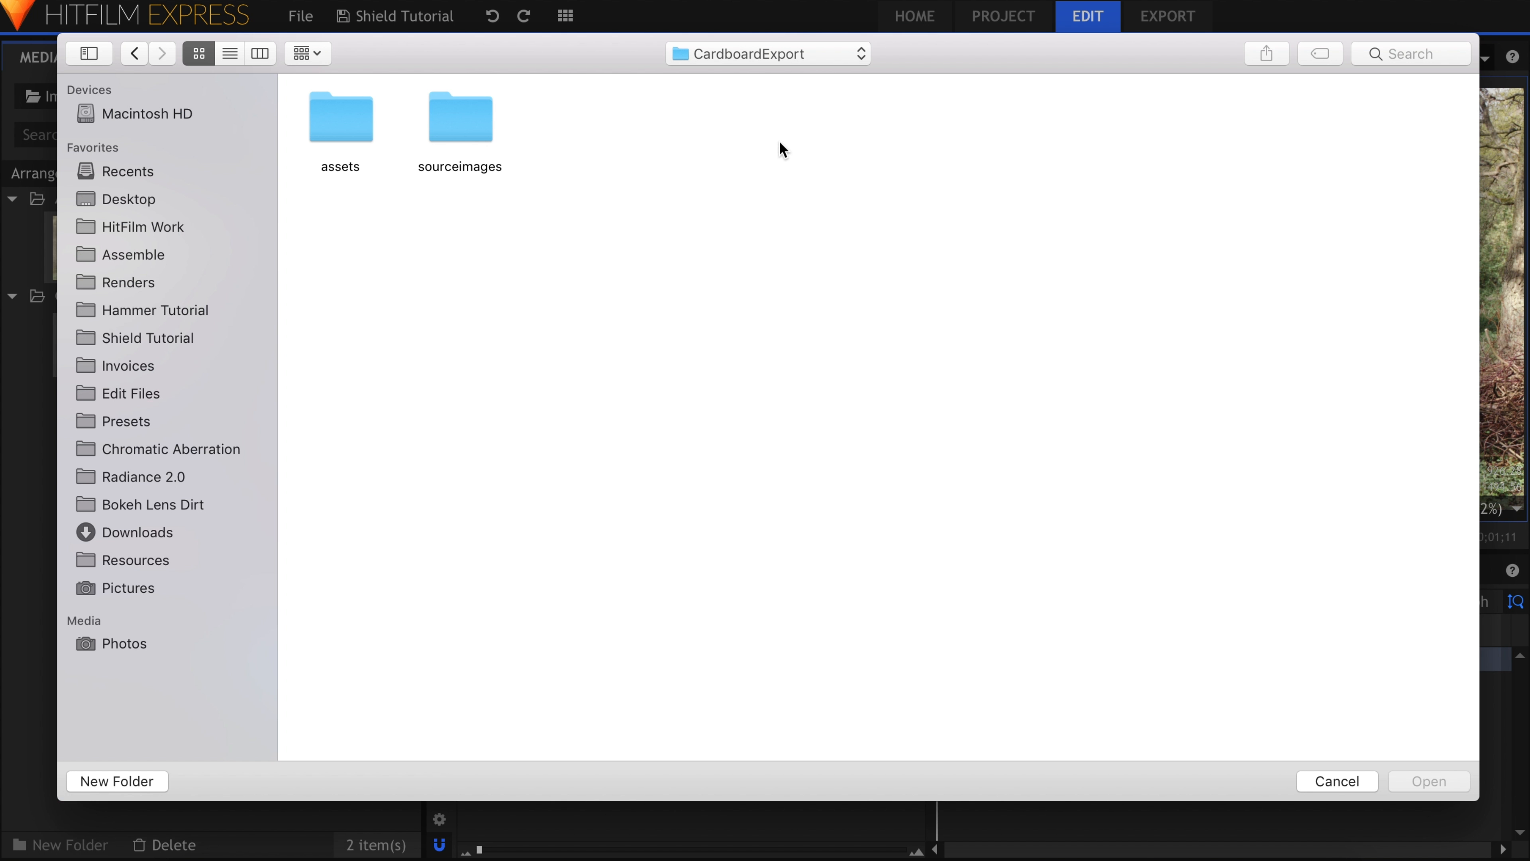
double_click(459, 117)
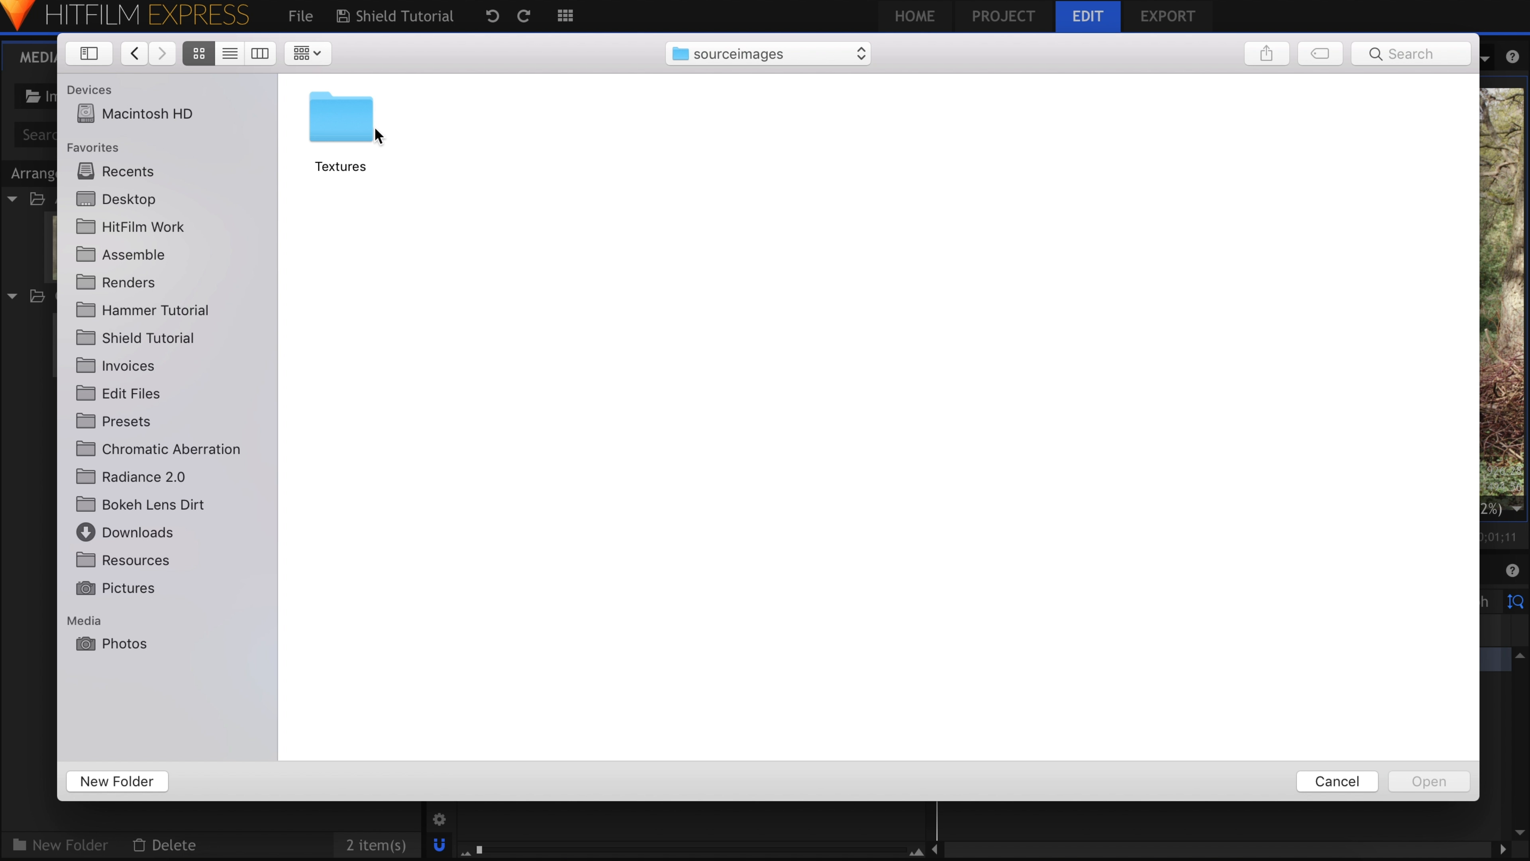
double_click(340, 115)
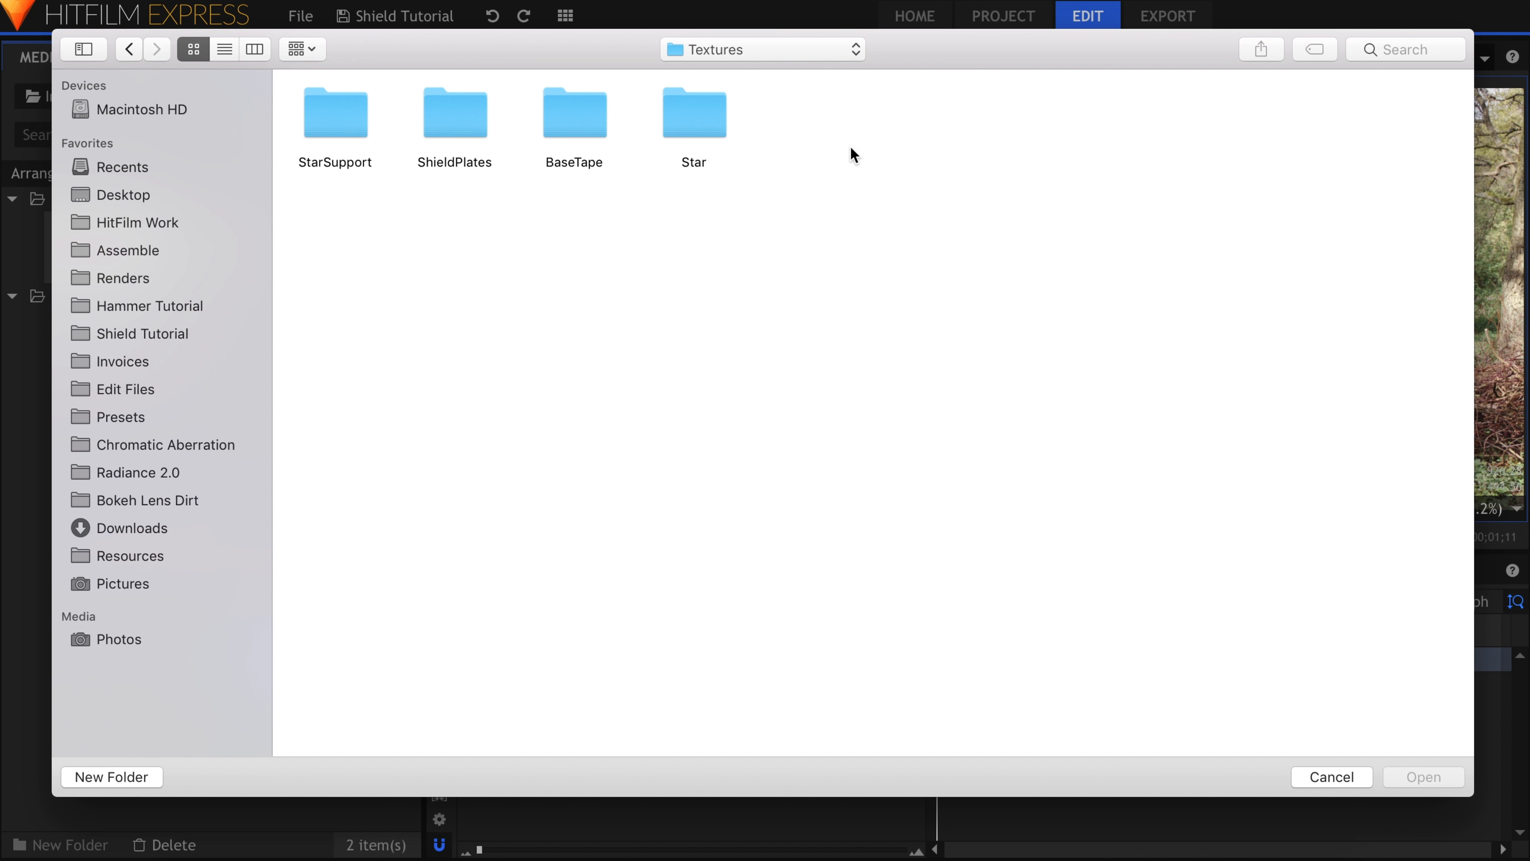
double_click(453, 110)
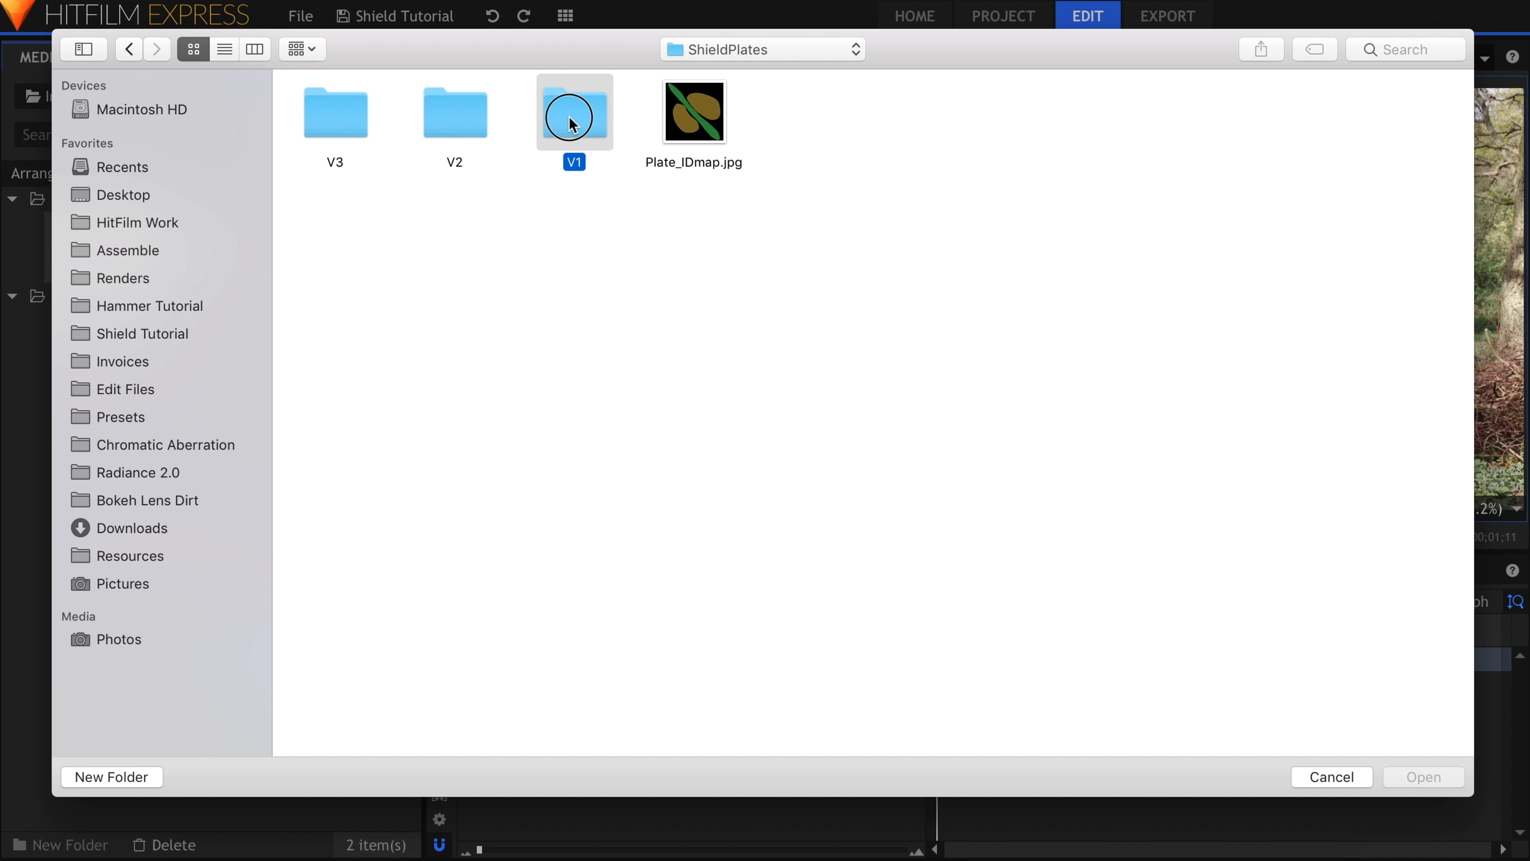
double_click(574, 110)
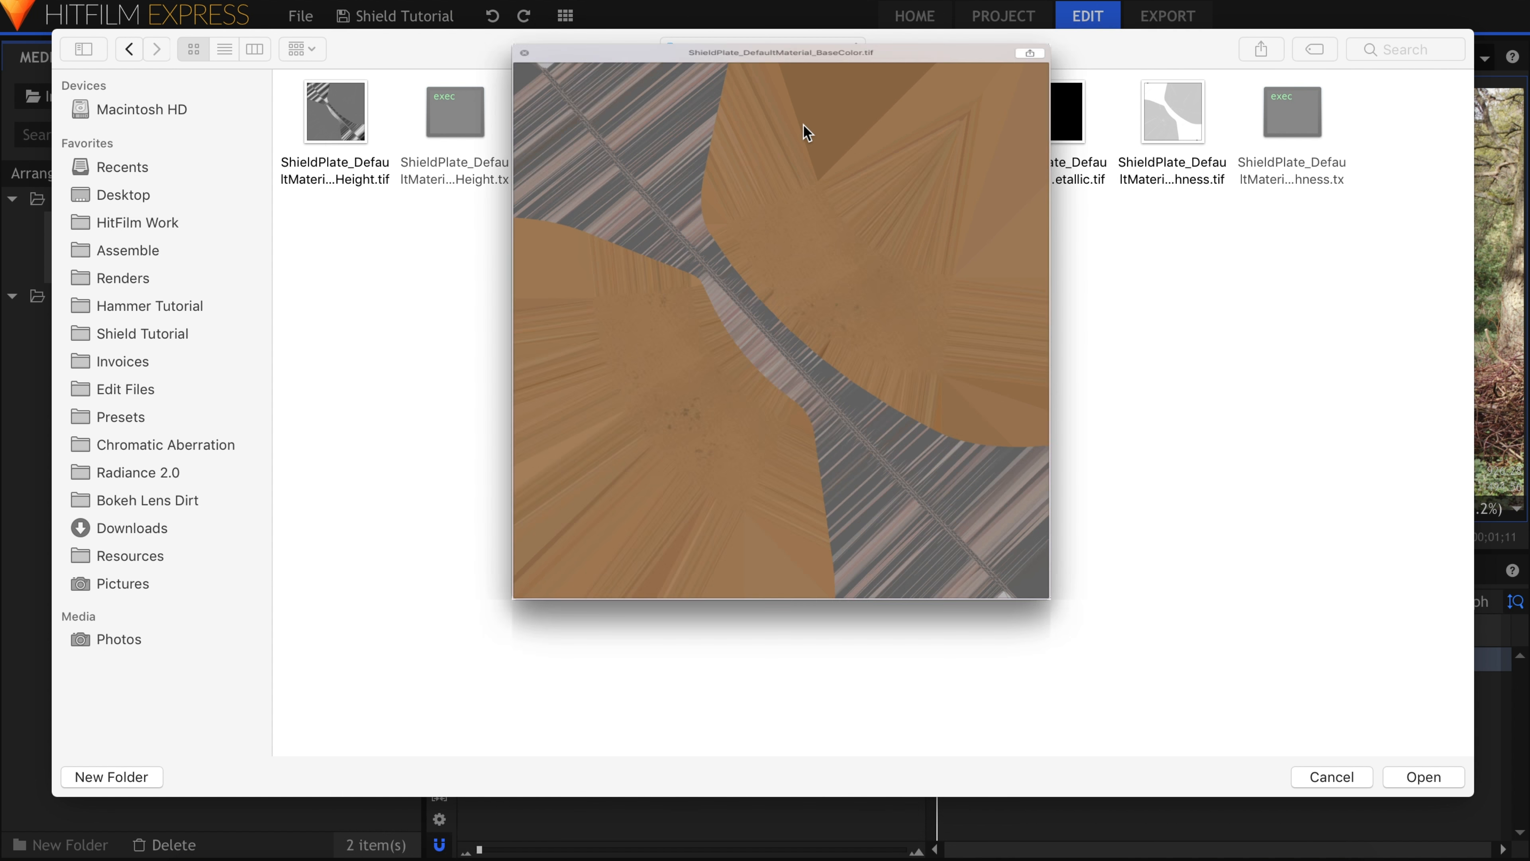
click(1421, 777)
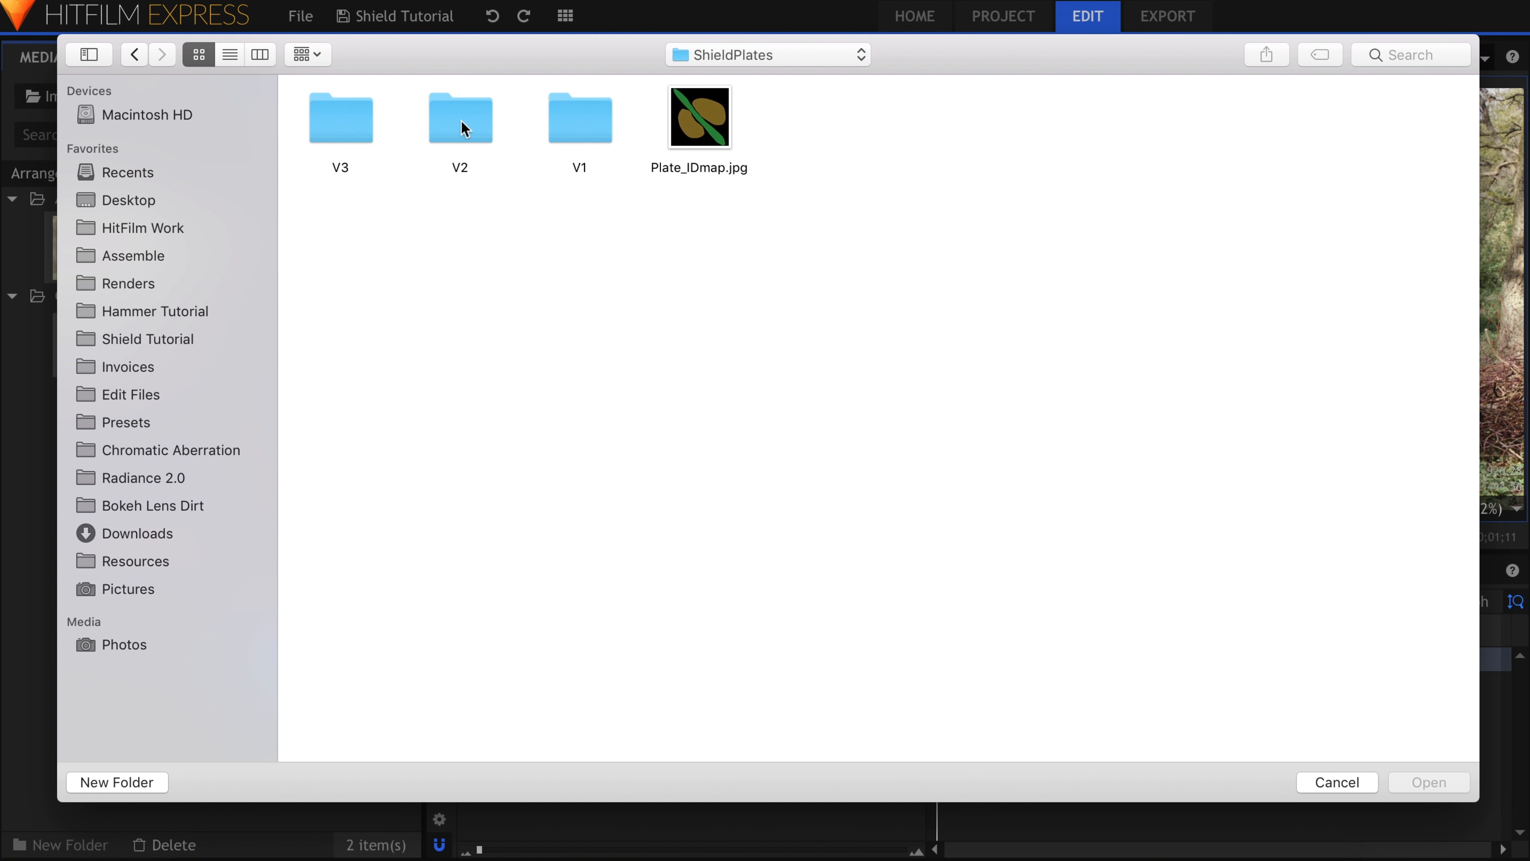
- Assign the V2 plate's base colour texture and inspect the textured shield preview
double_click(459, 117)
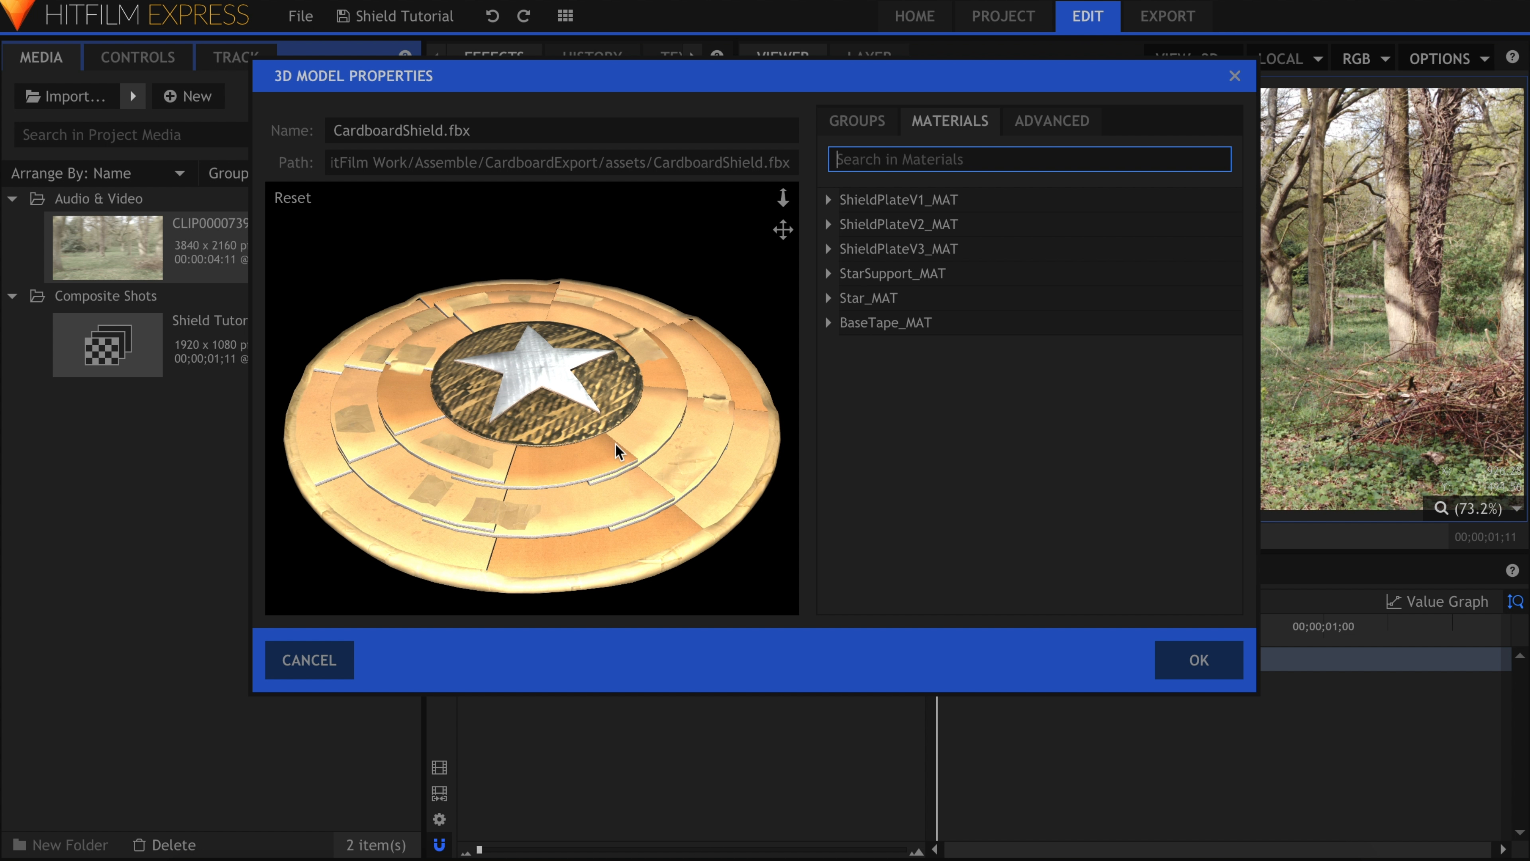
drag(618, 451, 609, 464)
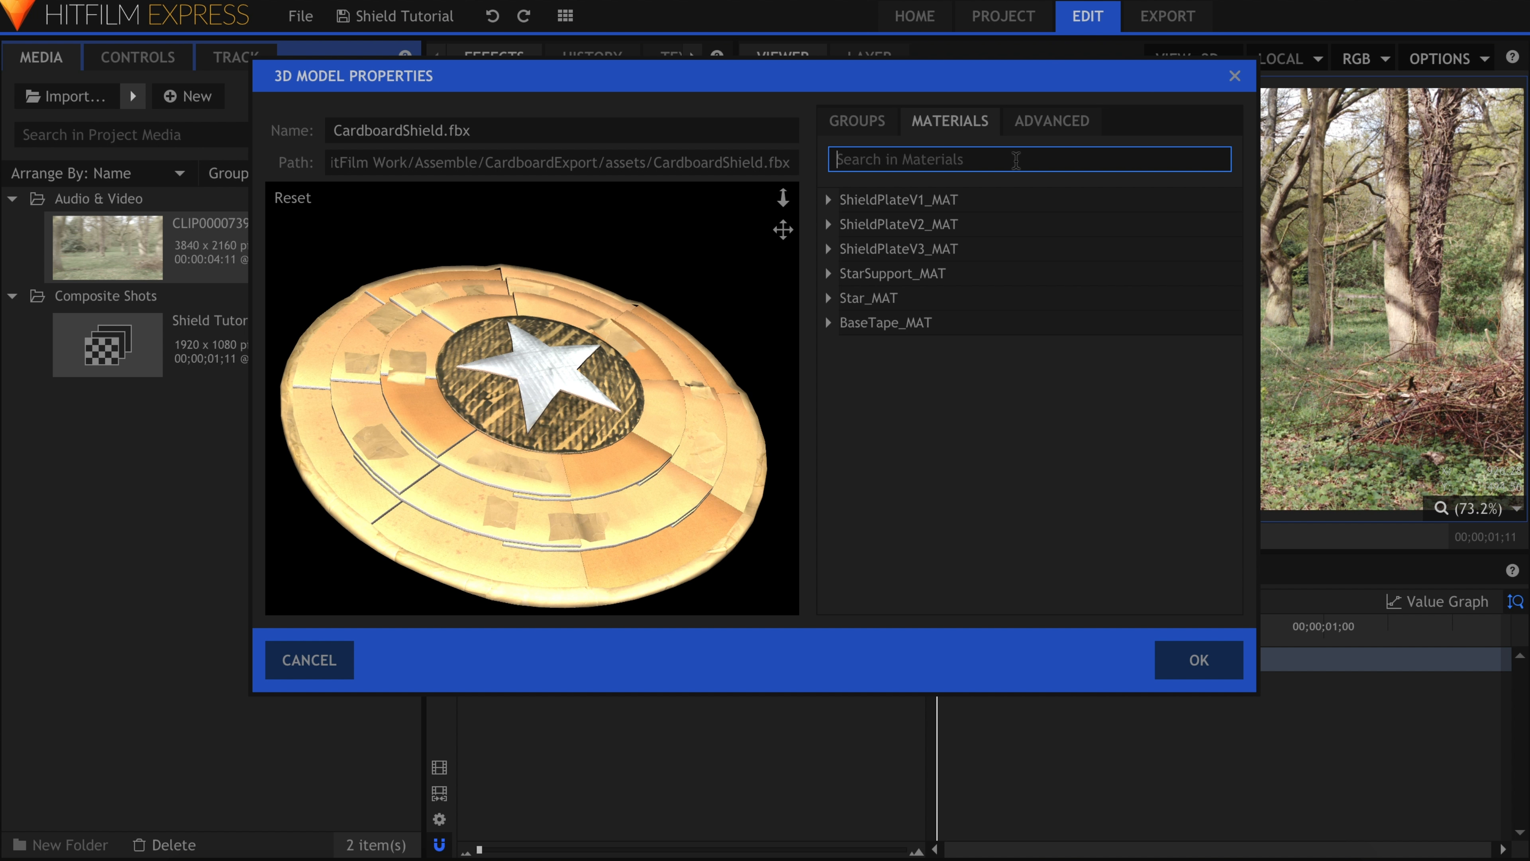
- Load the ShieldPlate normal .tif as ShieldPlateV3_MAT's normal map and accept the model setup
text(normal m)
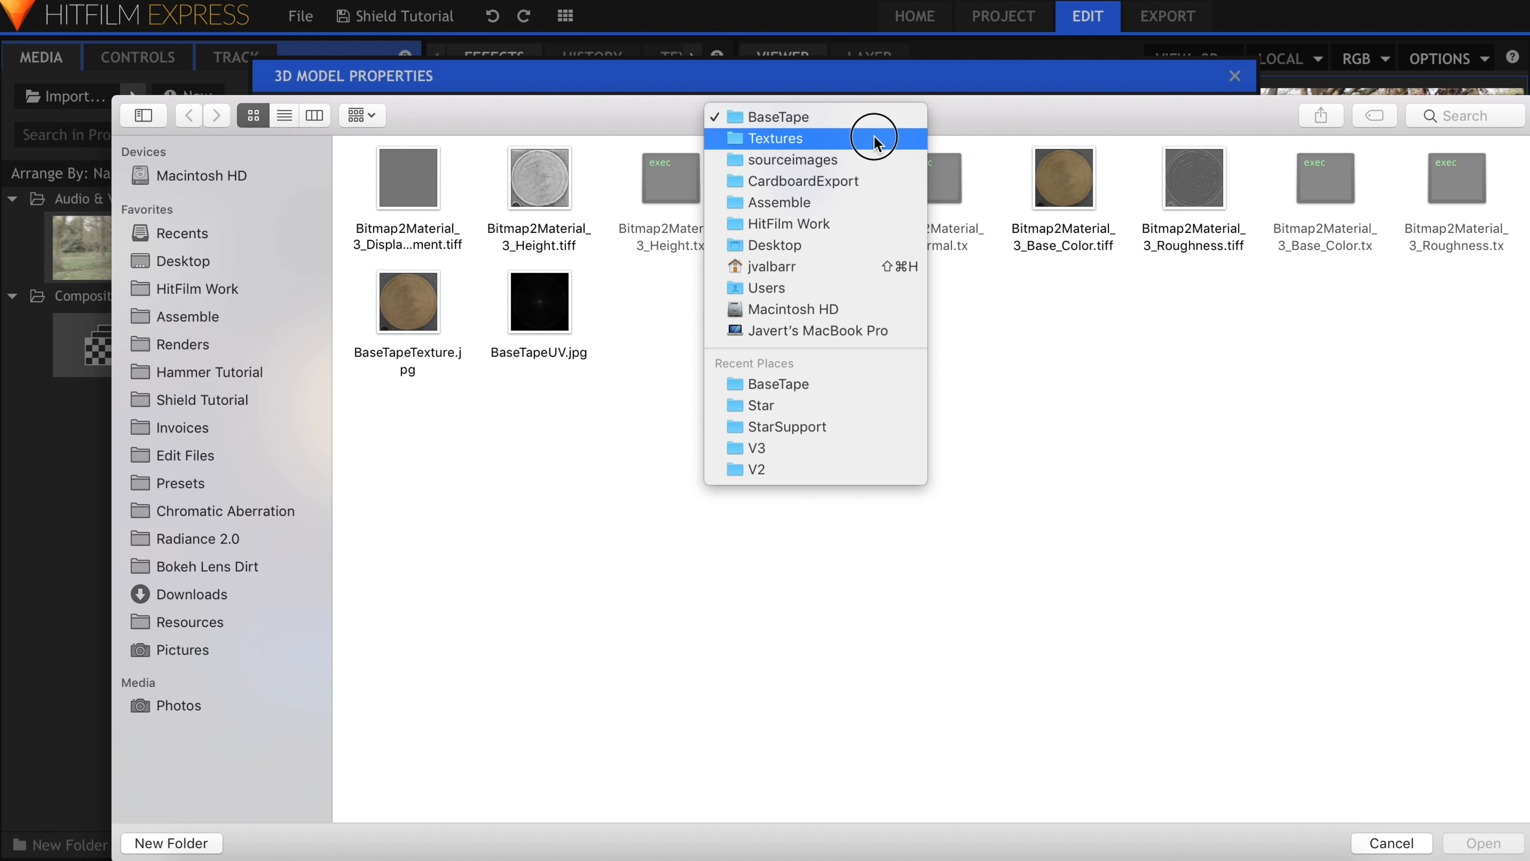
click(777, 137)
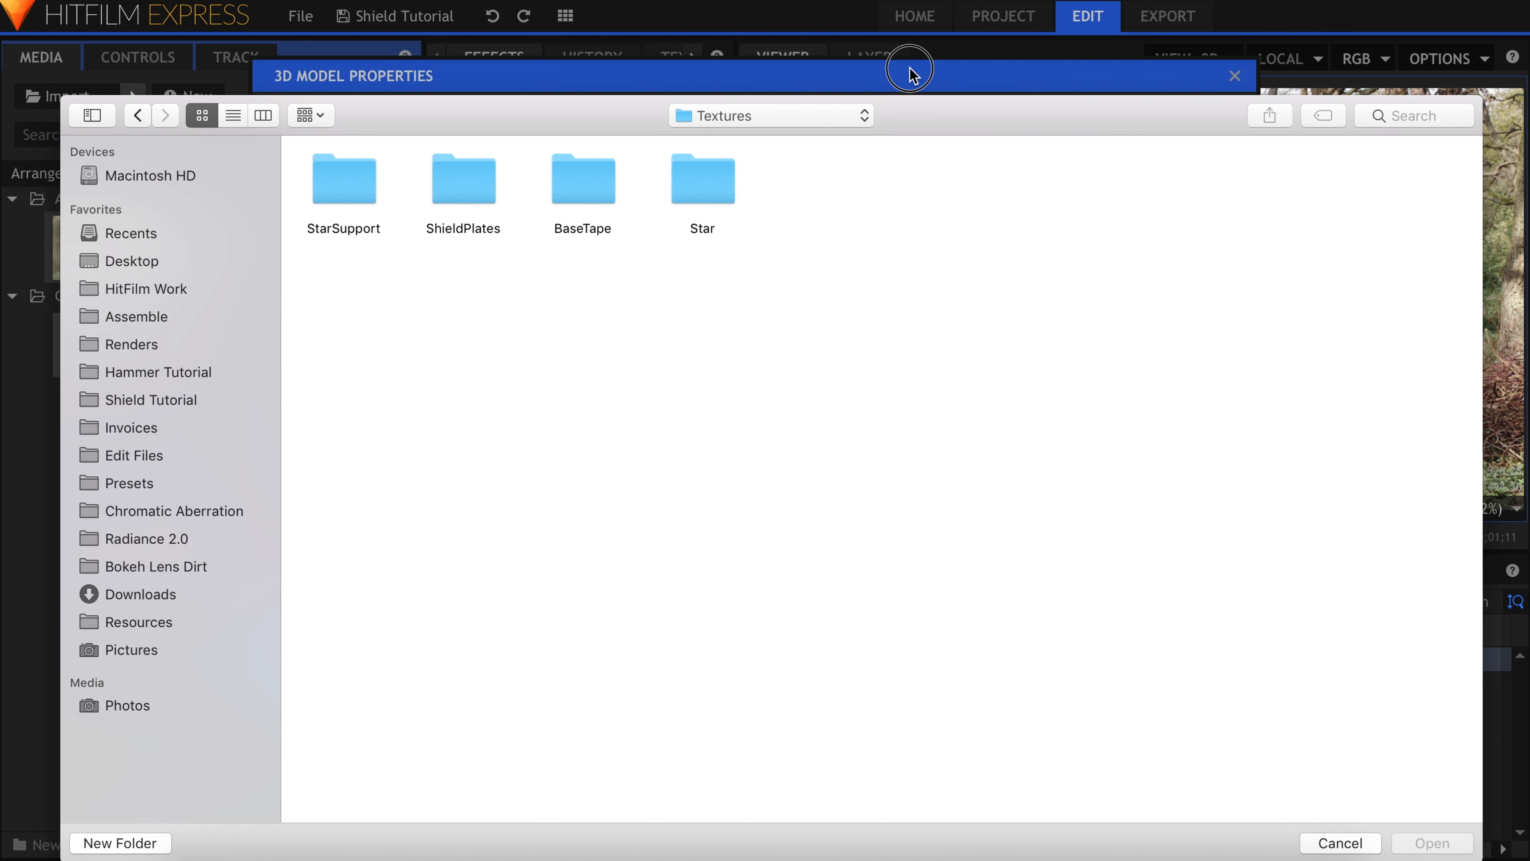
double_click(462, 178)
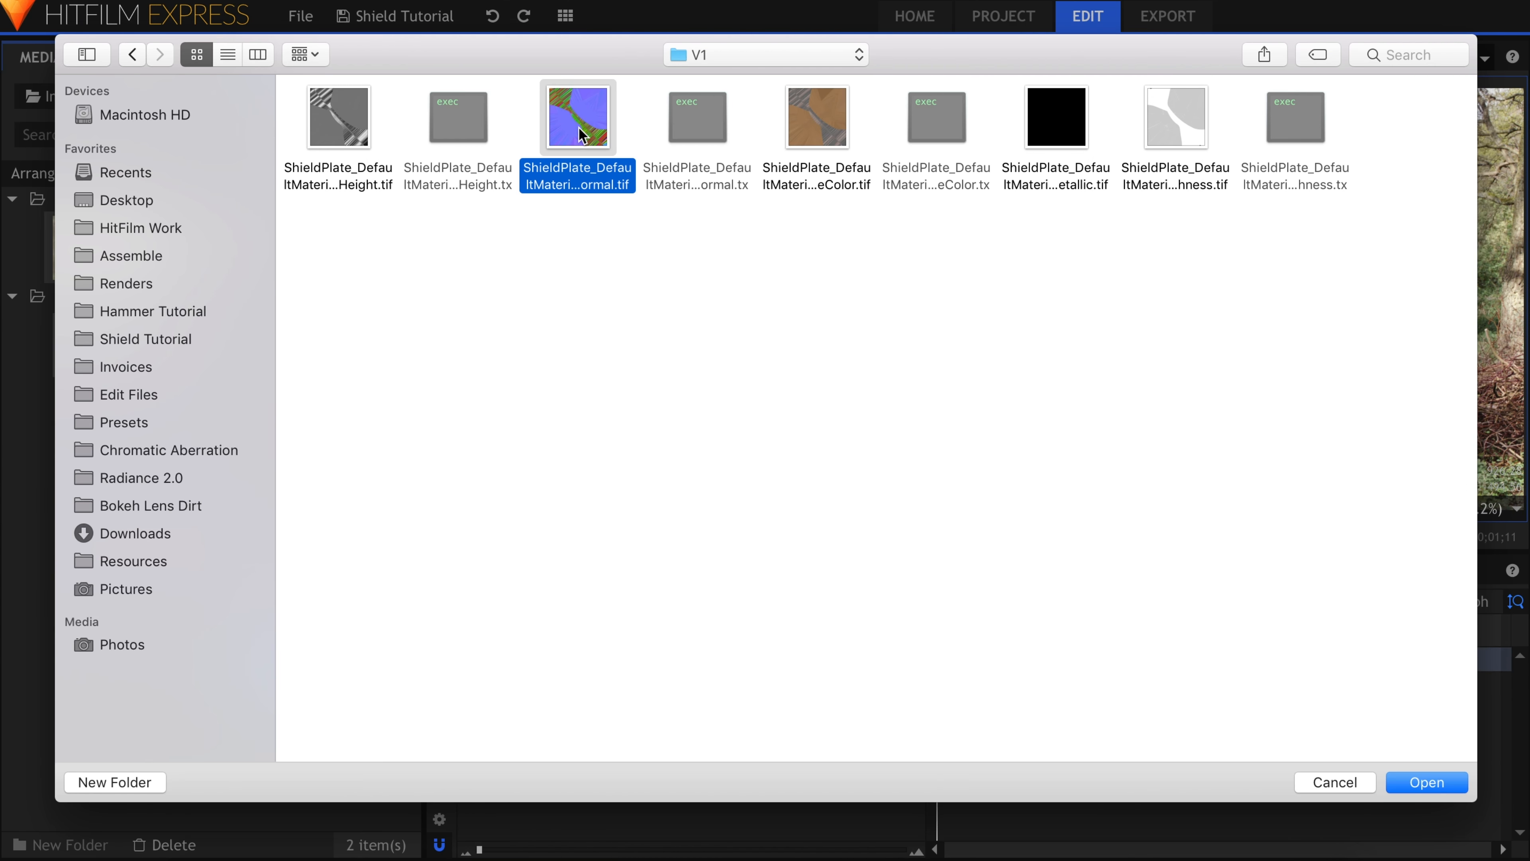
click(1425, 782)
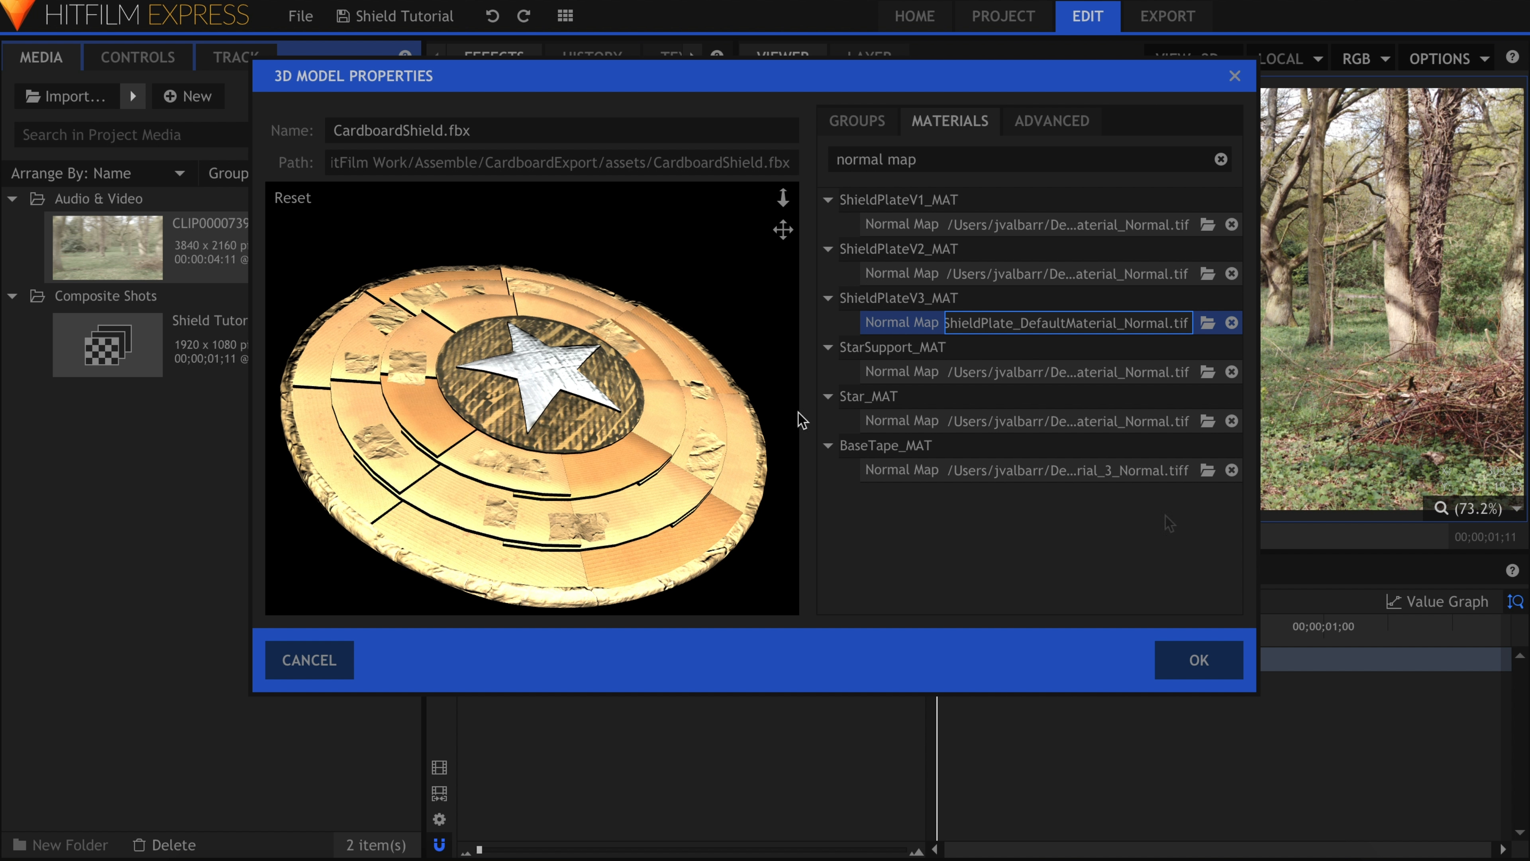
click(1197, 660)
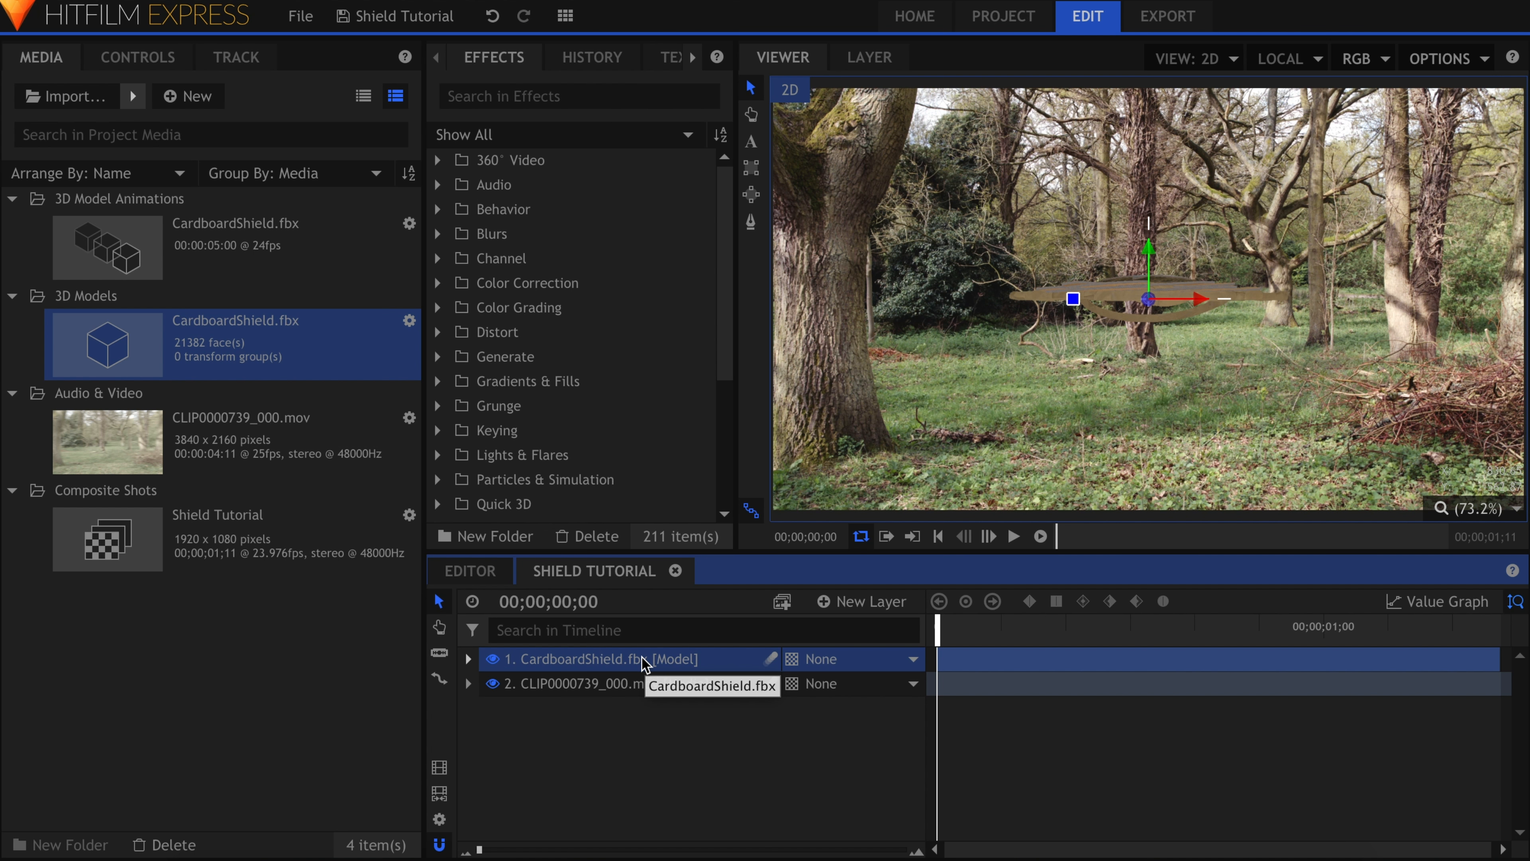
- Add a Camera layer and push the shield's Position Z back to about -4497
click(863, 600)
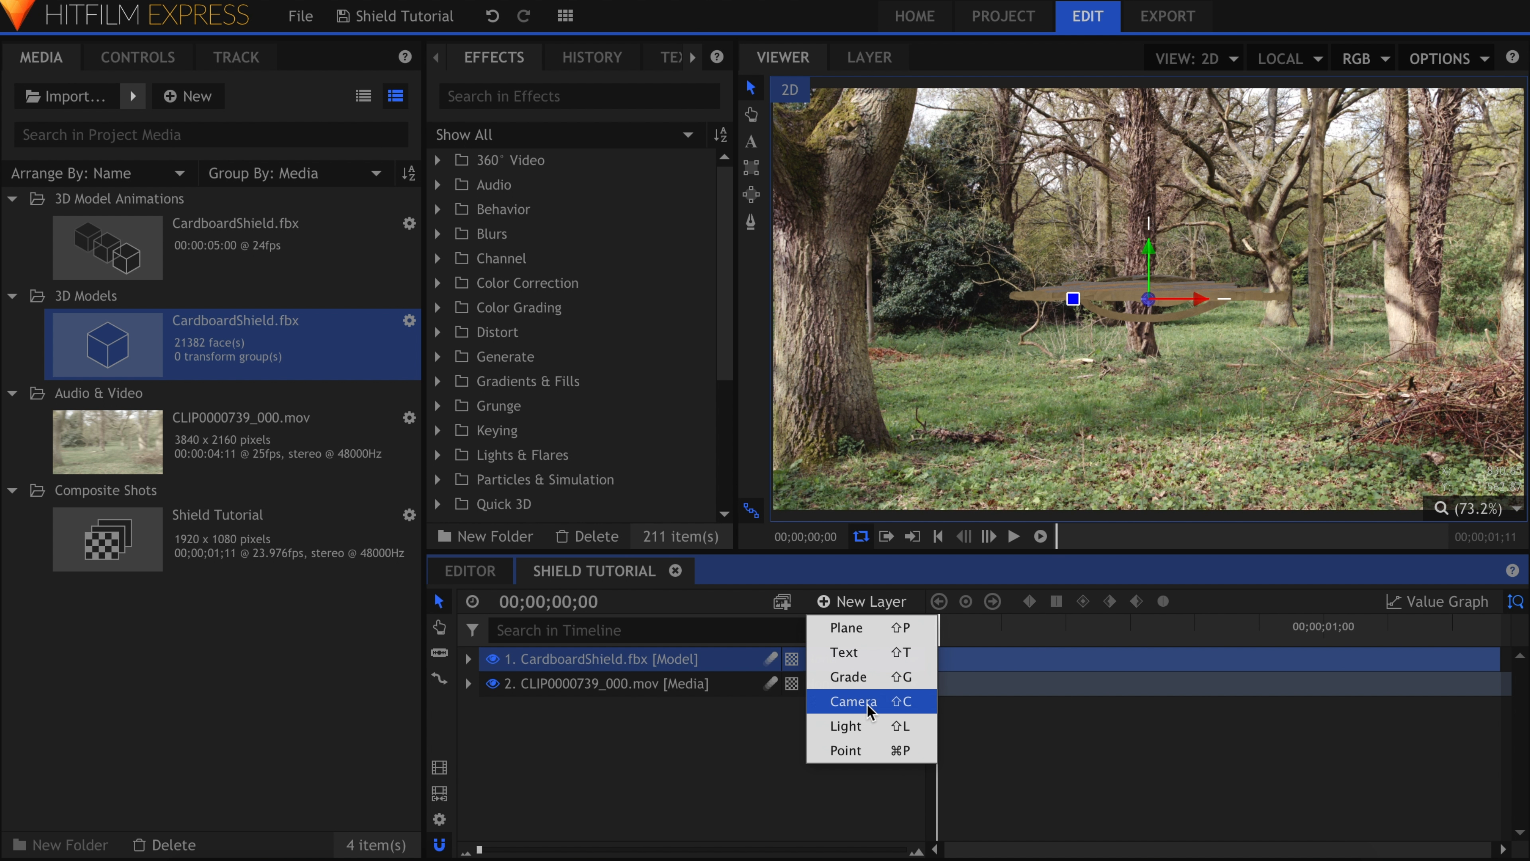
click(852, 701)
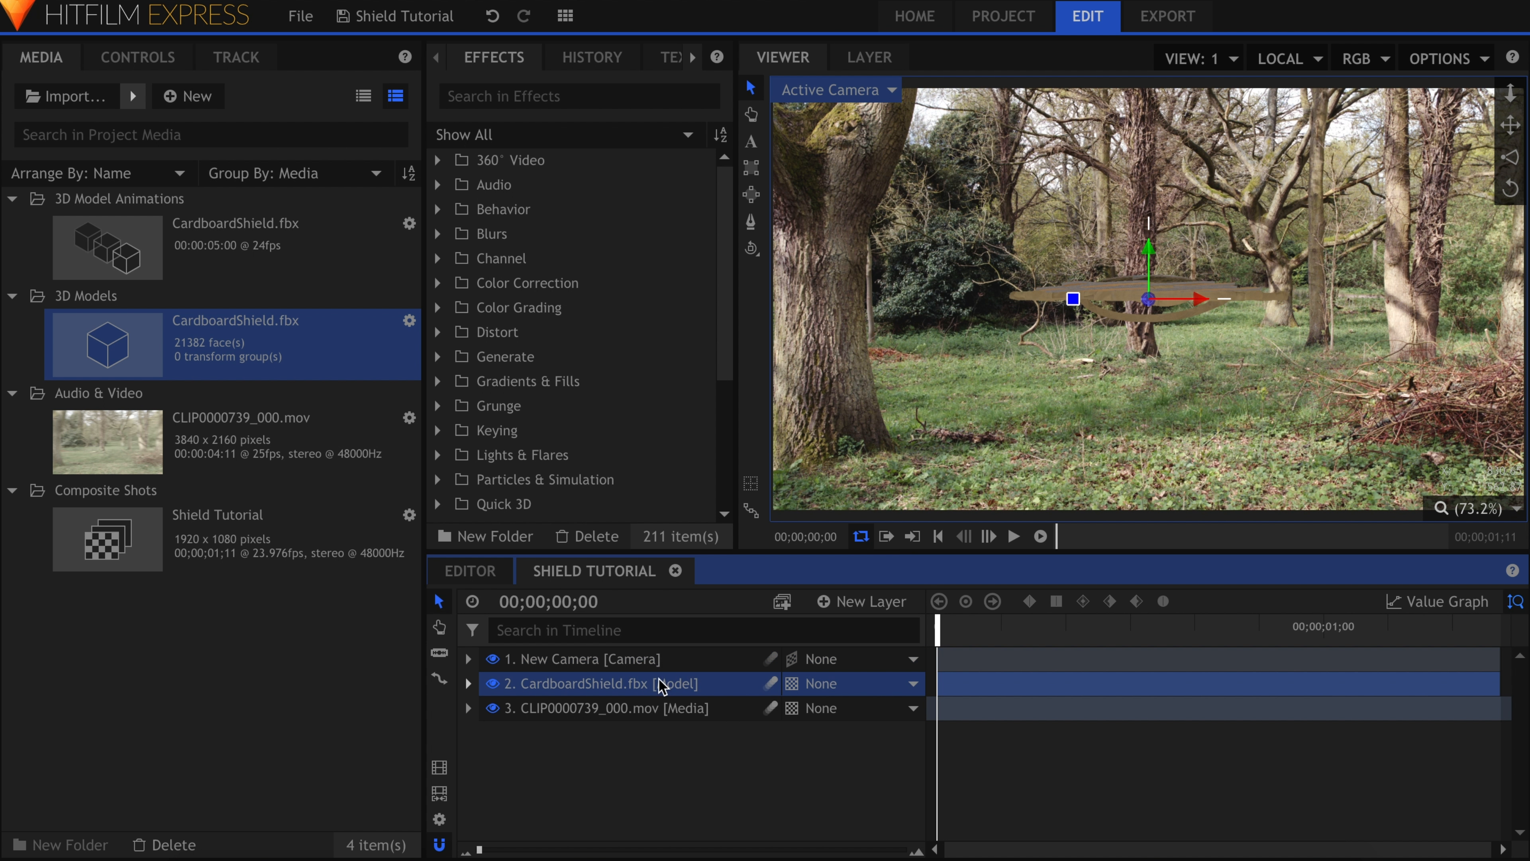
click(136, 56)
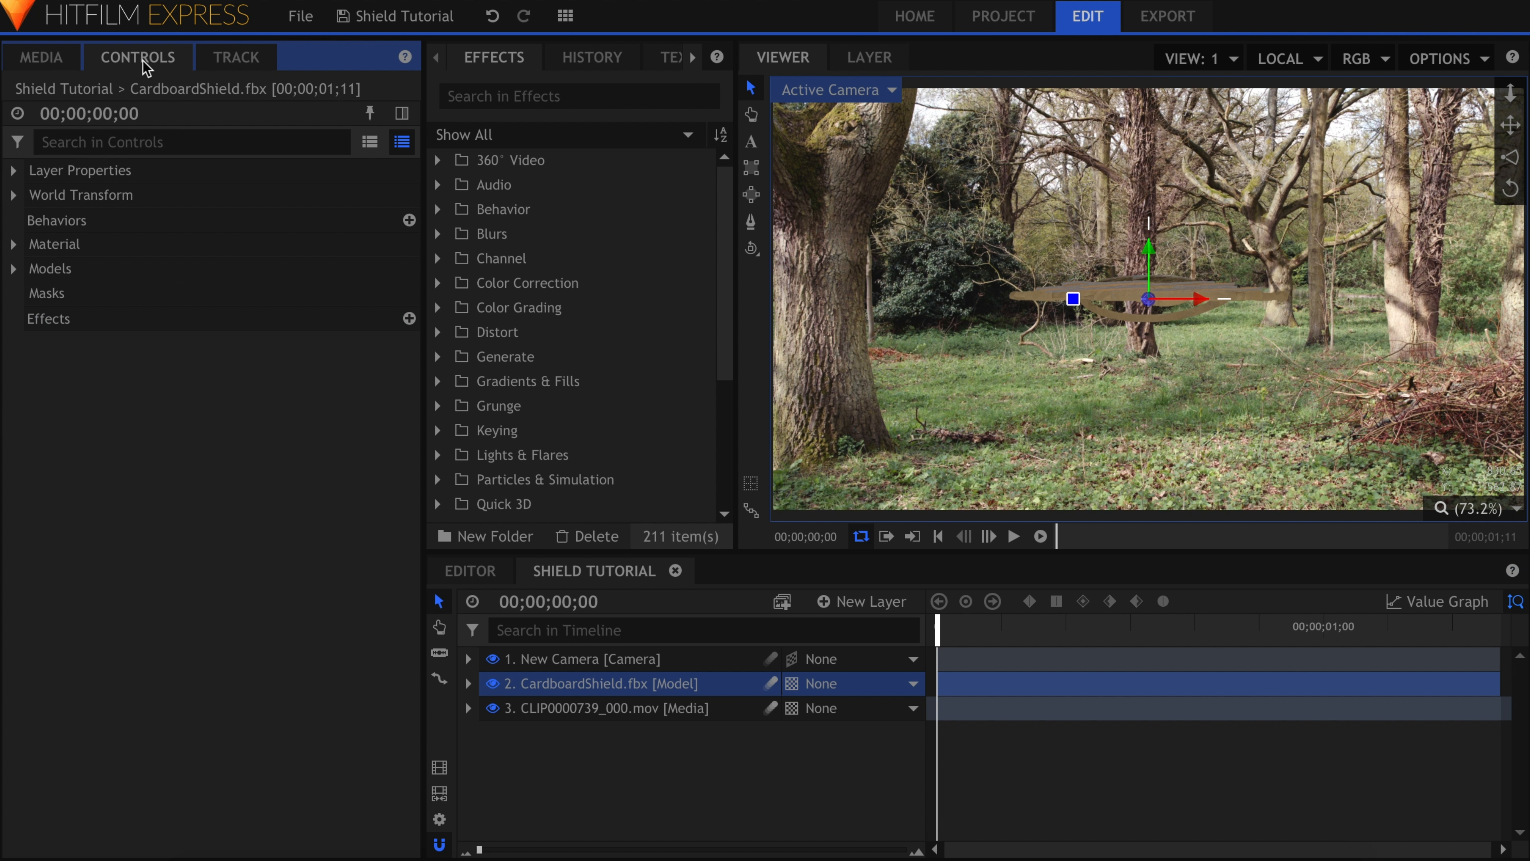
click(14, 194)
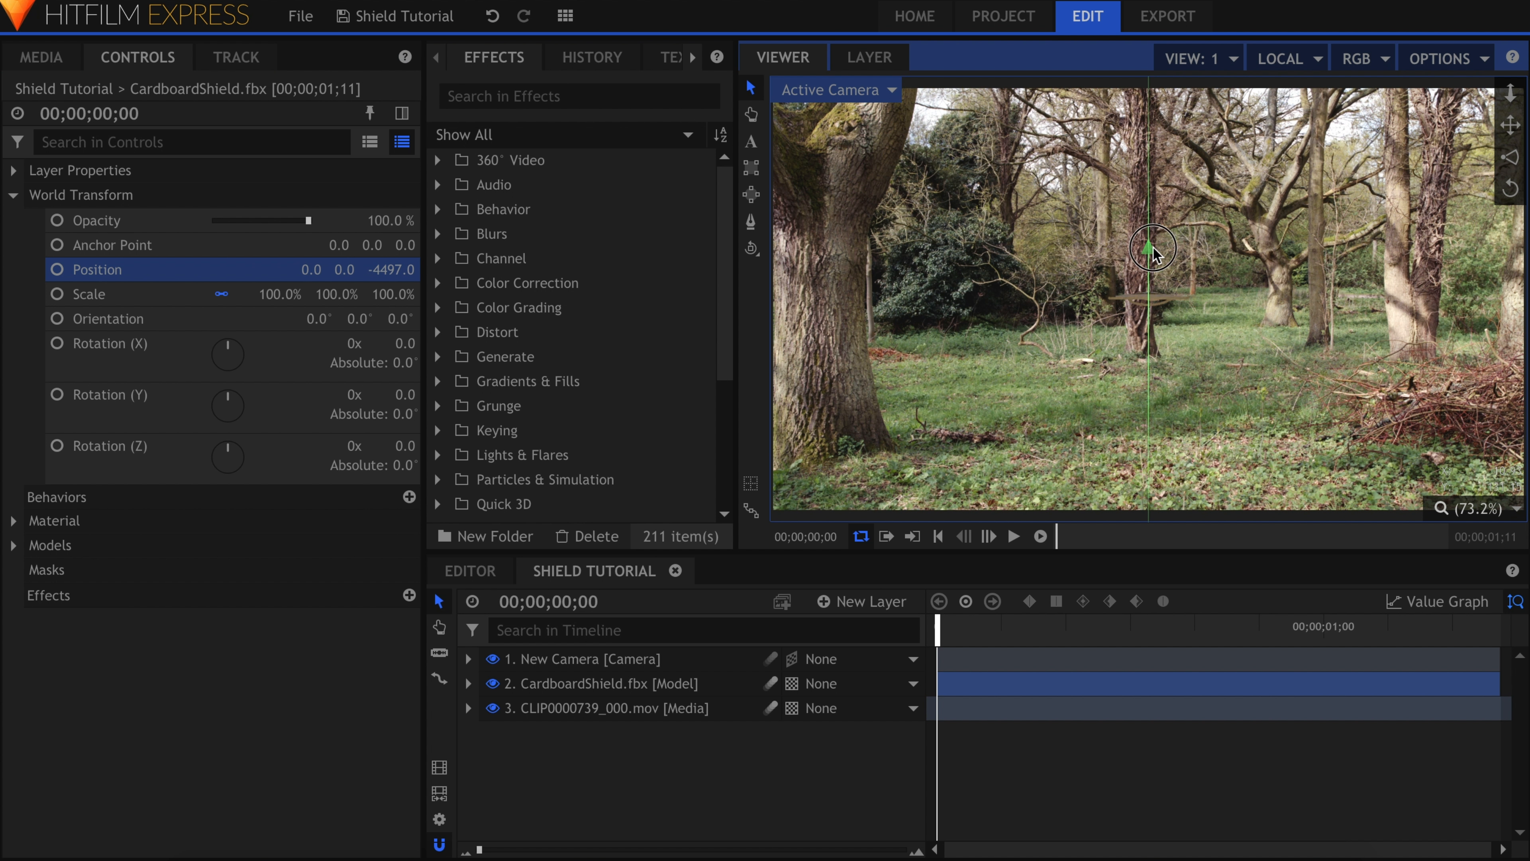
drag(1151, 247, 1064, 215)
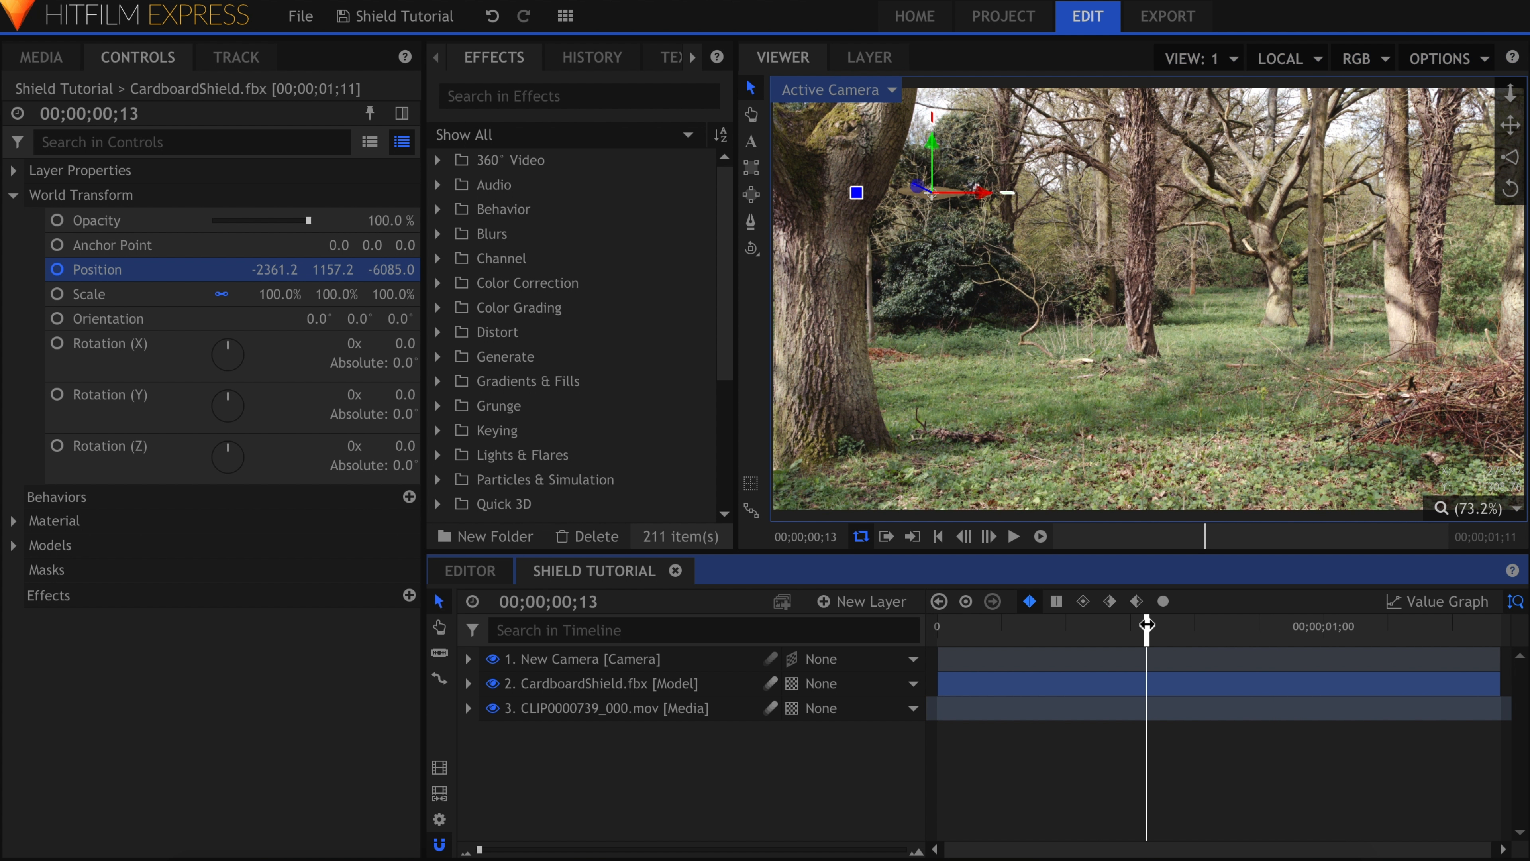
- Keyframe the shield's Position at 0, 13 frames and 1;10 so it hits the central tree trunk
drag(975, 192, 1181, 192)
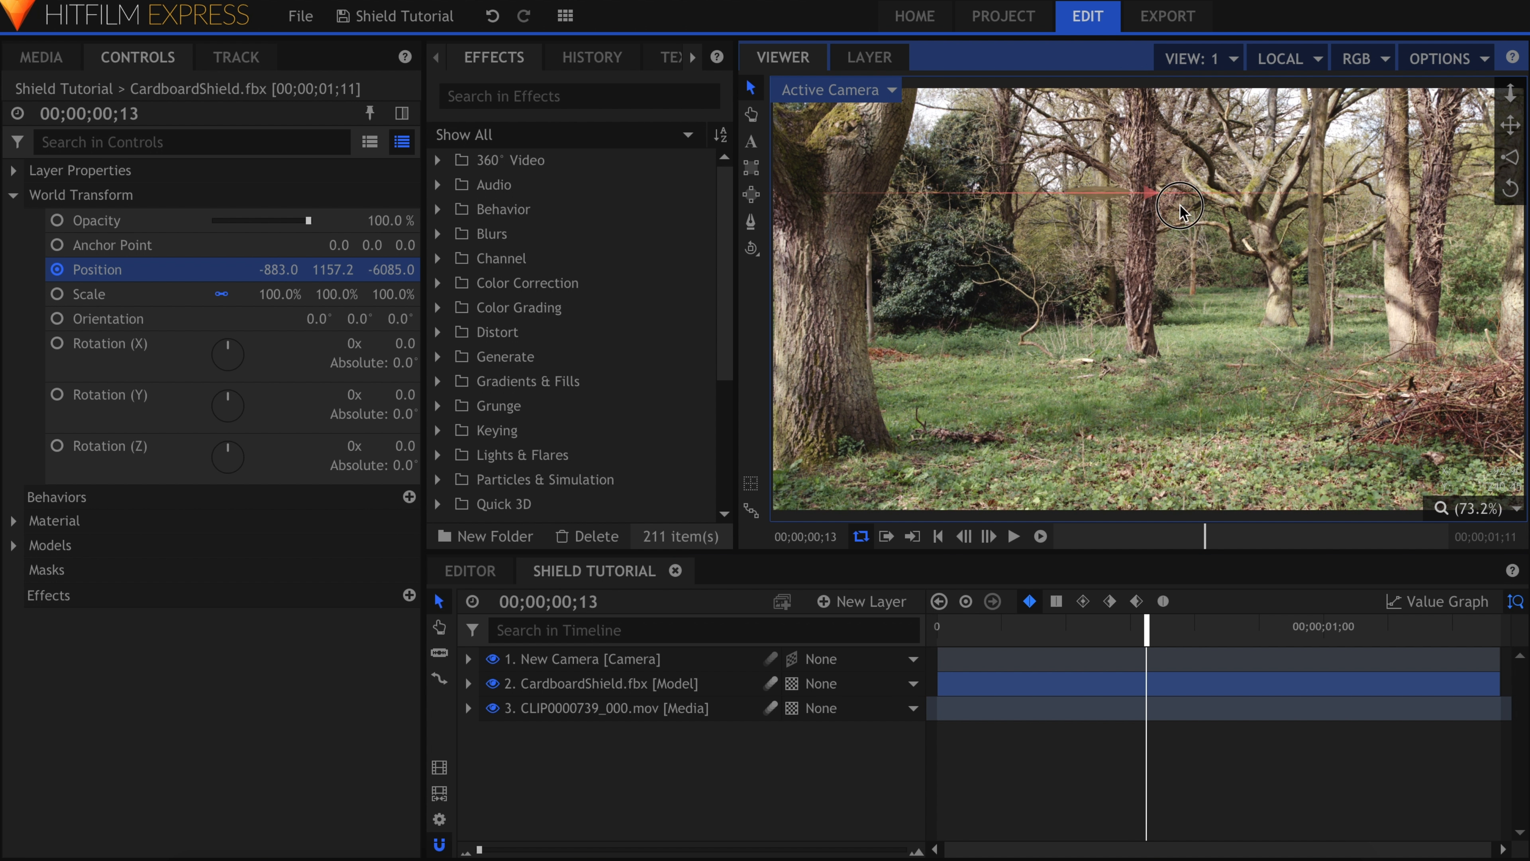
drag(1181, 192, 1240, 173)
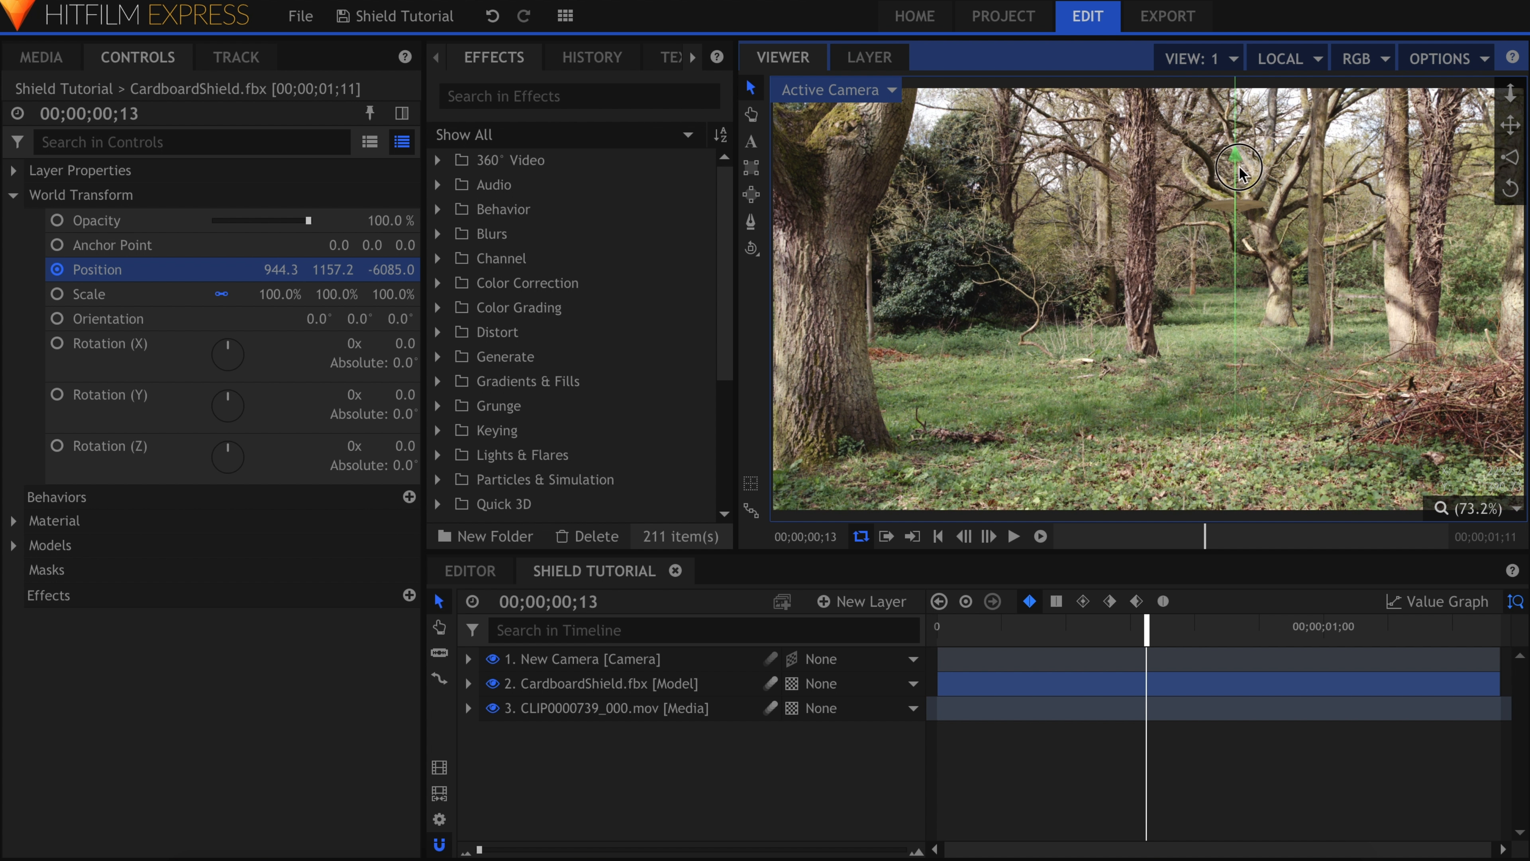
drag(1240, 170, 1234, 249)
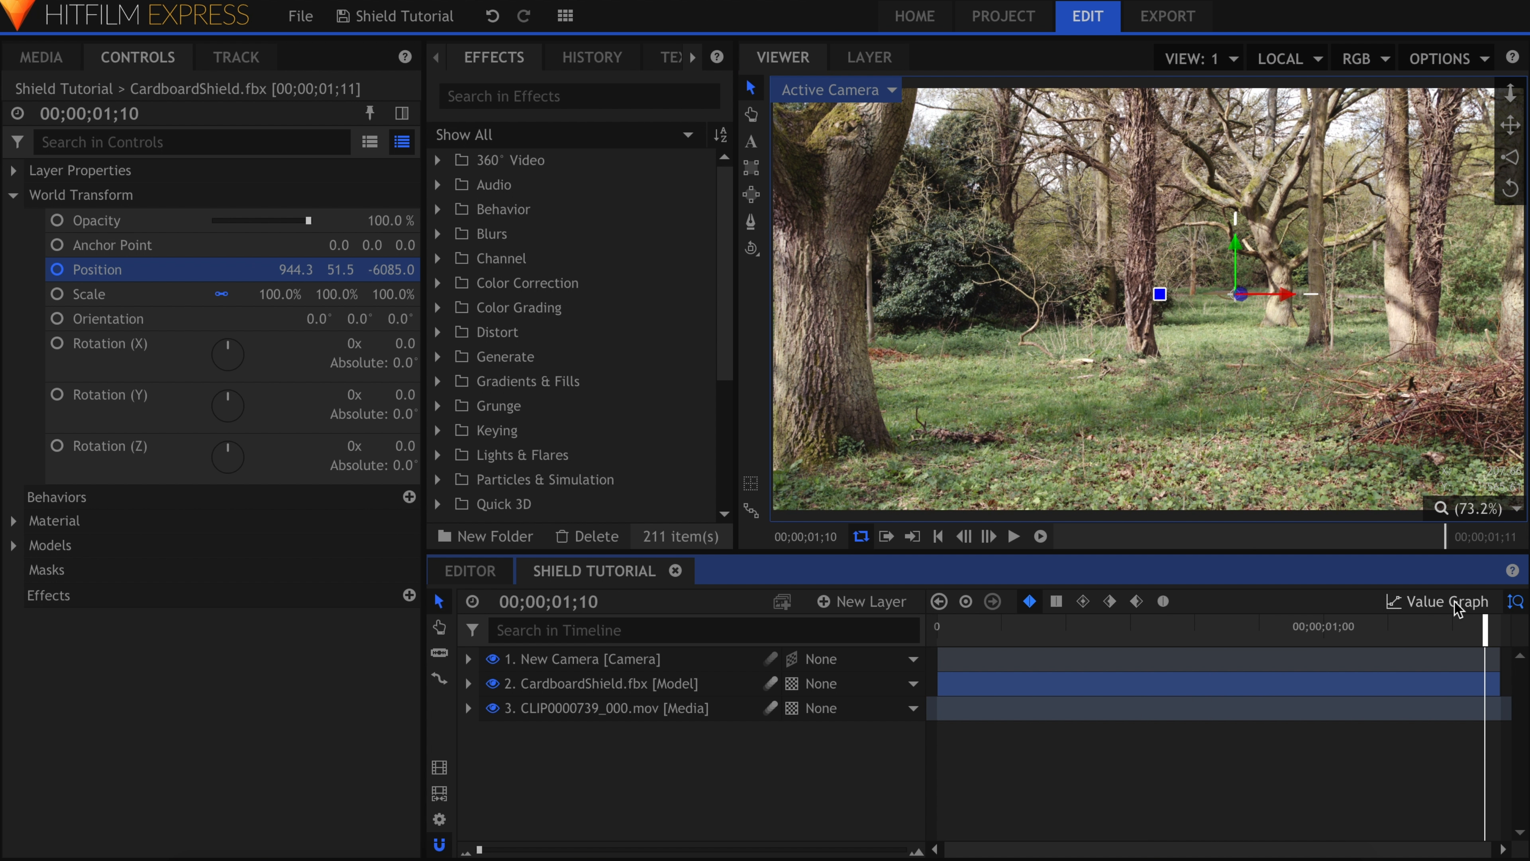
double_click(396, 269)
text(0)
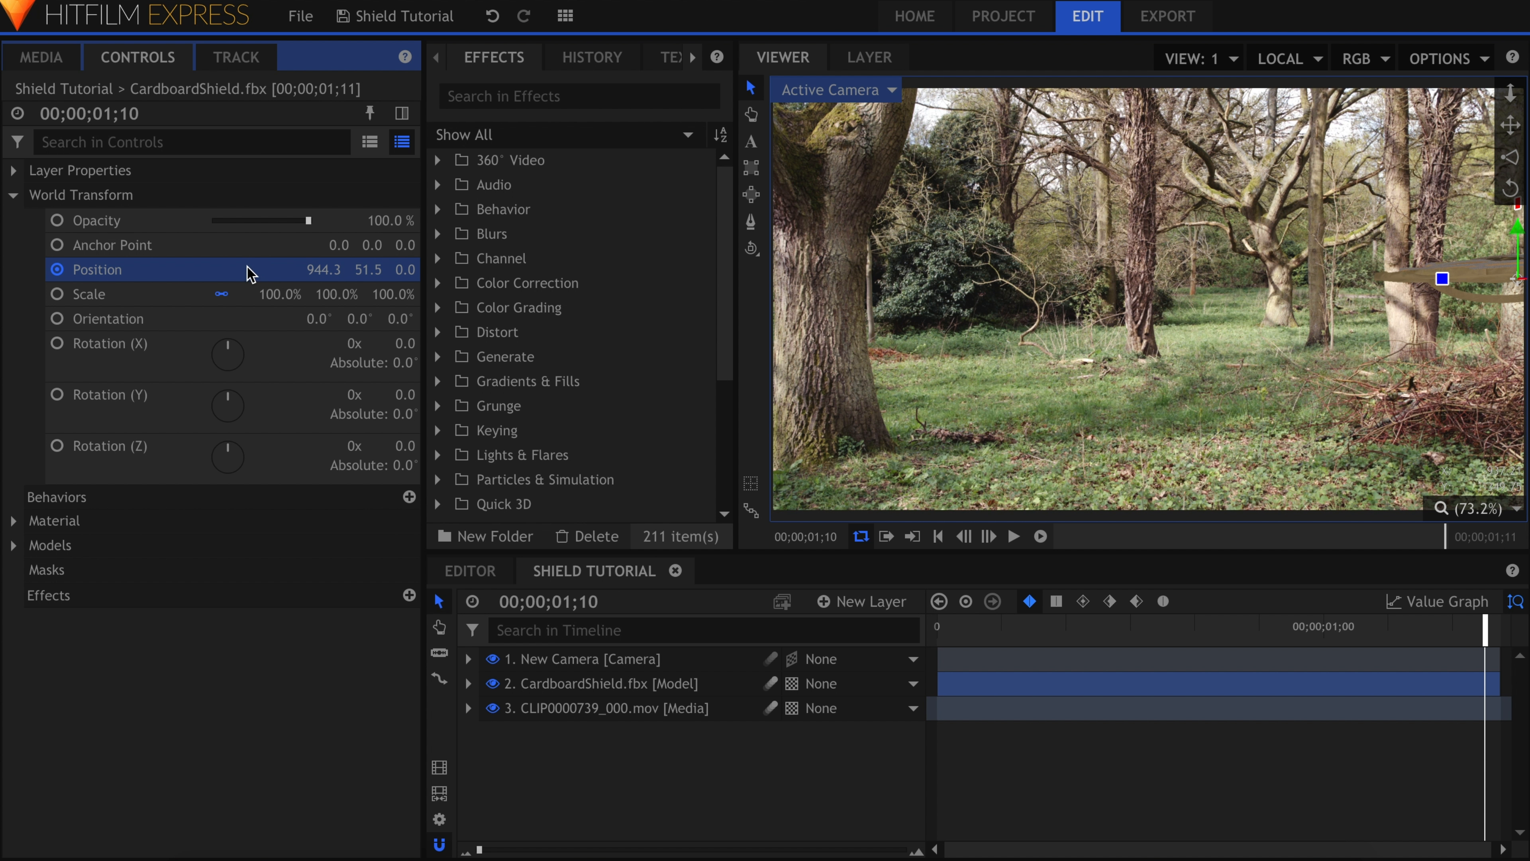
drag(1442, 278, 1409, 279)
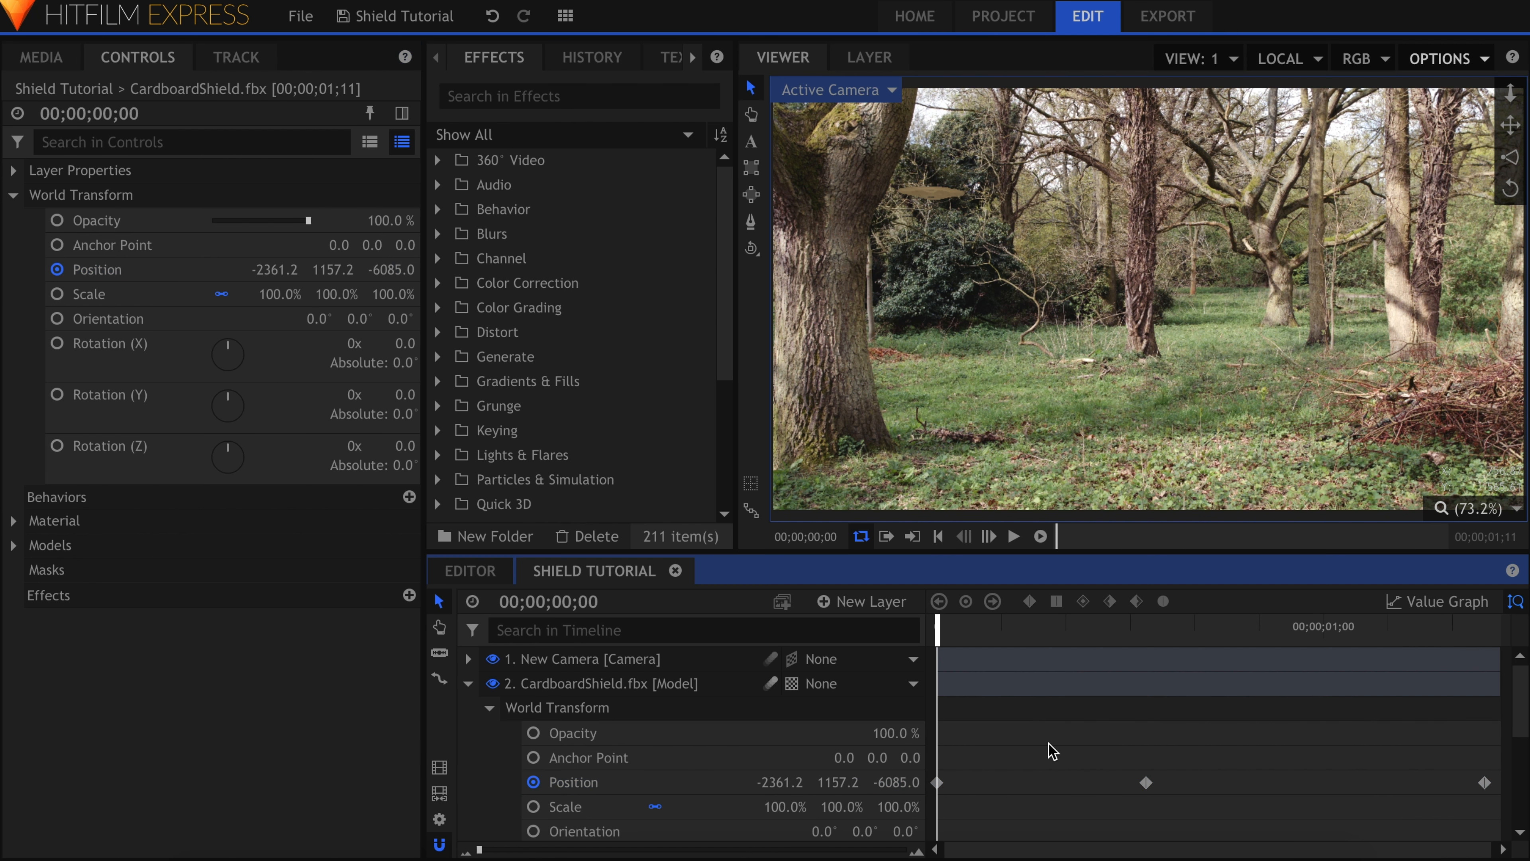
click(1013, 535)
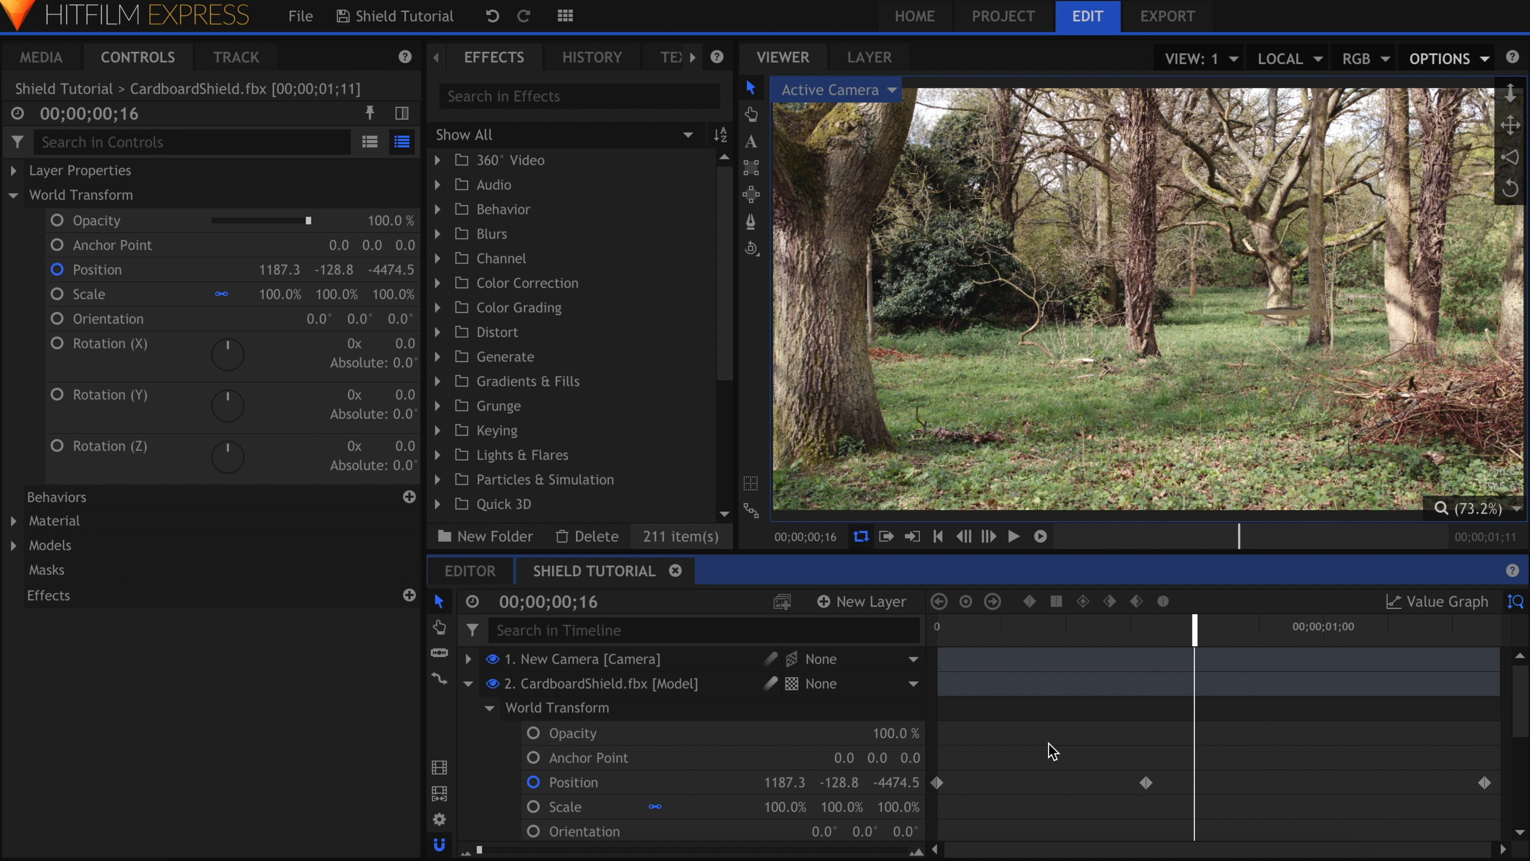
- Set the impact Position keyframe's spatial interpolation to Linear and switch to Top view
drag(1194, 626, 1147, 627)
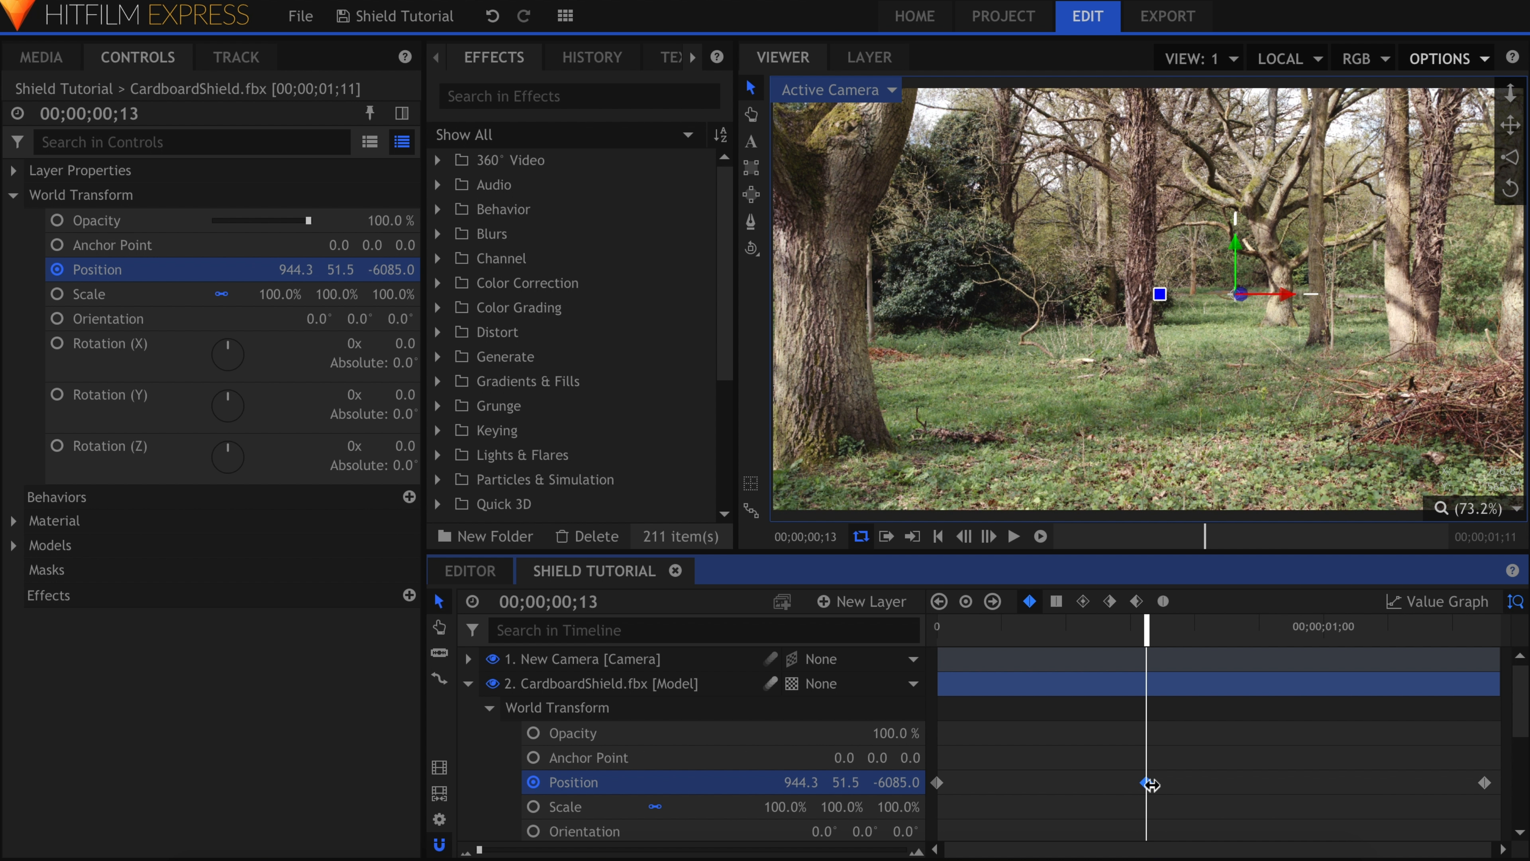
right_click(1152, 782)
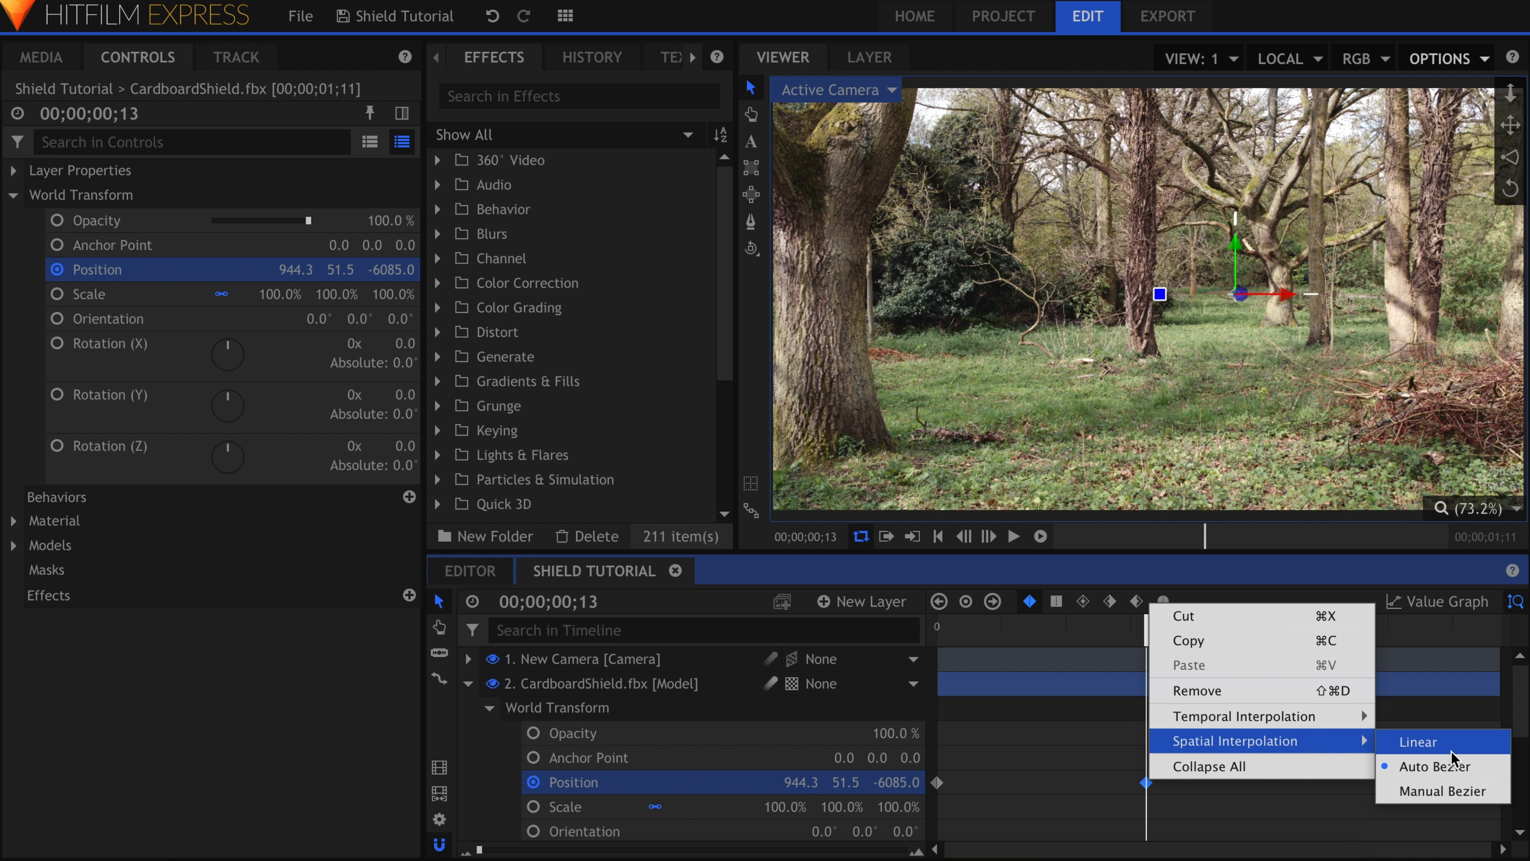
click(1417, 742)
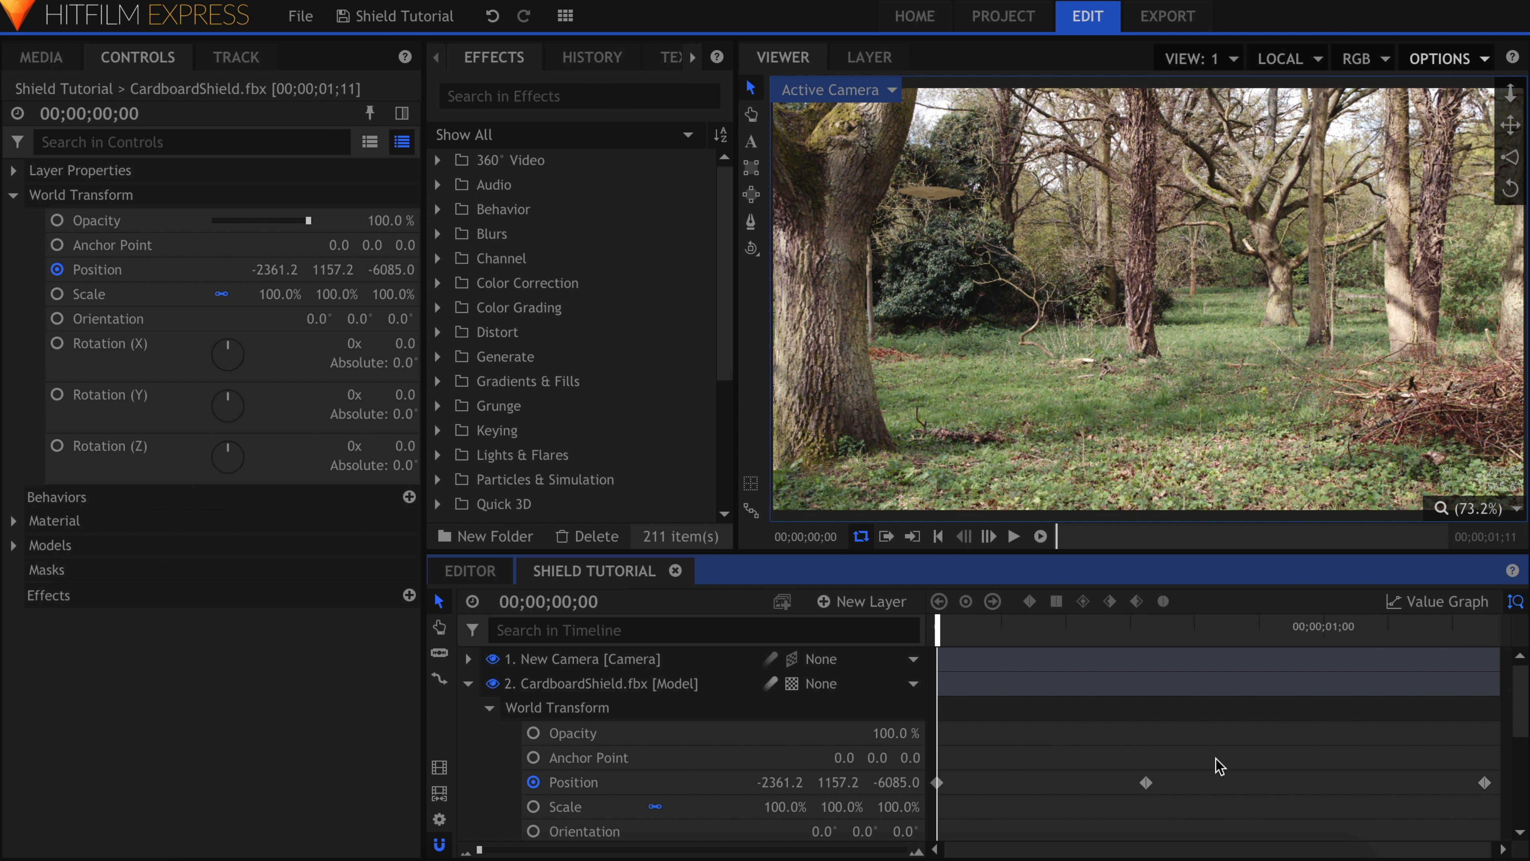
click(836, 88)
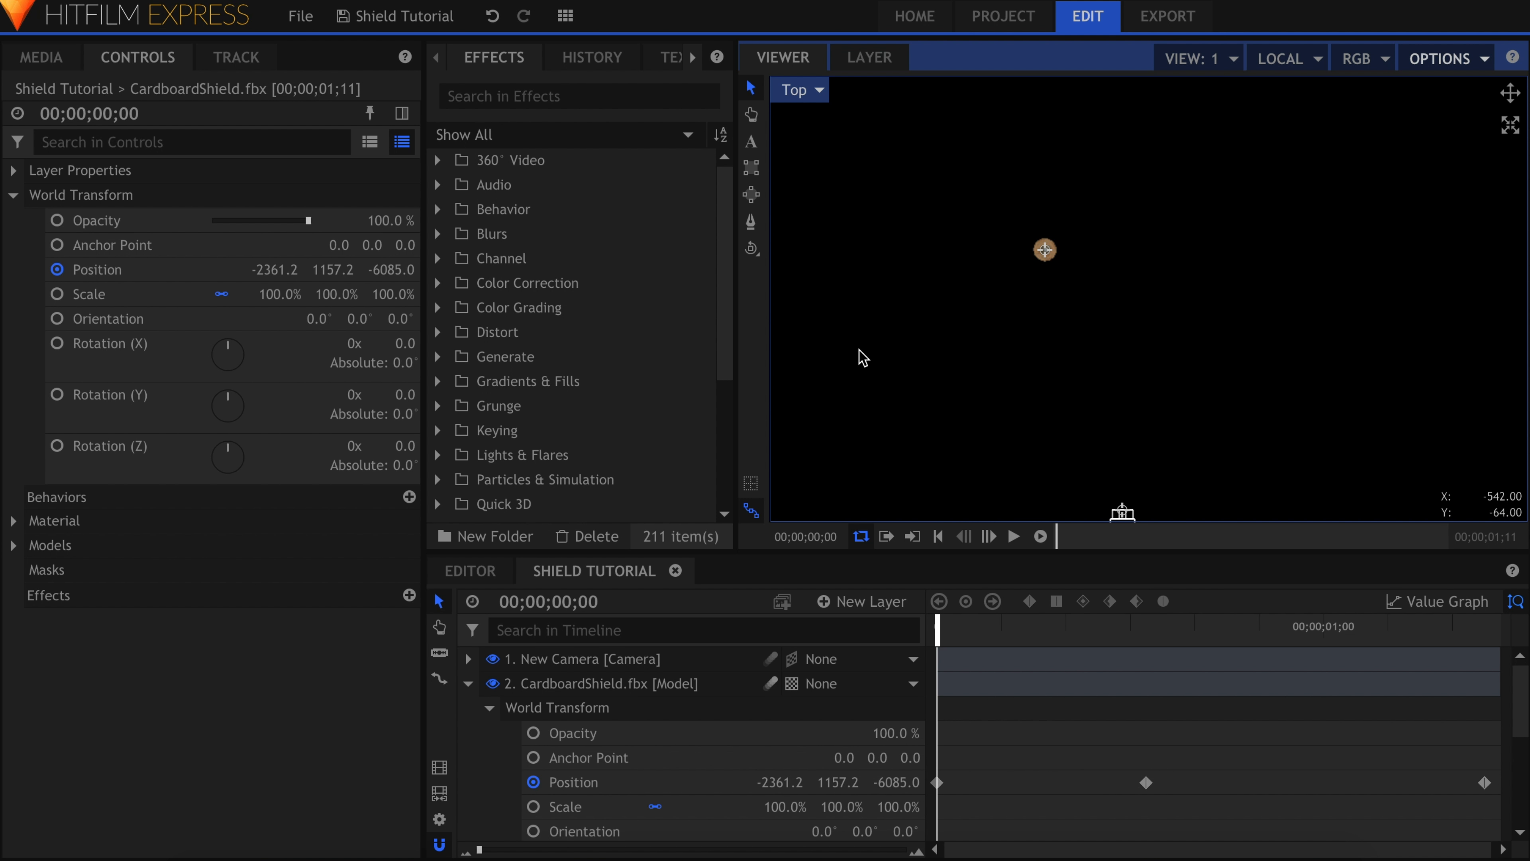
- Reselect the shield layer to check its motion path stays linear at the impact keyframe
click(596, 683)
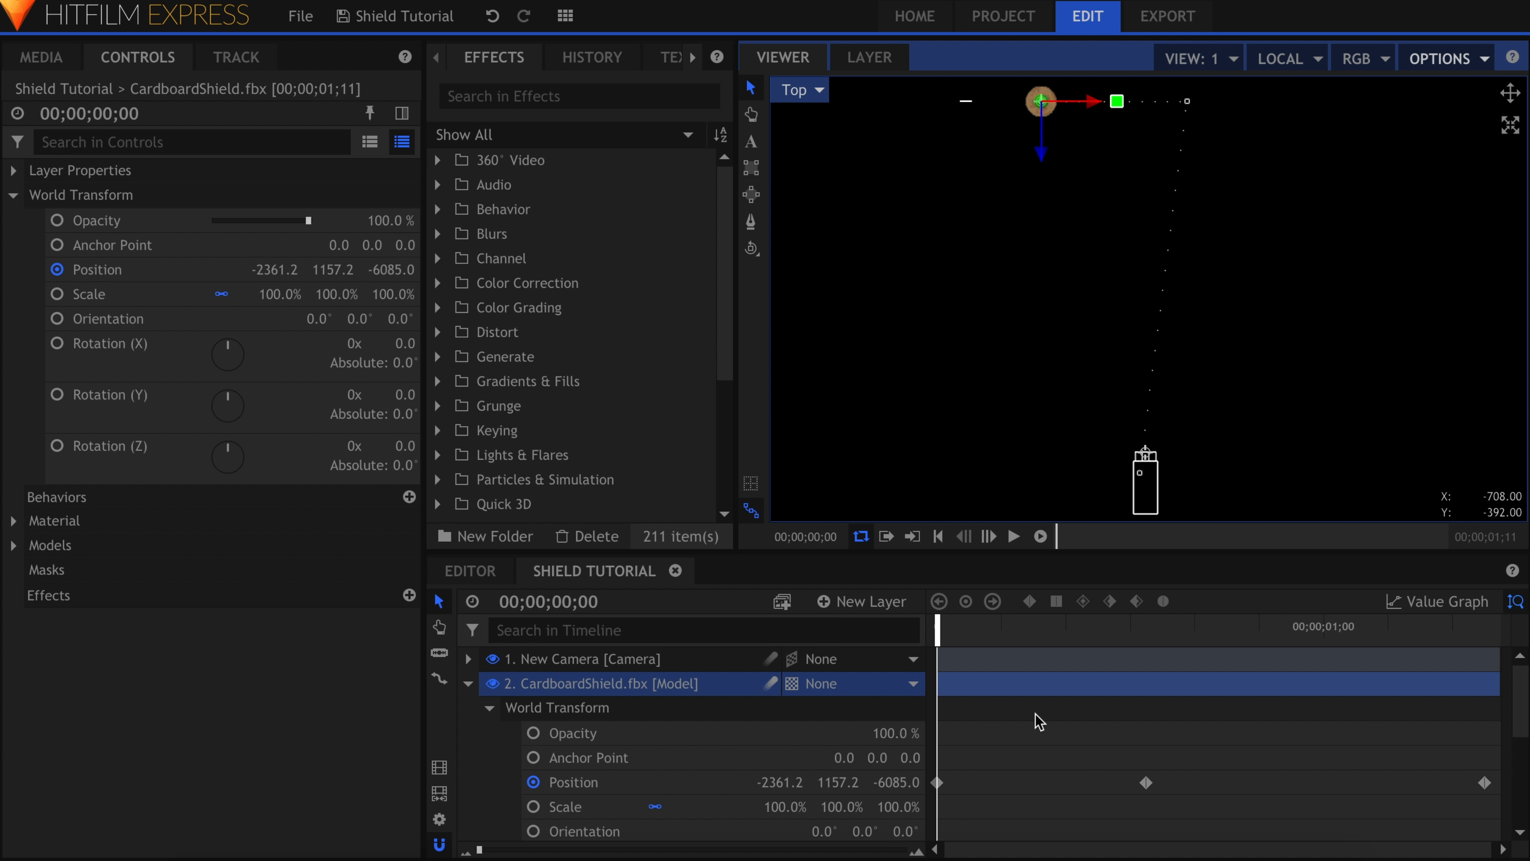
click(1013, 536)
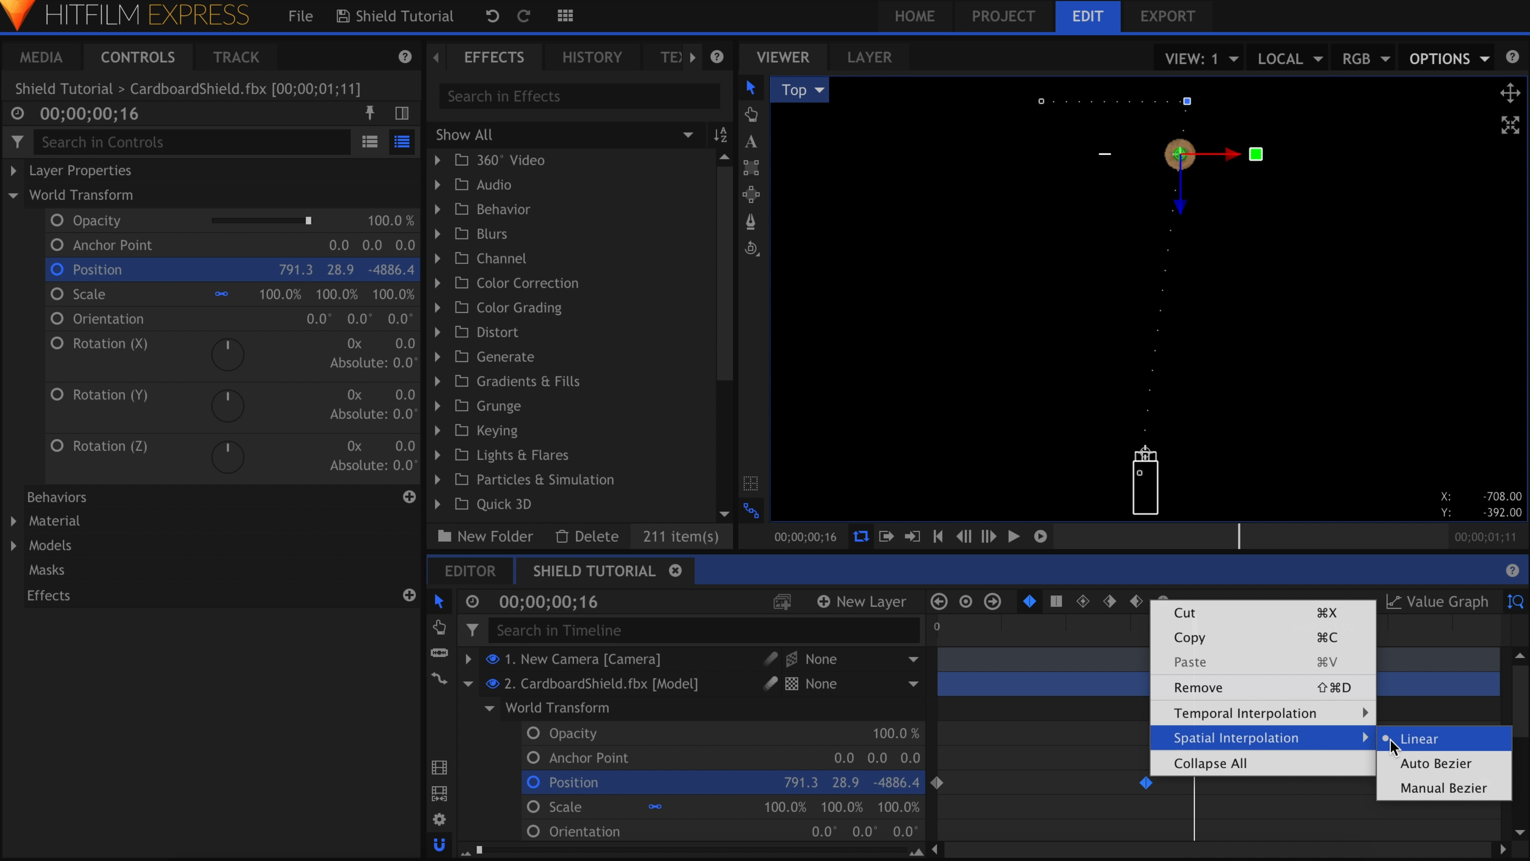
click(1418, 739)
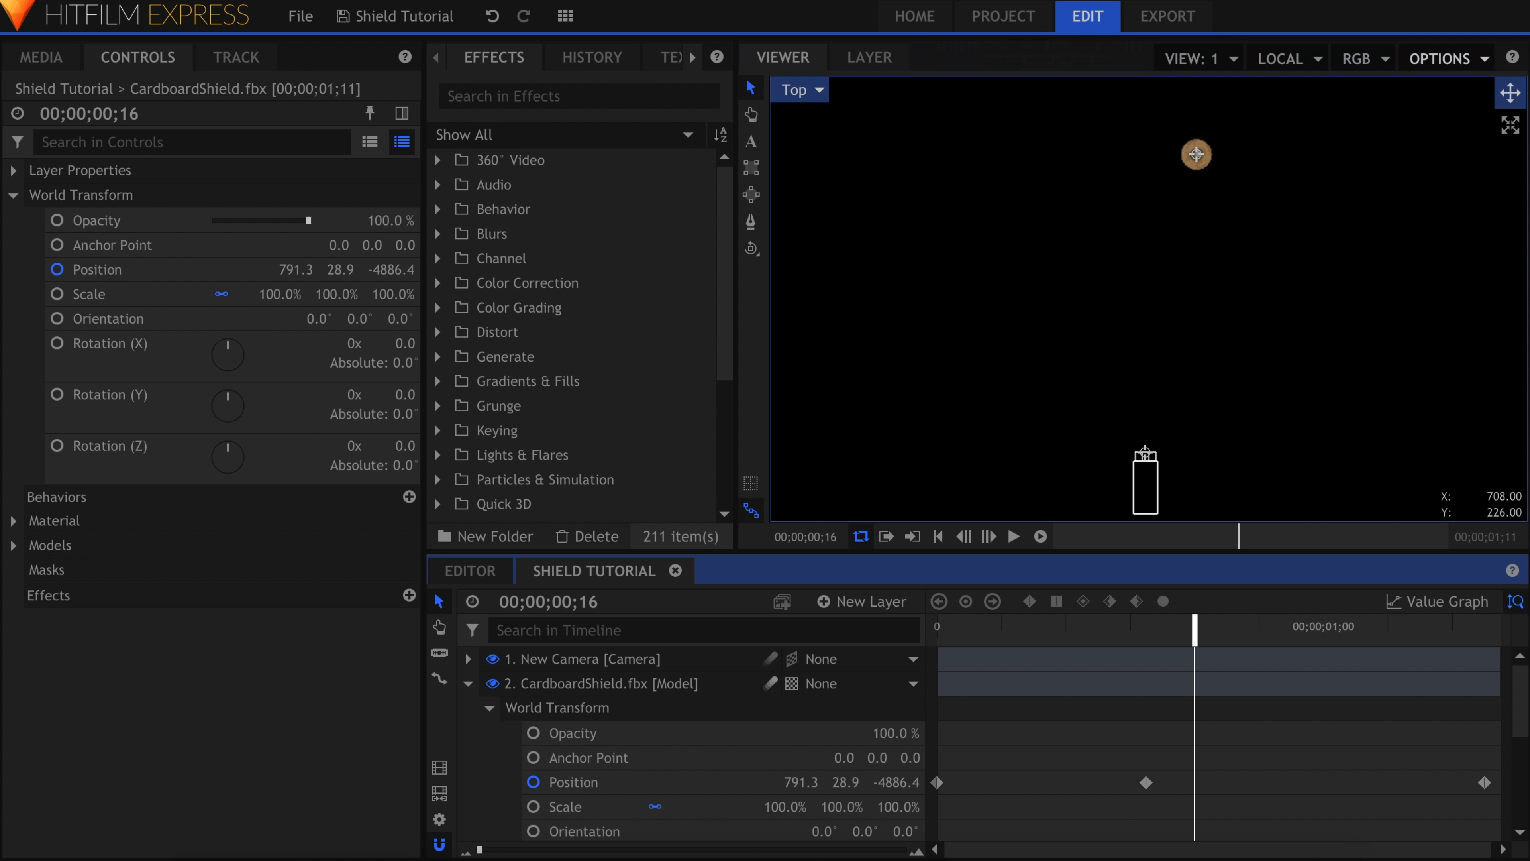
click(602, 683)
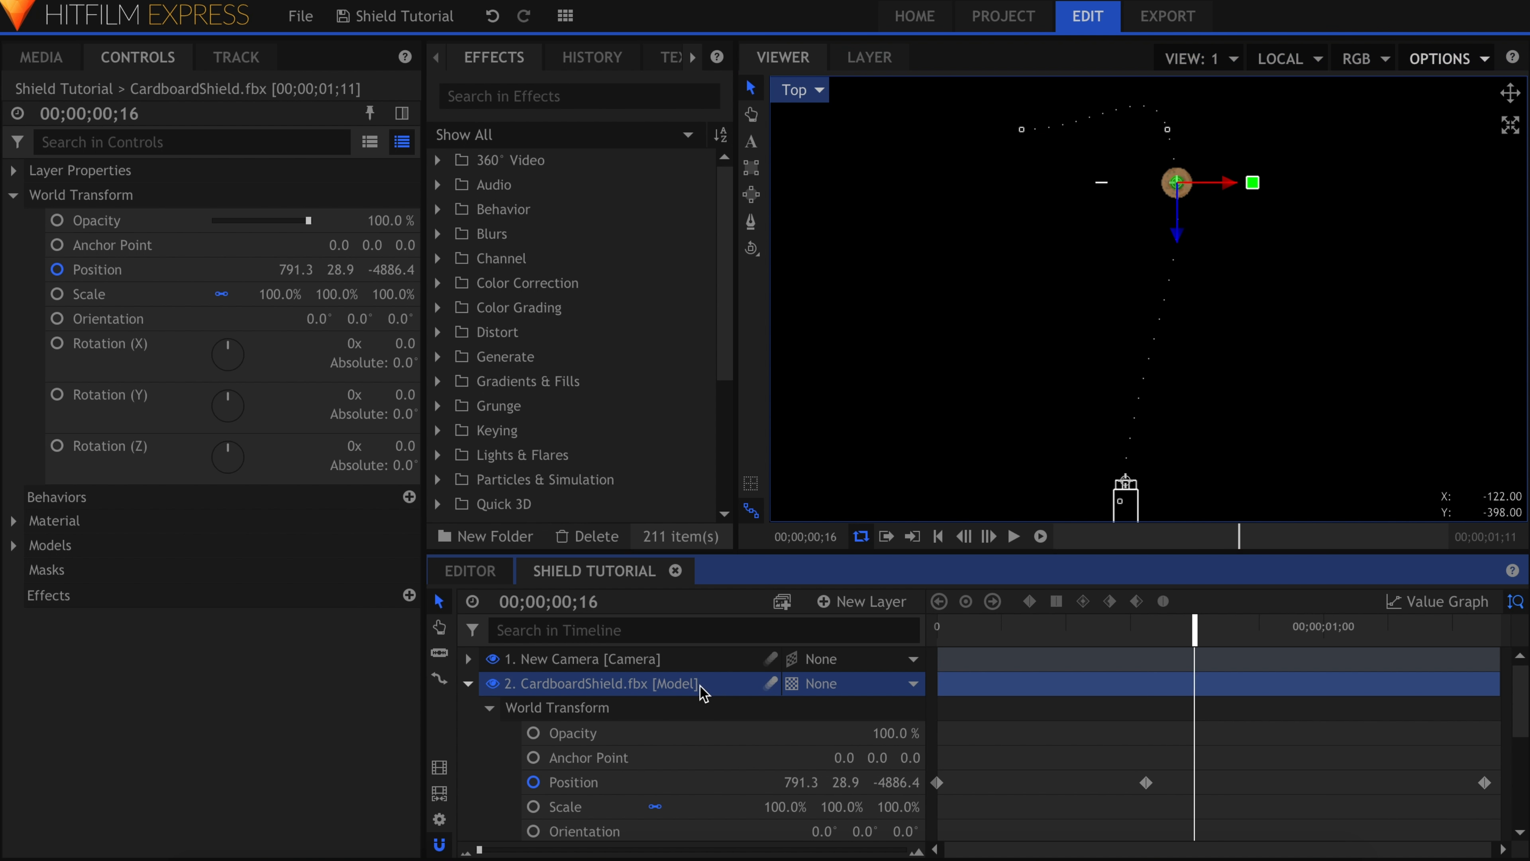
- Keyframe Rotation (Y) to reach 5 full turns by the end of the shot
click(1013, 535)
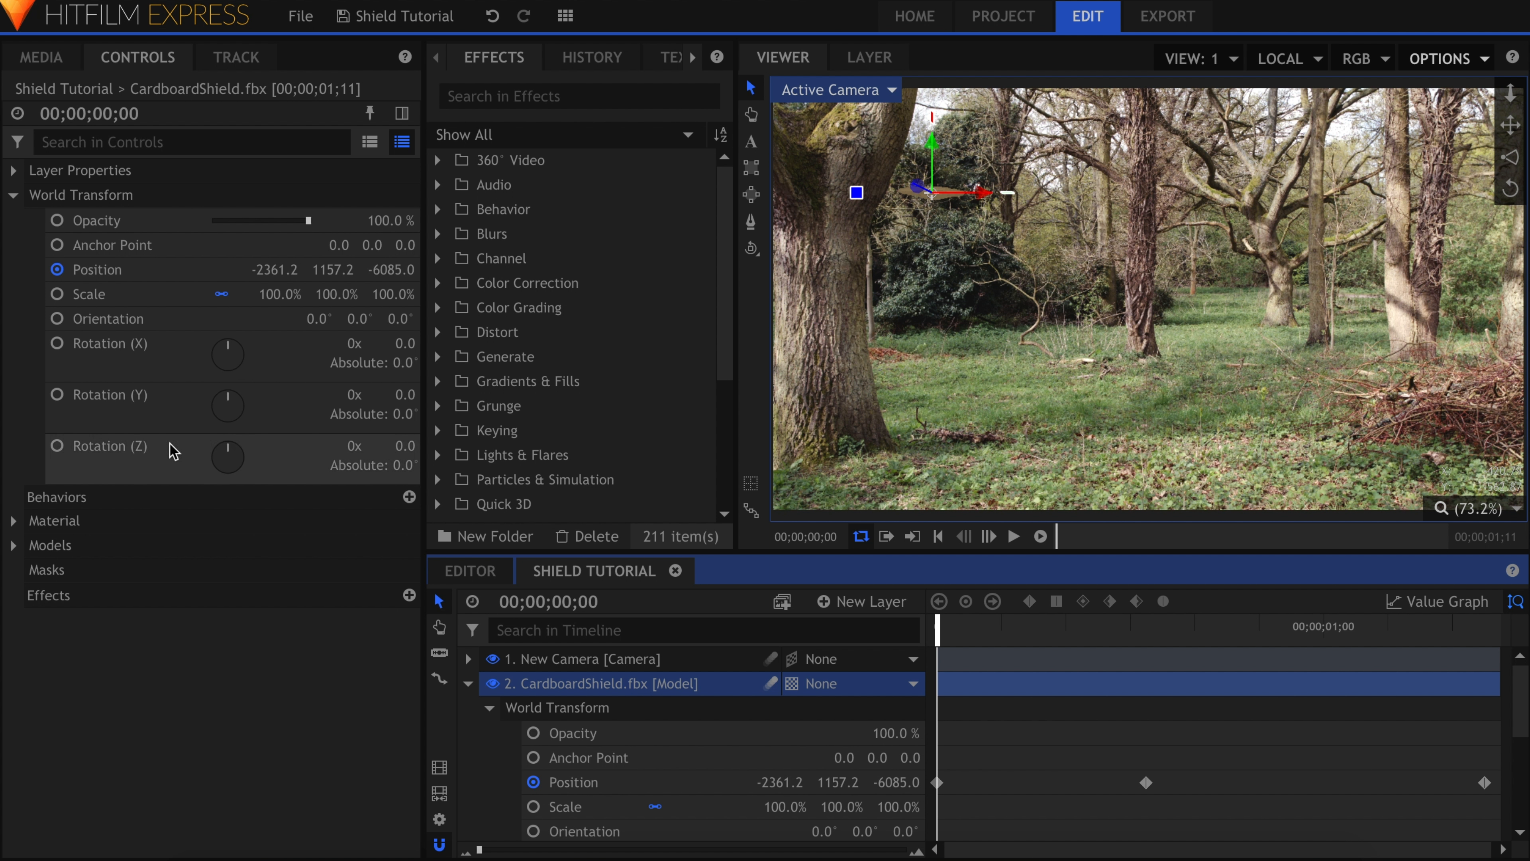
mouse_move(61, 401)
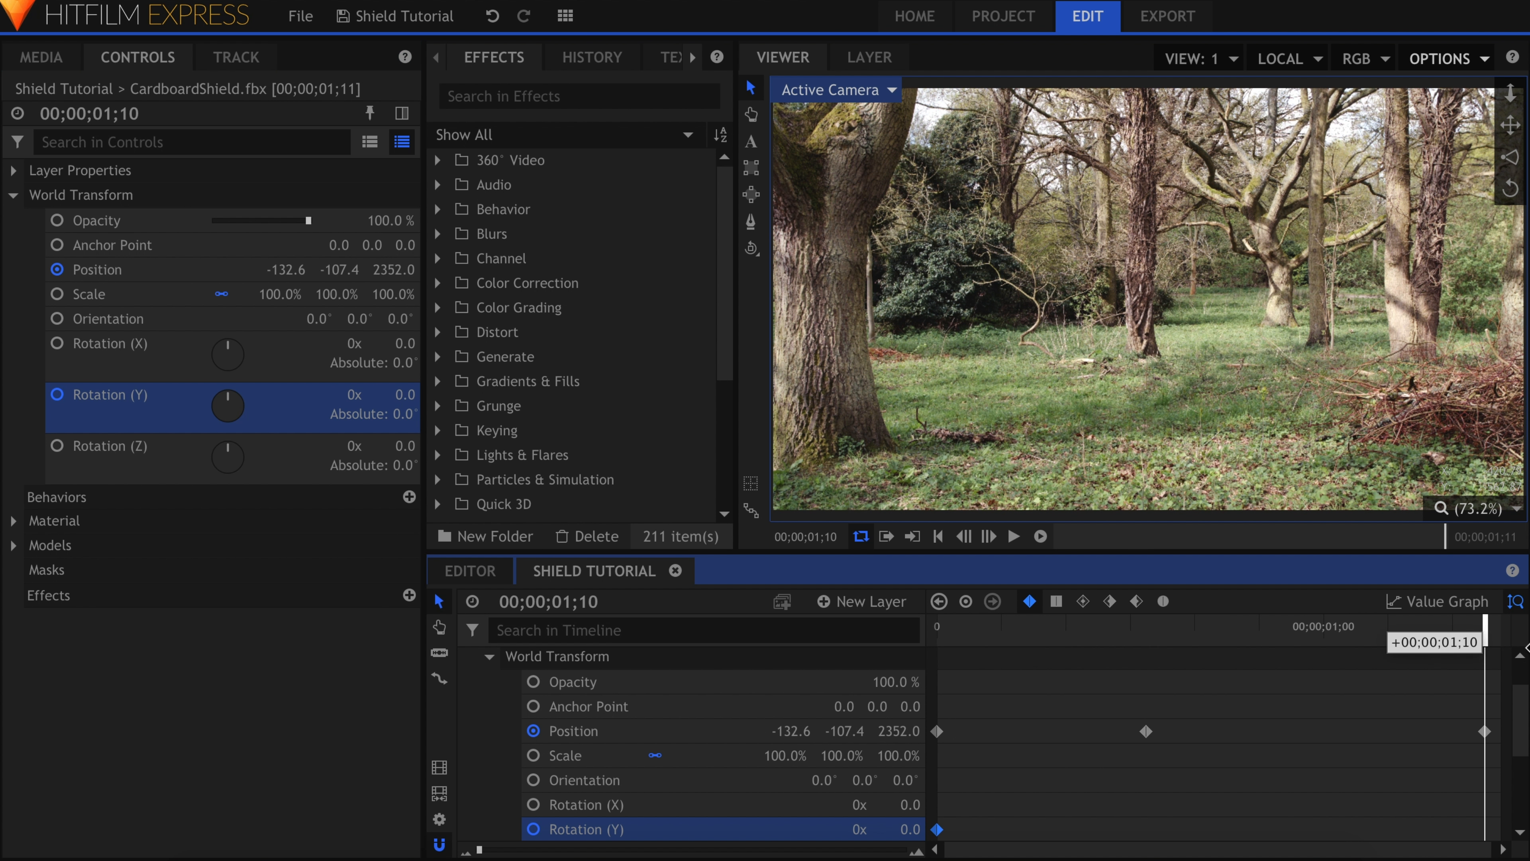
click(340, 394)
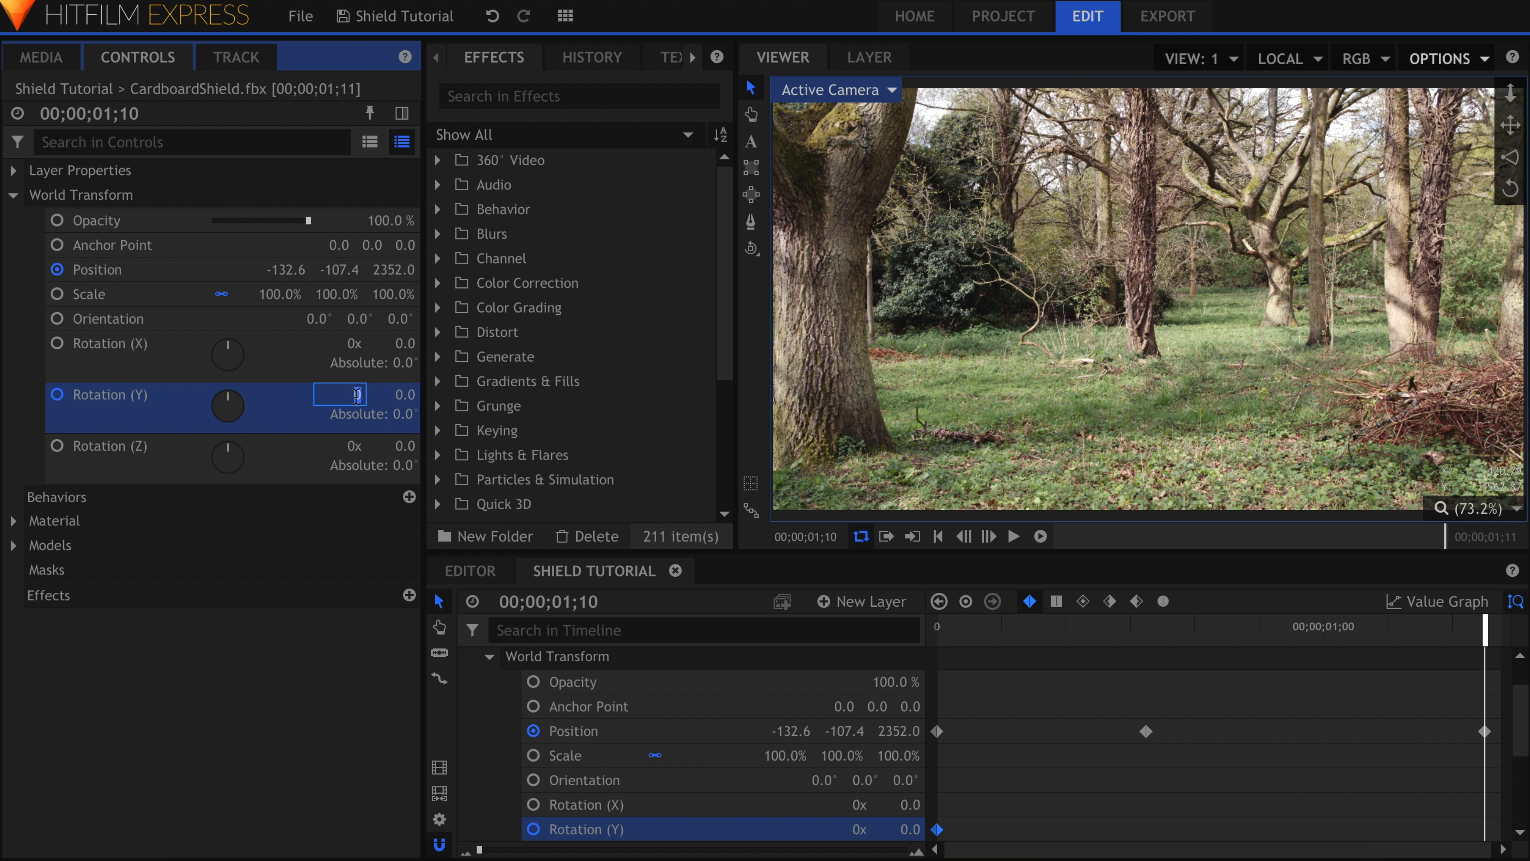
text(5x)
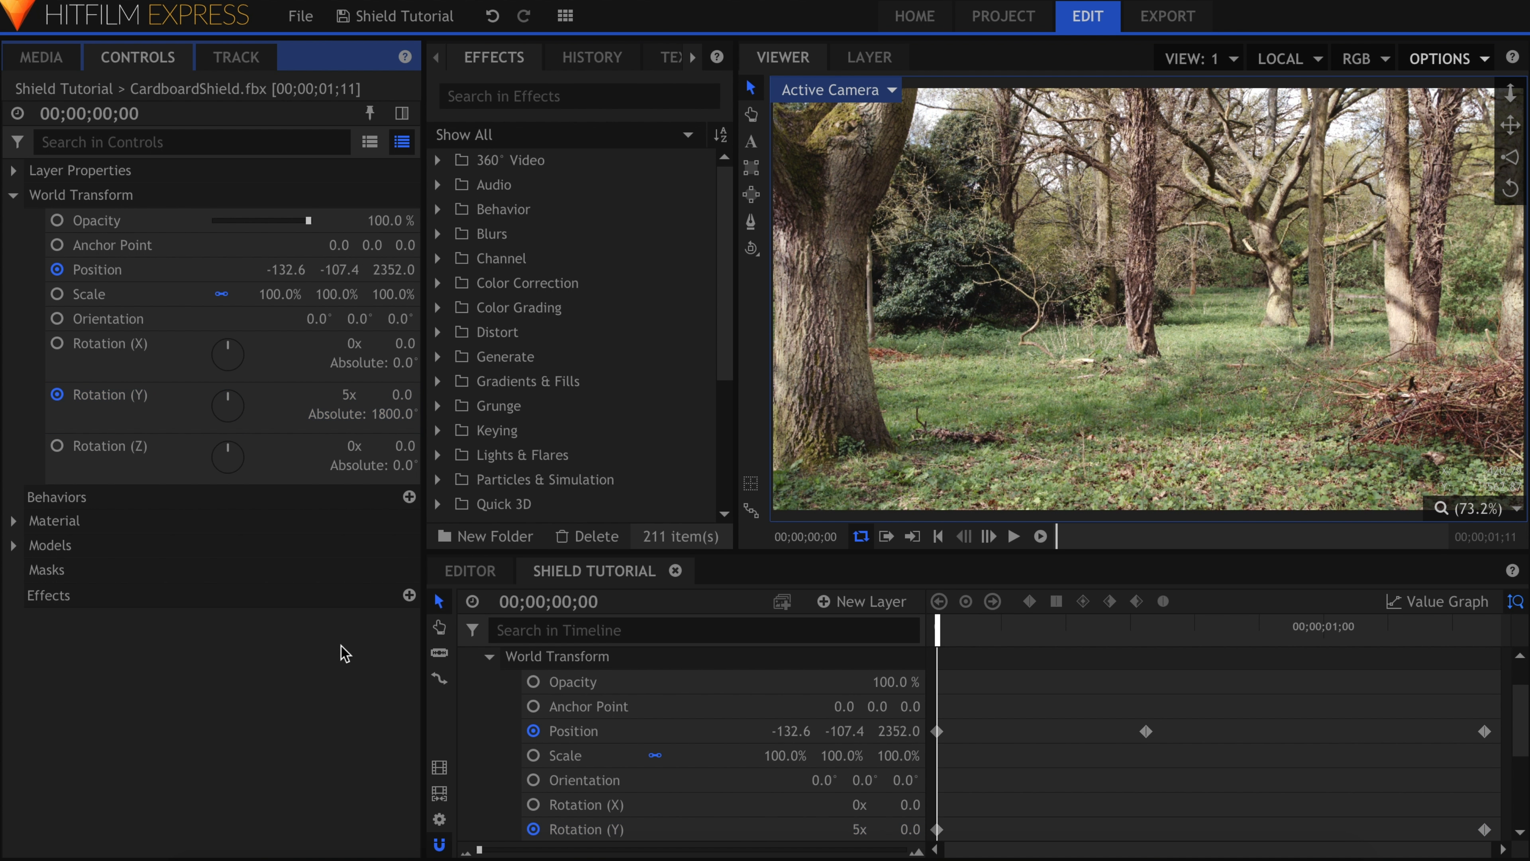
- Tilt the shield back on its X axis and reduce its scale to 70%
click(1013, 536)
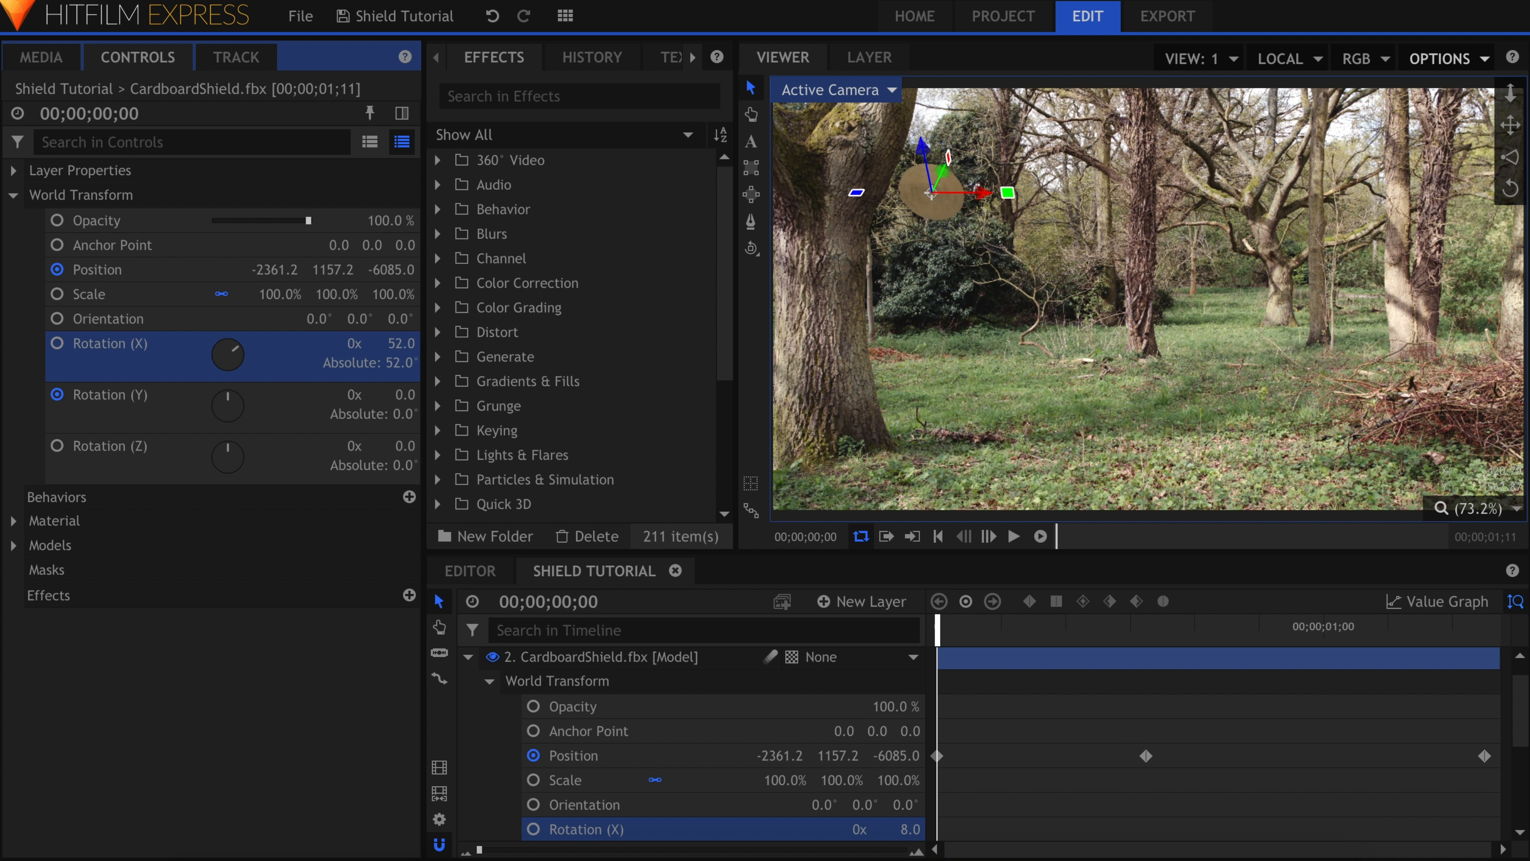
drag(240, 350, 214, 349)
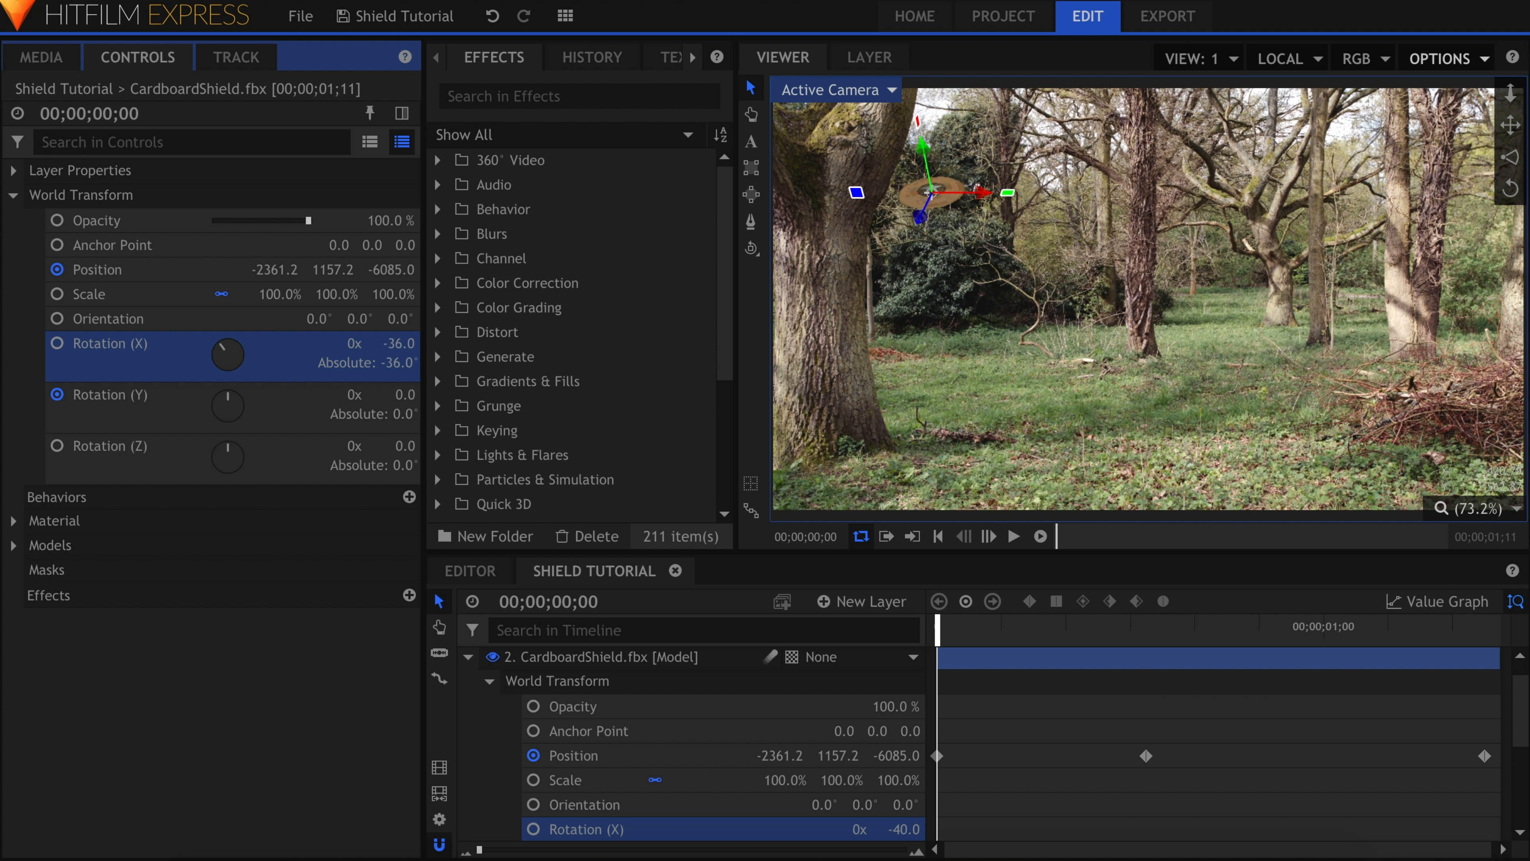
click(1015, 535)
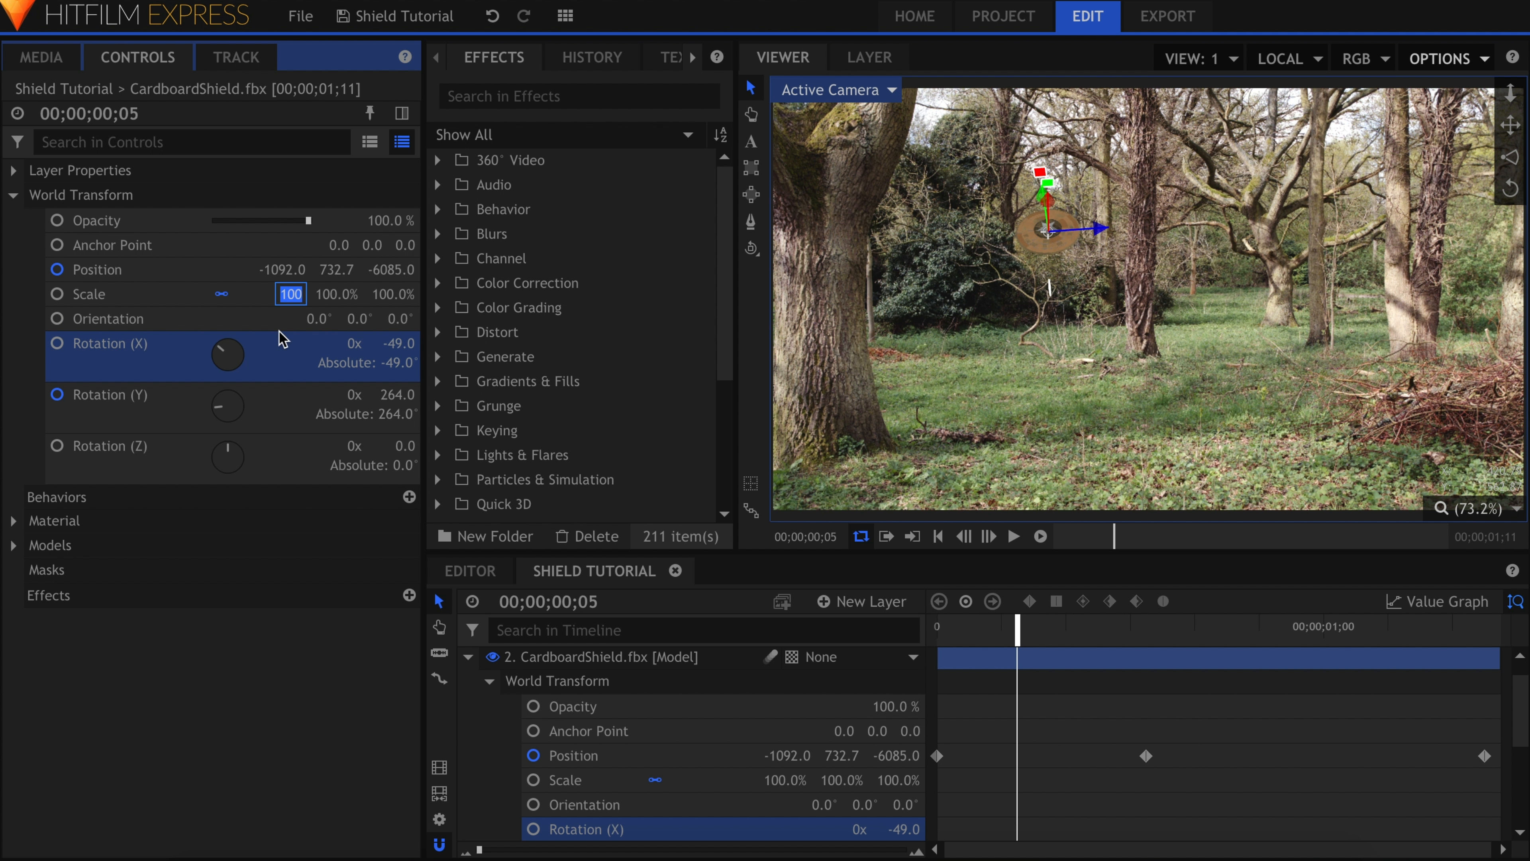
text(70.0%)
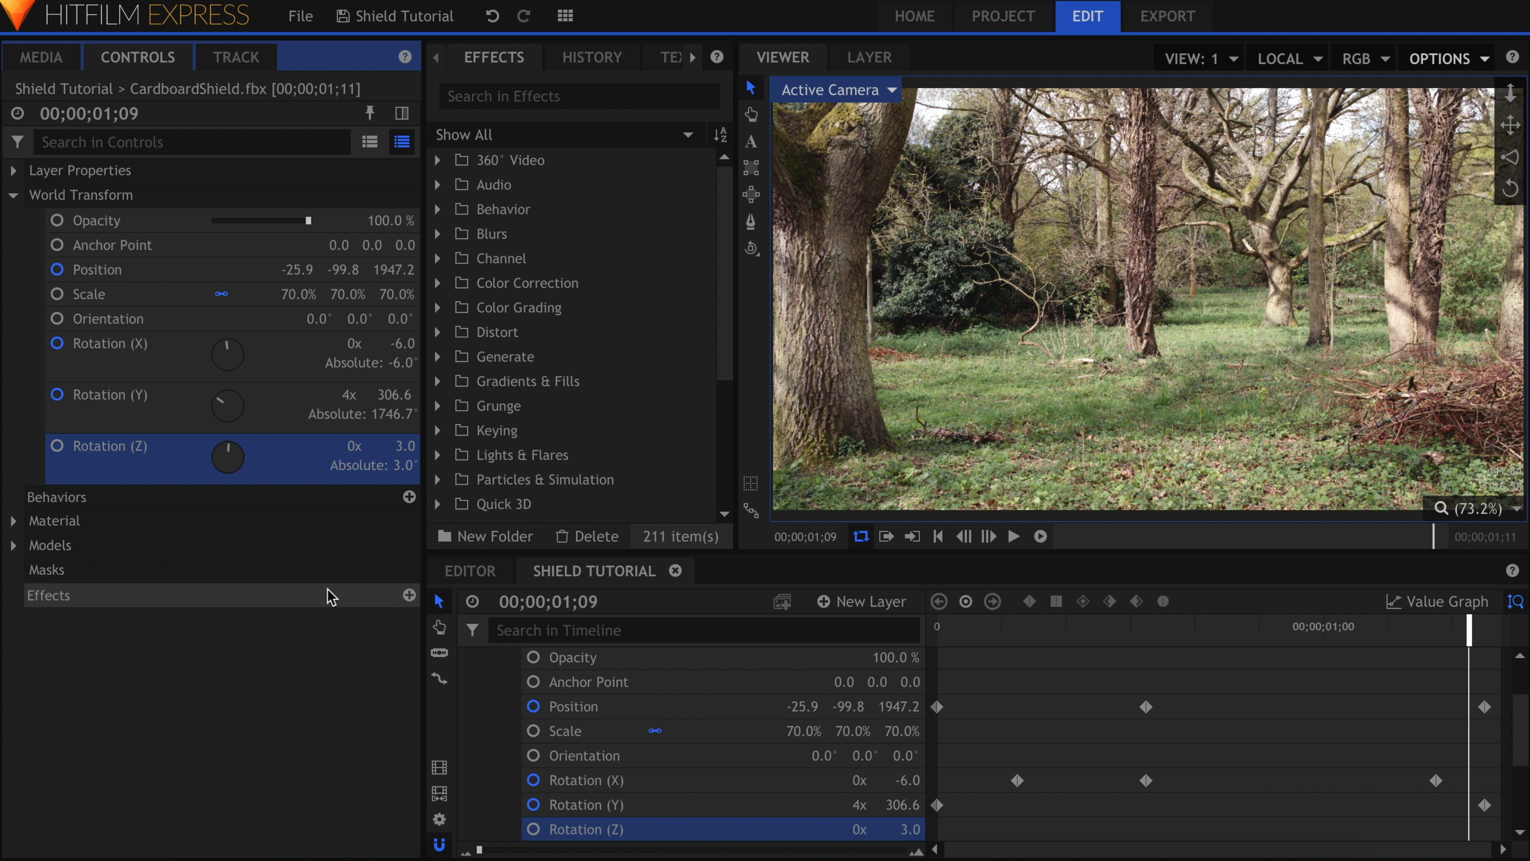
click(1014, 535)
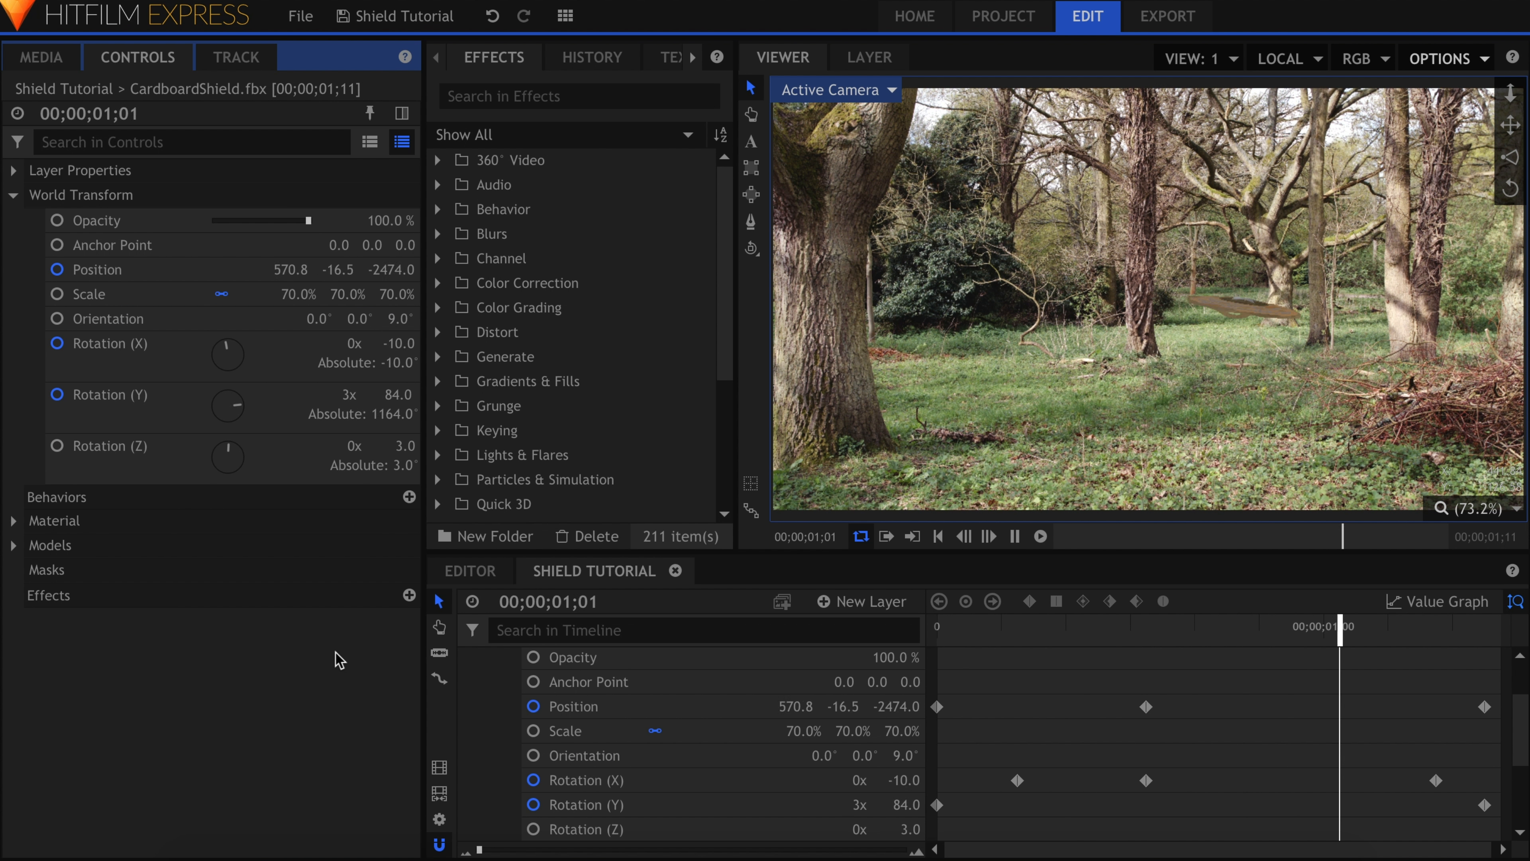
click(938, 535)
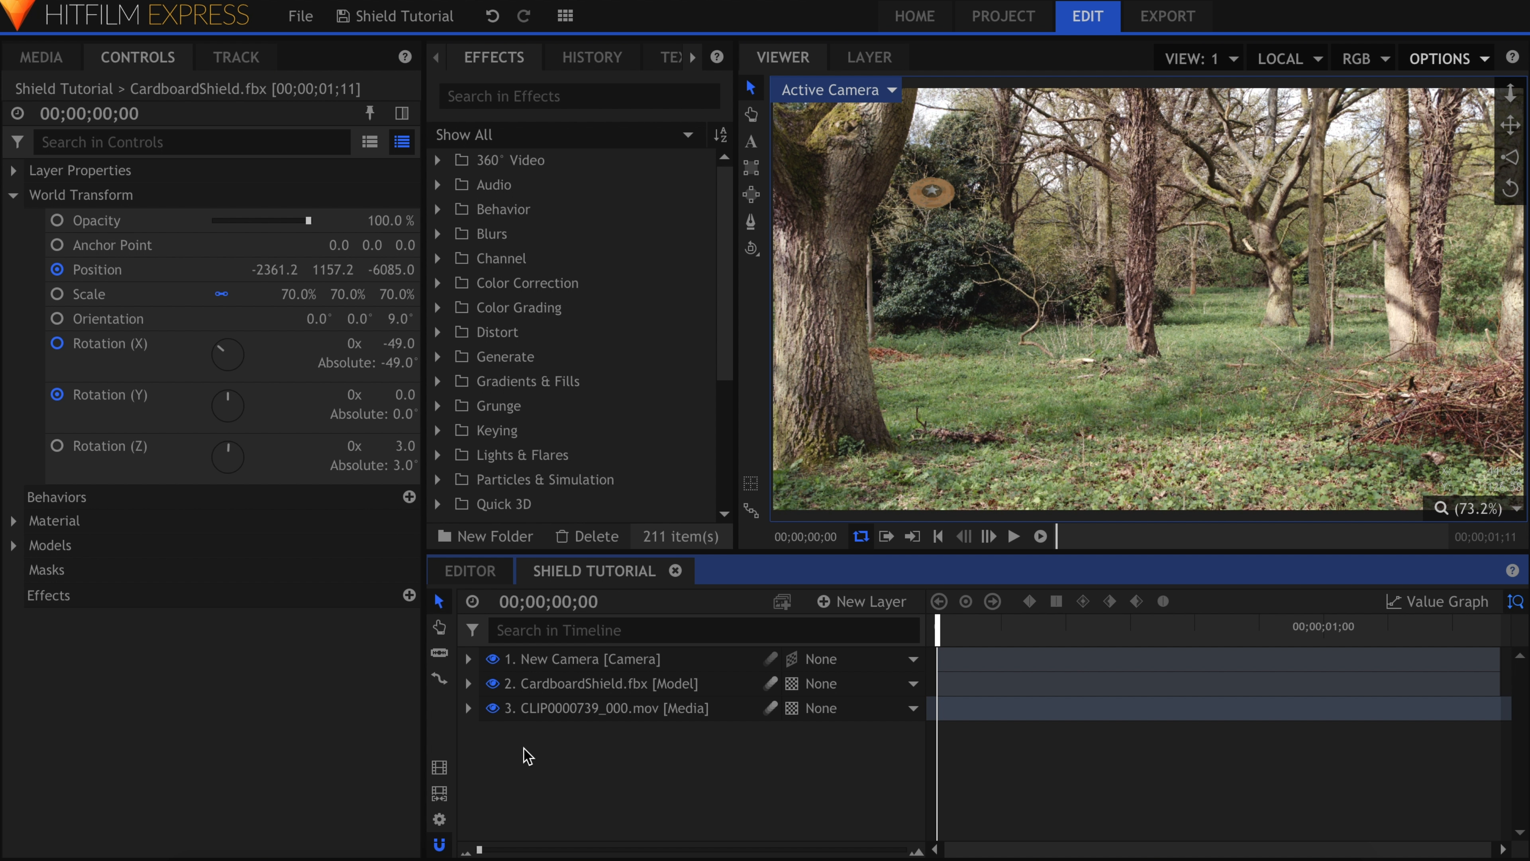
mouse_move(536, 756)
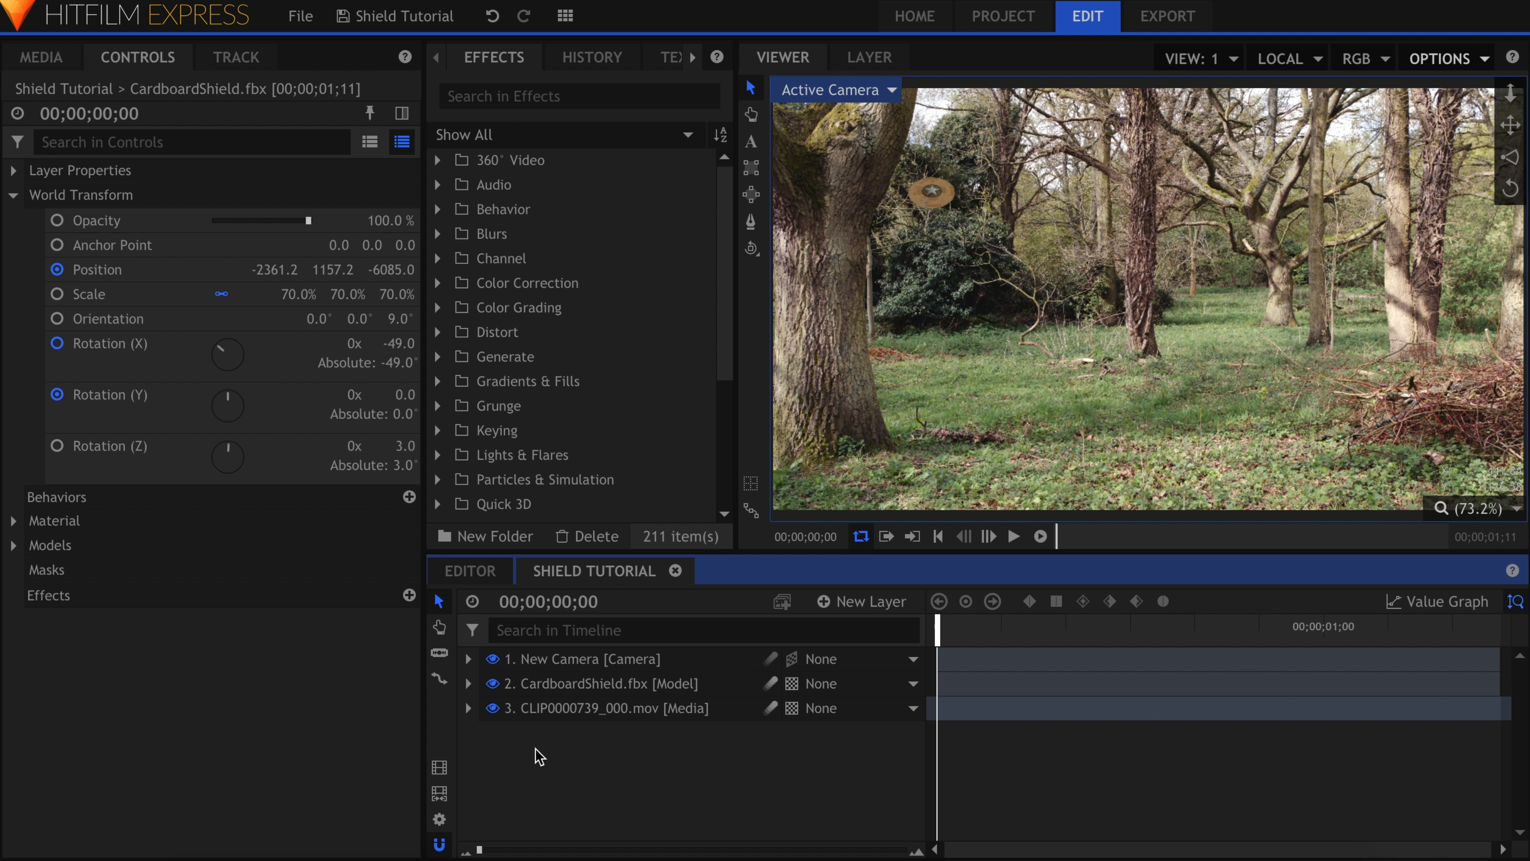
- Set the tree mask's Blend to Subtract with feather 4.0 alongside the Bushes mask
click(599, 683)
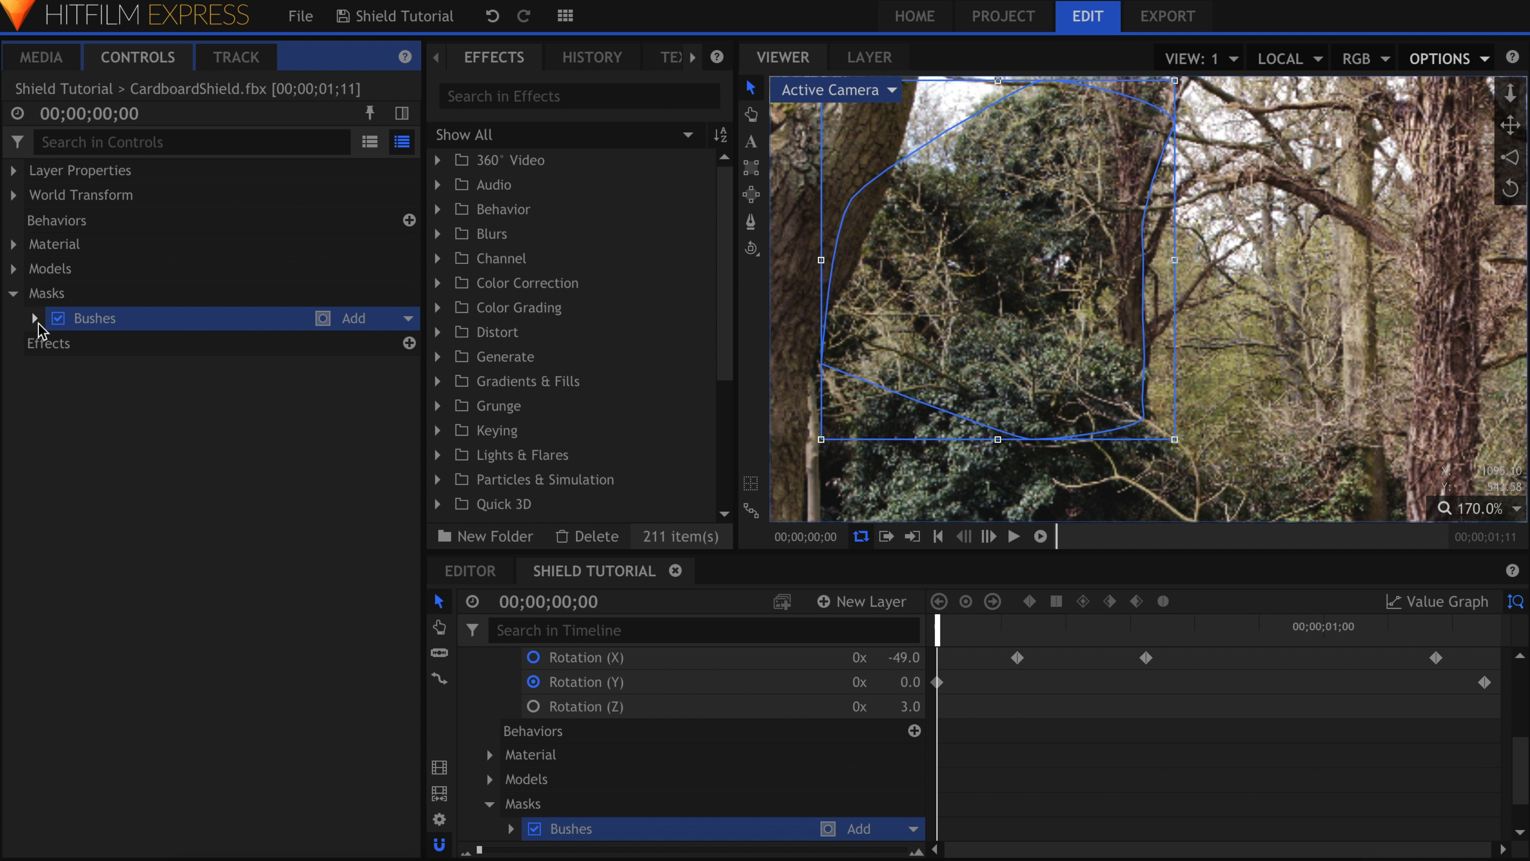
click(34, 318)
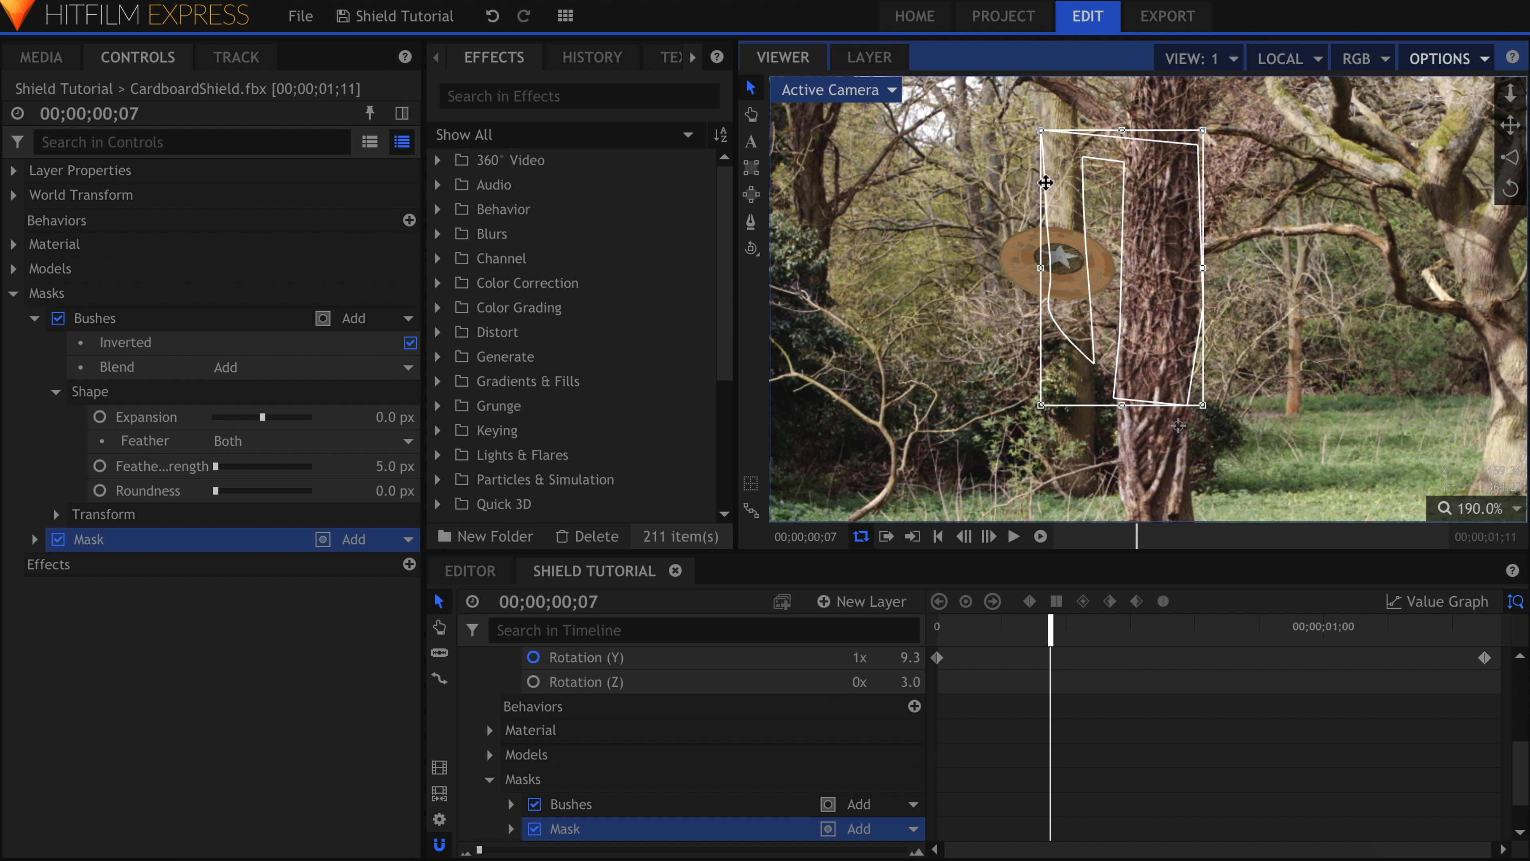
click(33, 318)
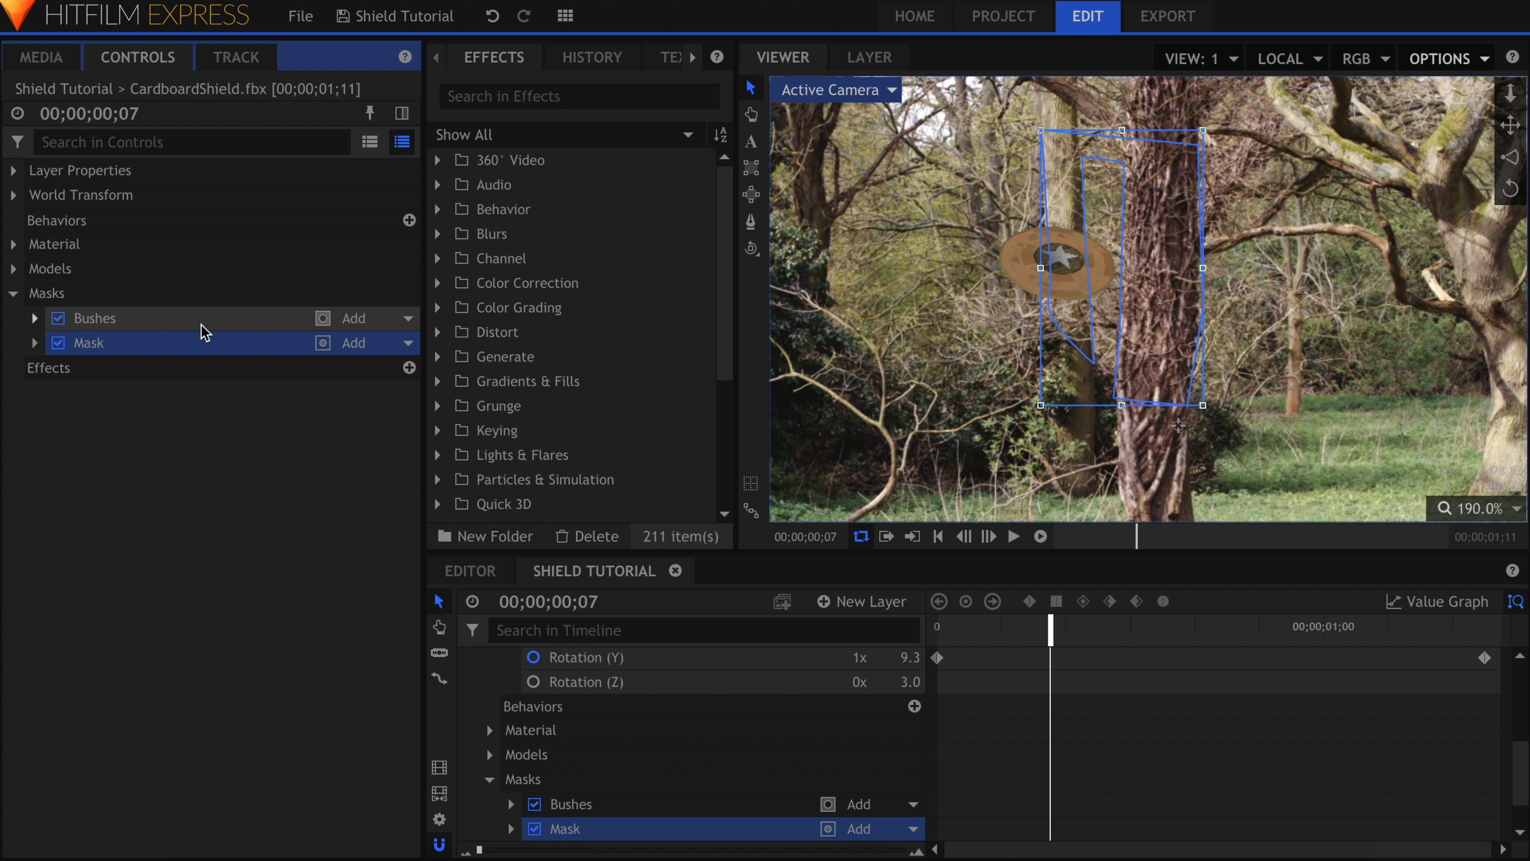
click(370, 343)
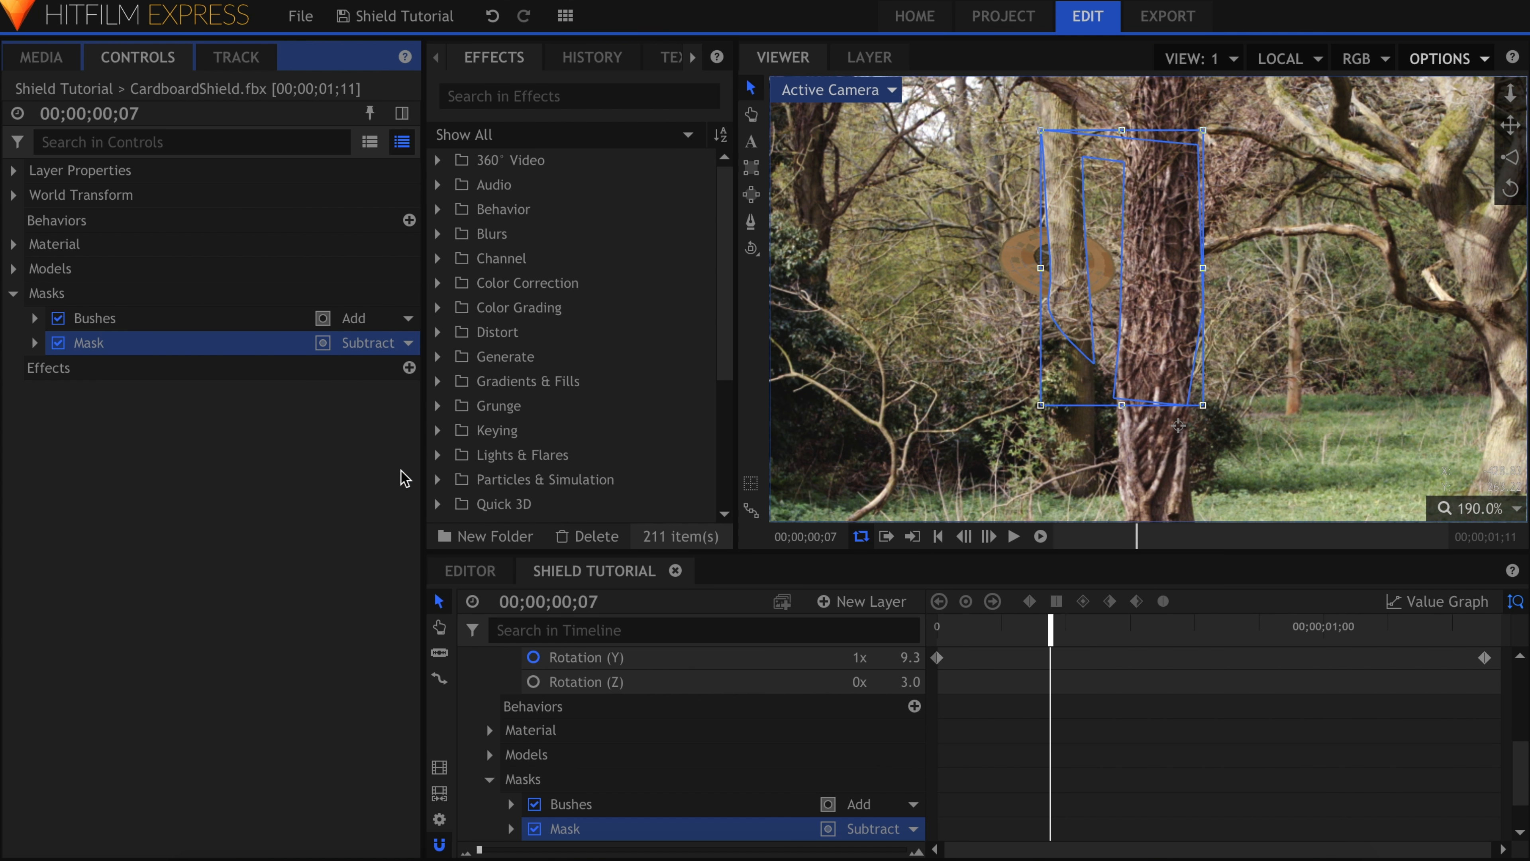
click(33, 343)
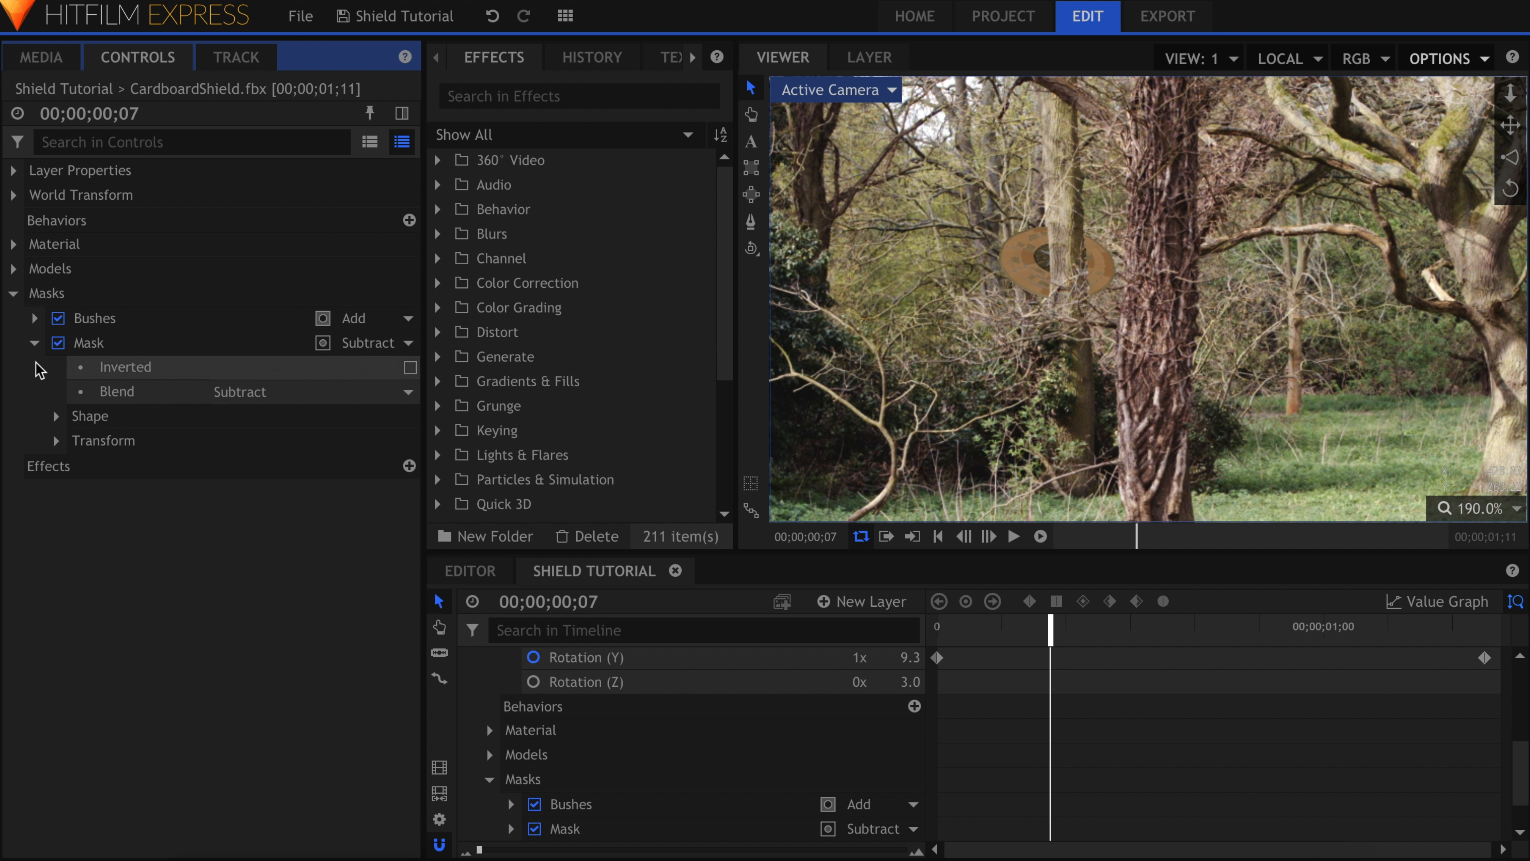
click(57, 416)
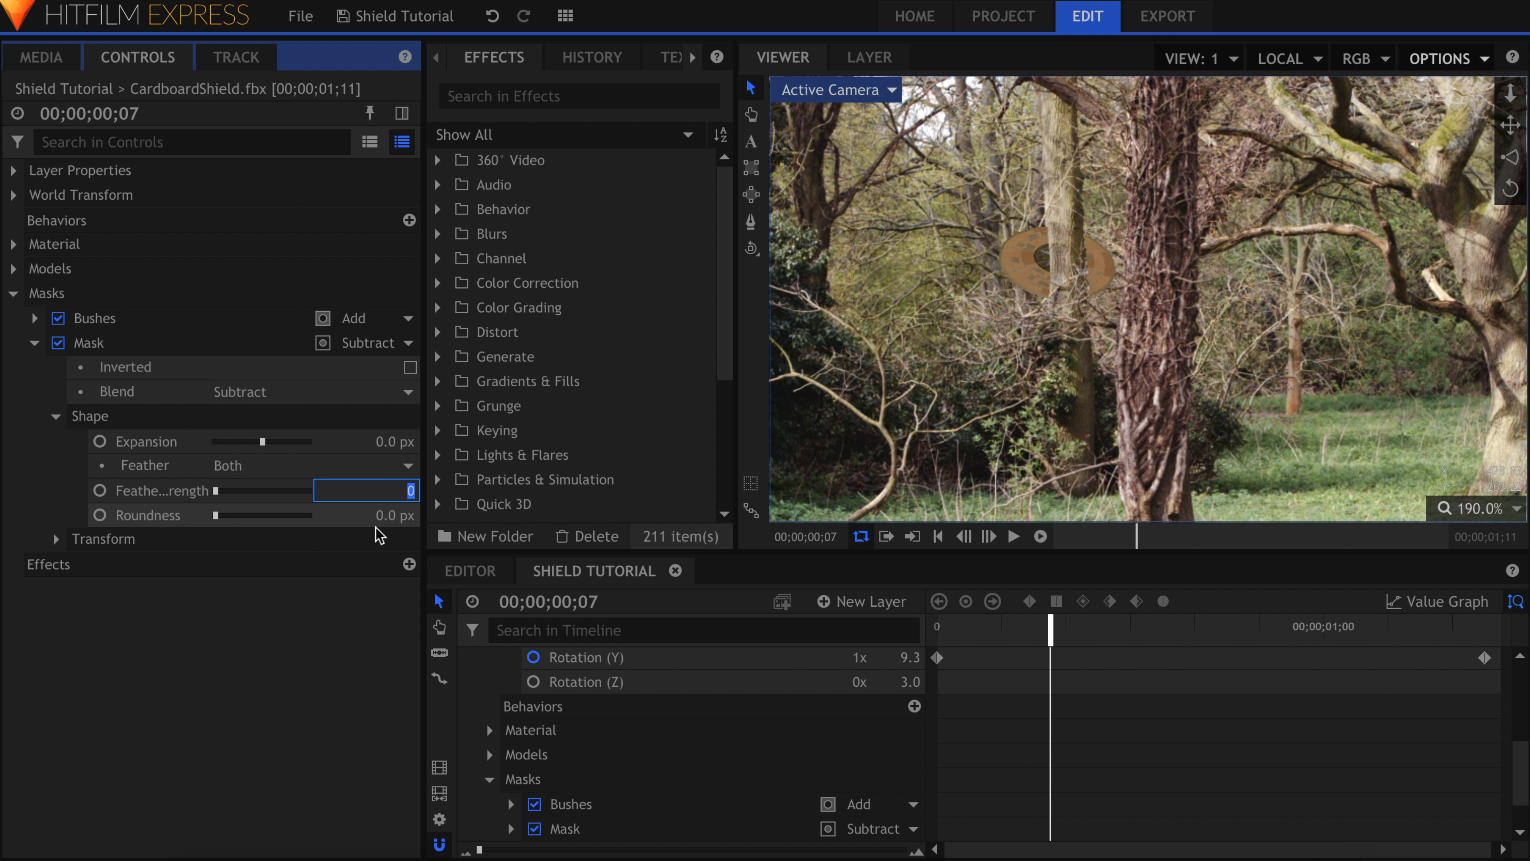
text(4.0)
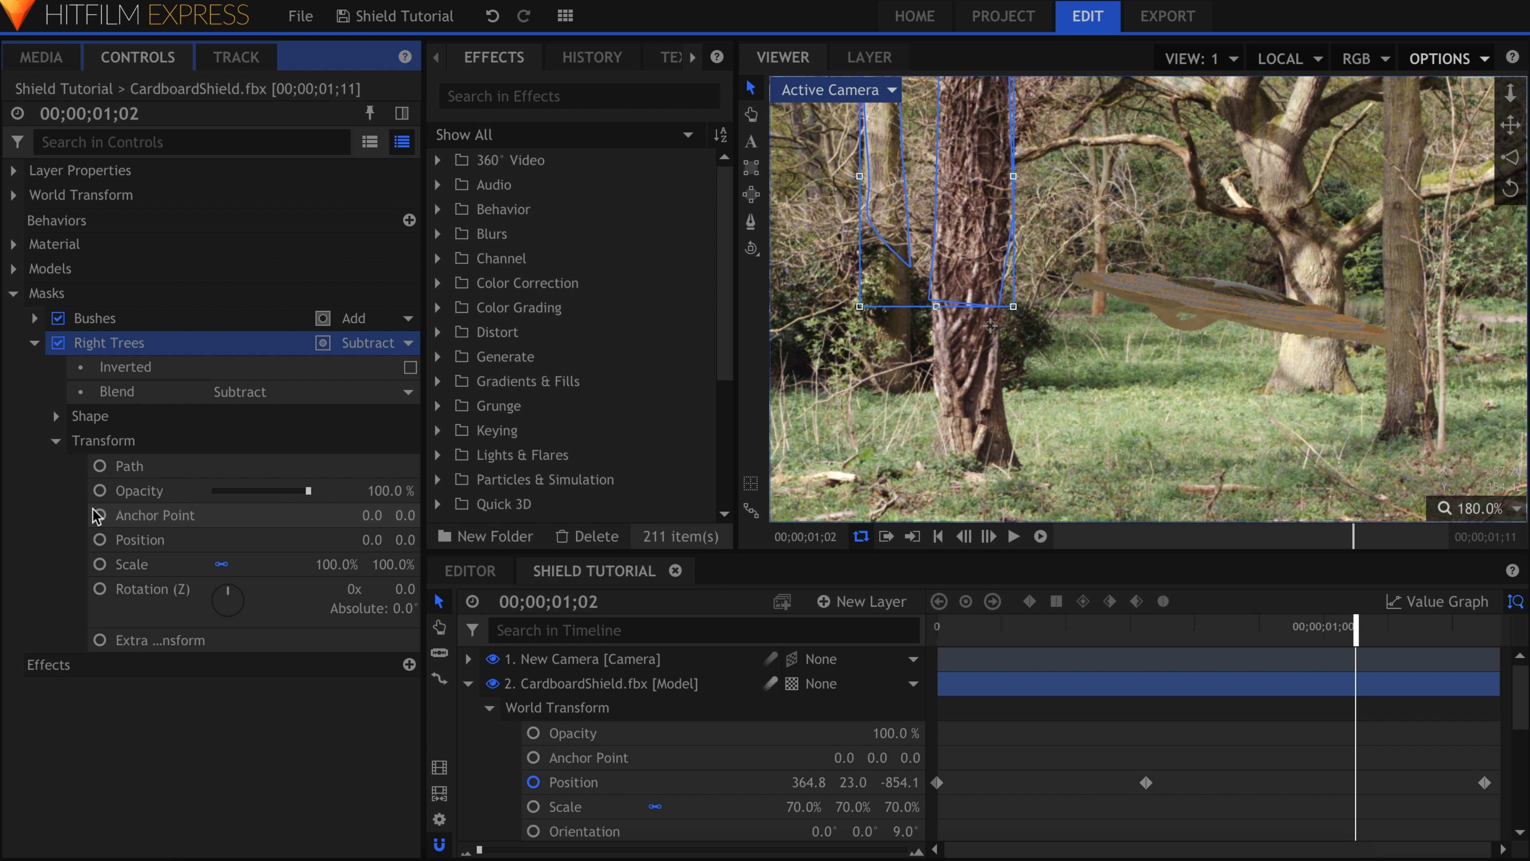
- Enable keyframing on the Right Trees mask Opacity and lower its value
click(99, 490)
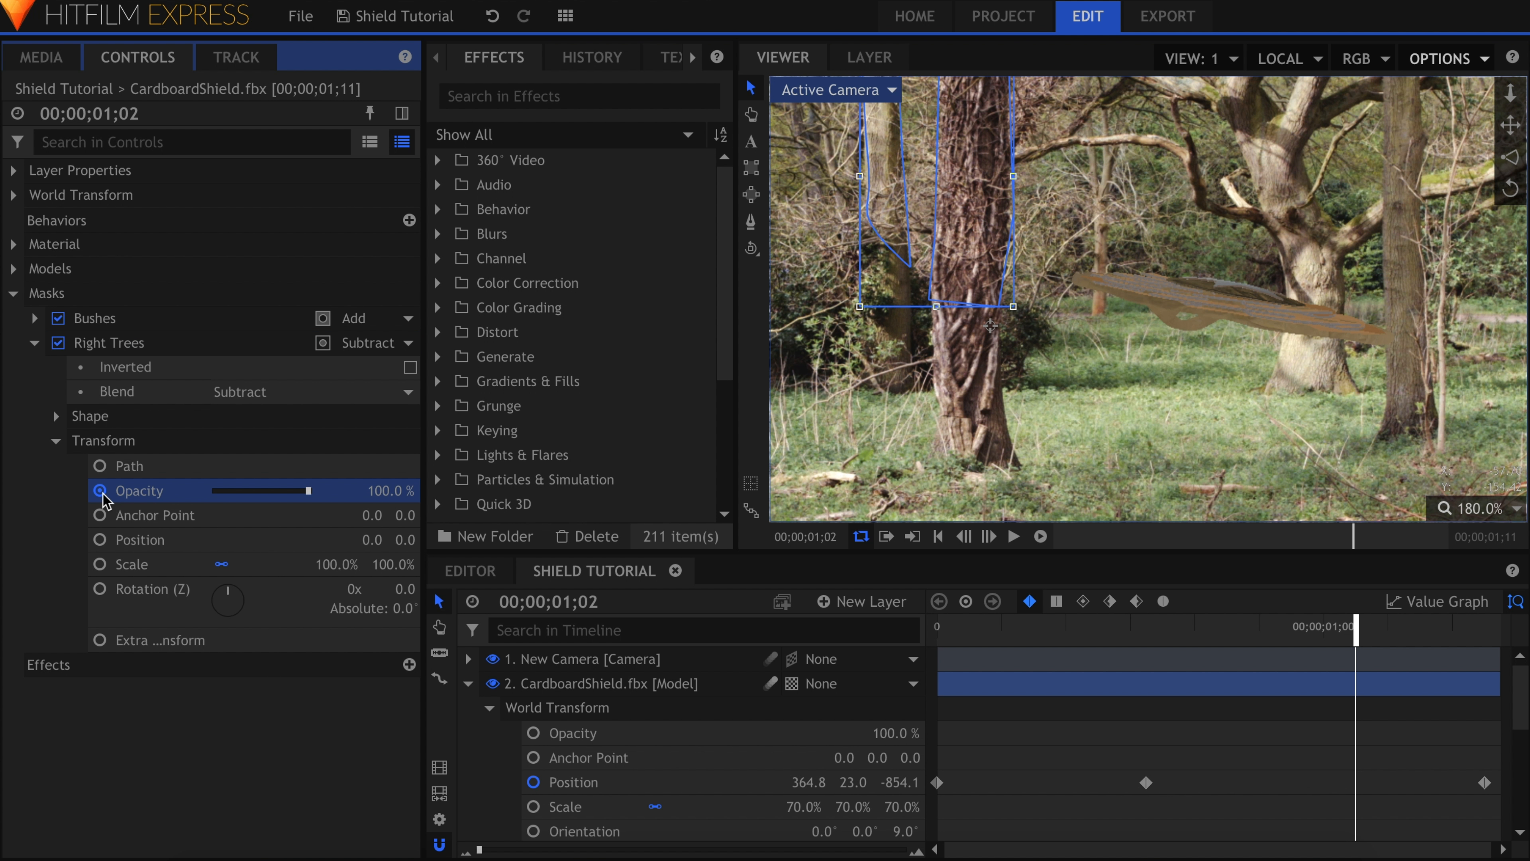
drag(312, 490, 191, 490)
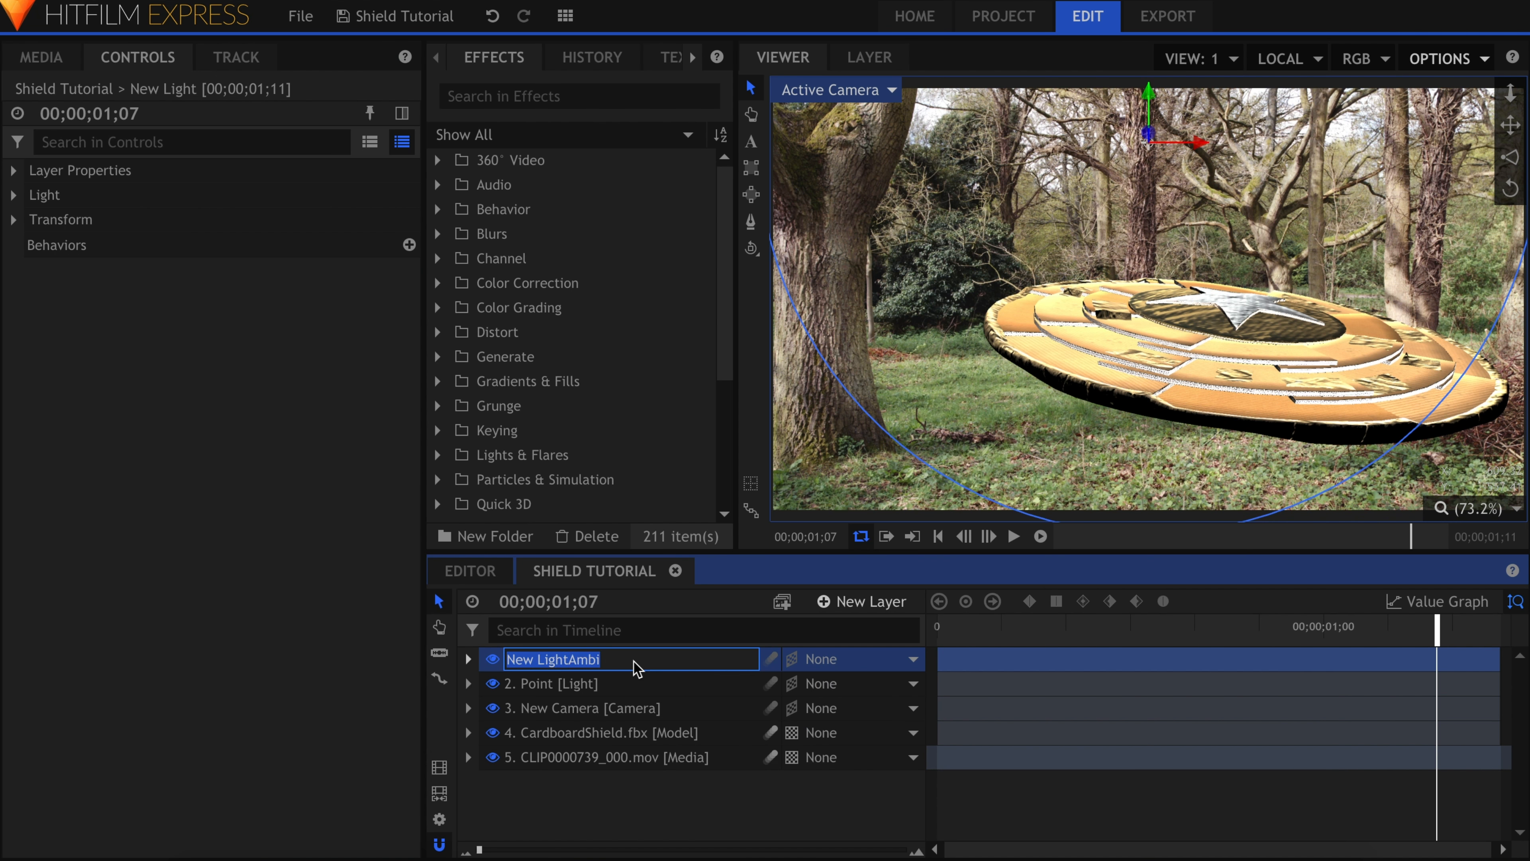
- Name the new light Ambient and switch its type to Ambient
text(Ambient)
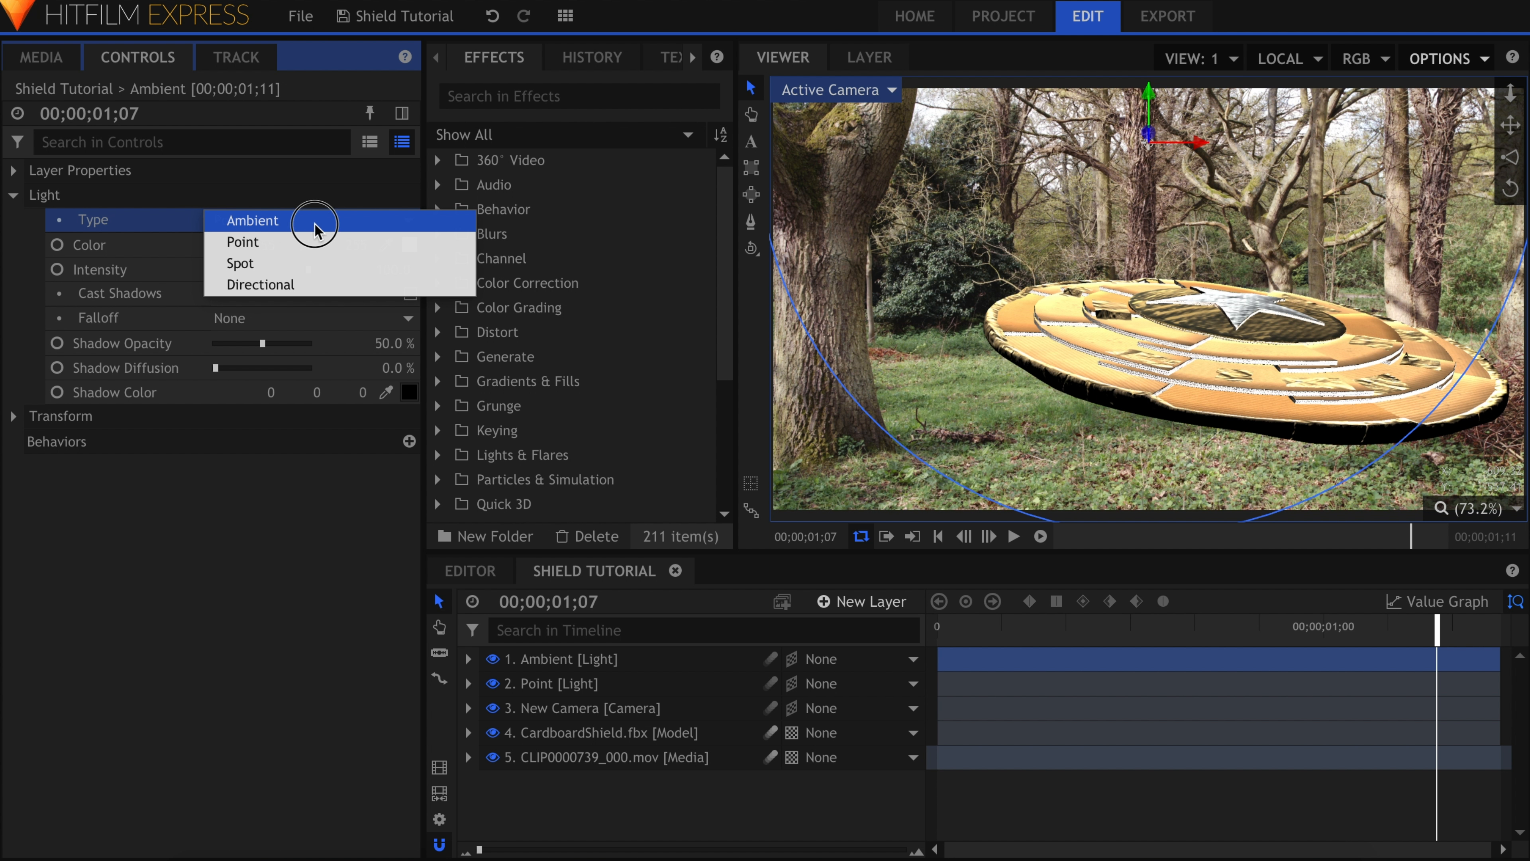
click(252, 220)
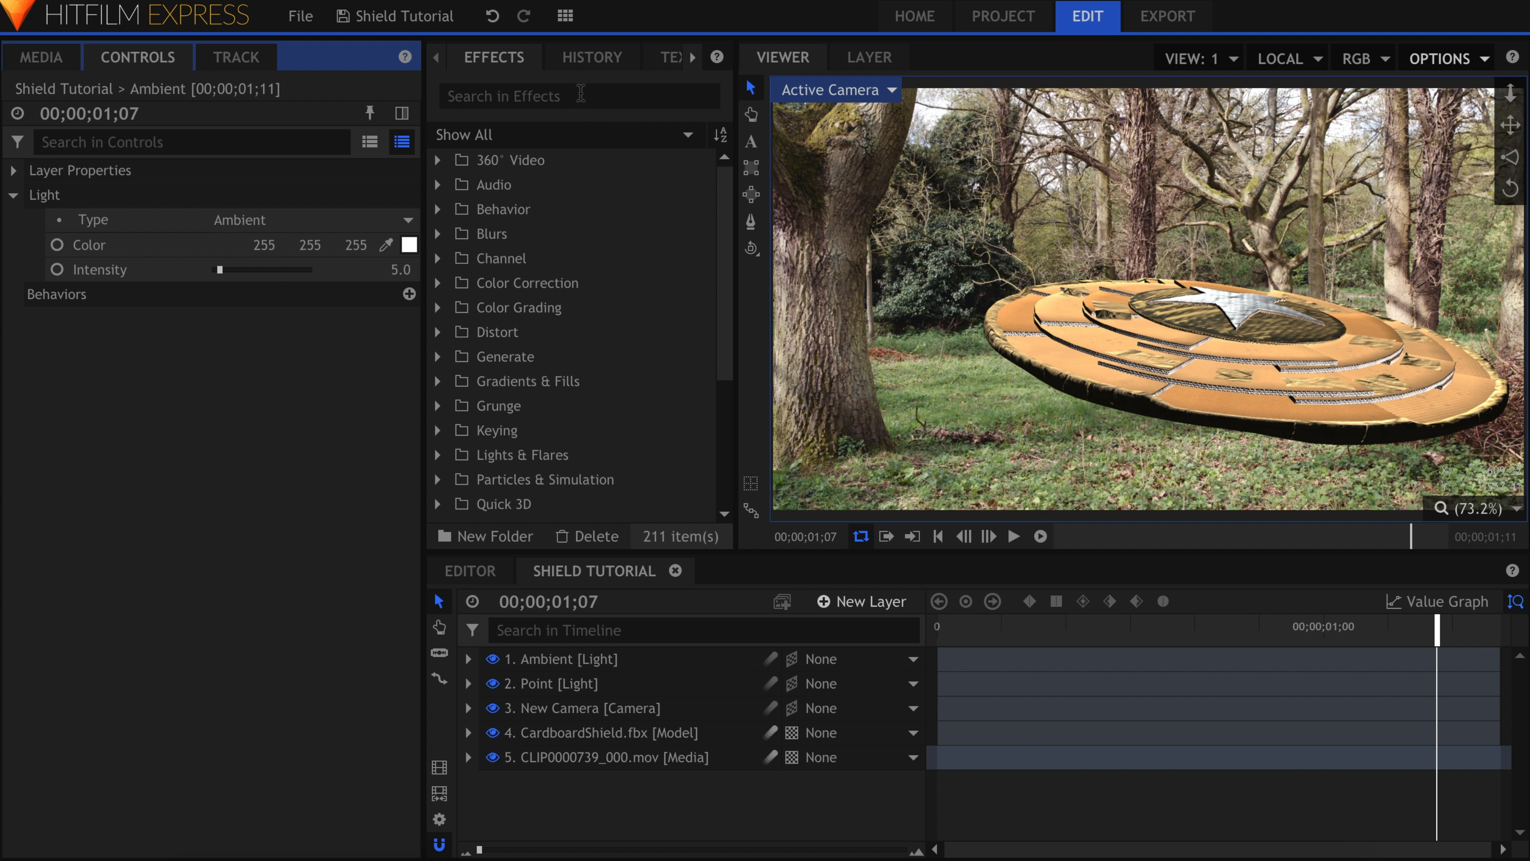
click(577, 96)
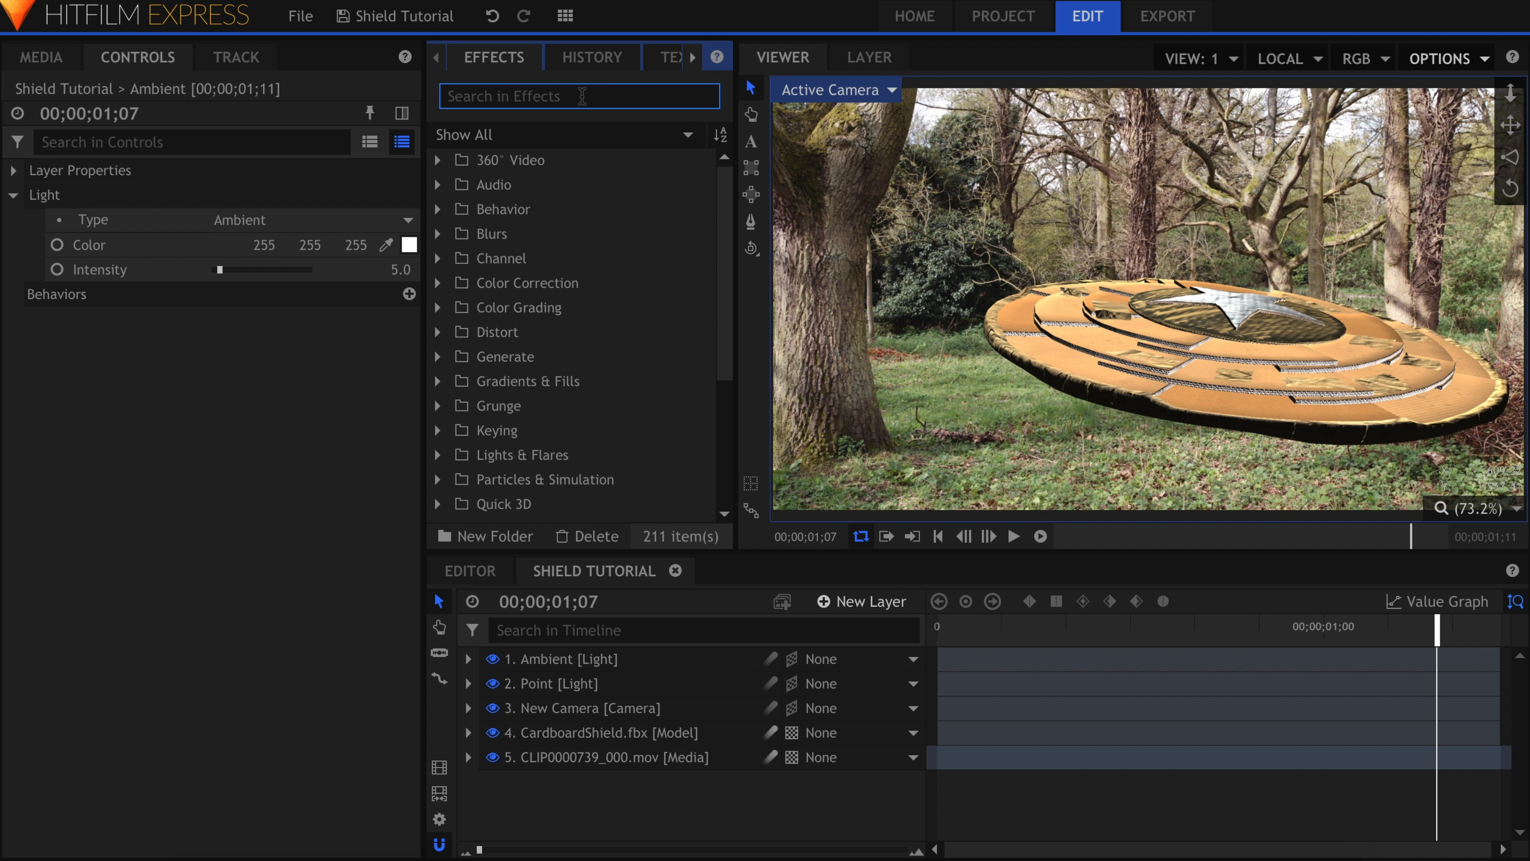
- Apply Hue, Saturation & Lightness to the shield and lower Master Saturation to -45
text(hue)
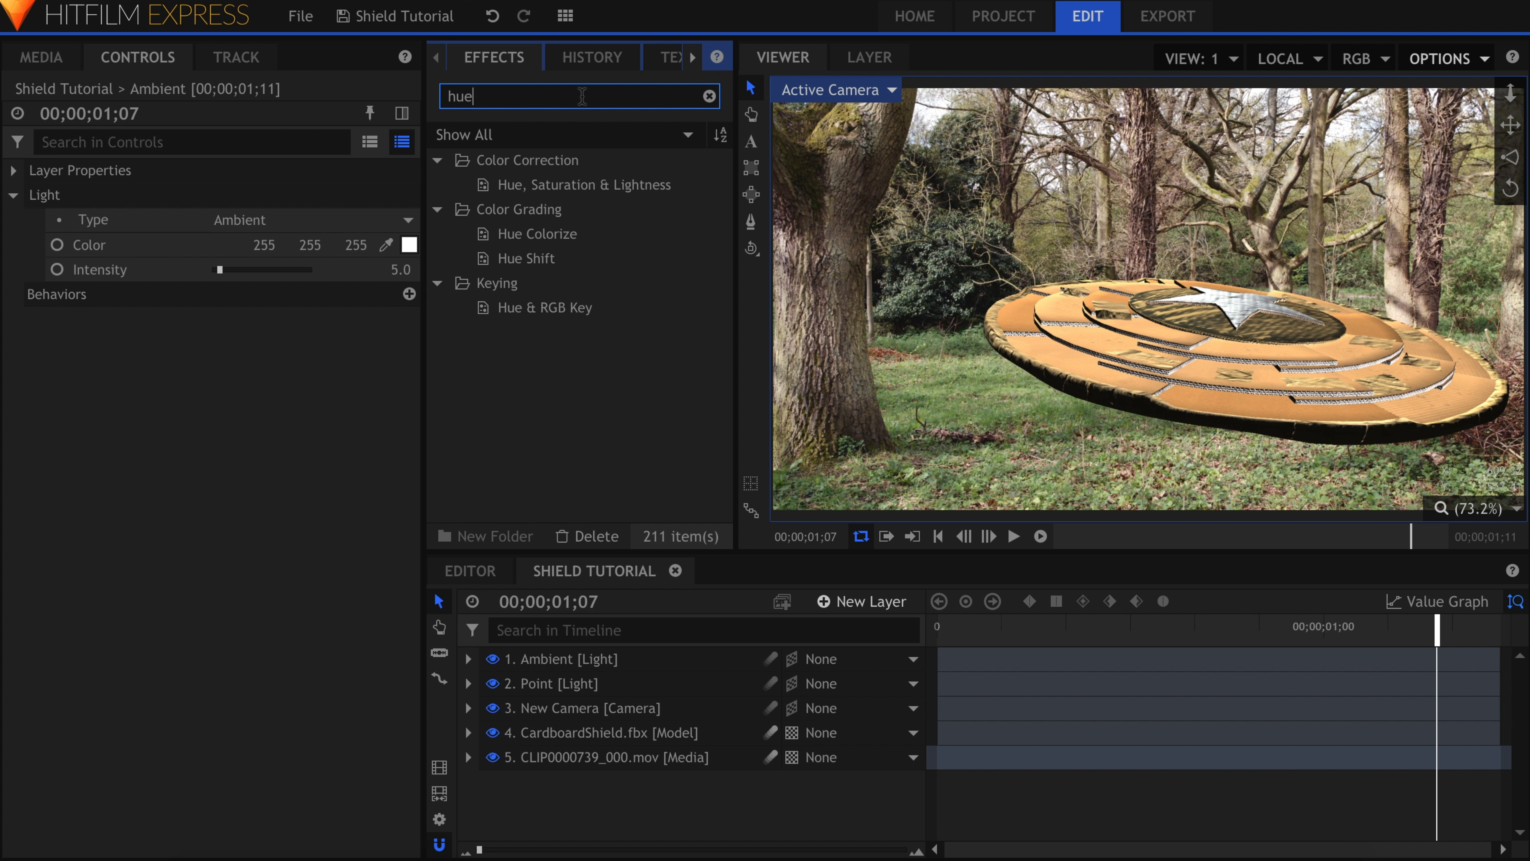
click(590, 185)
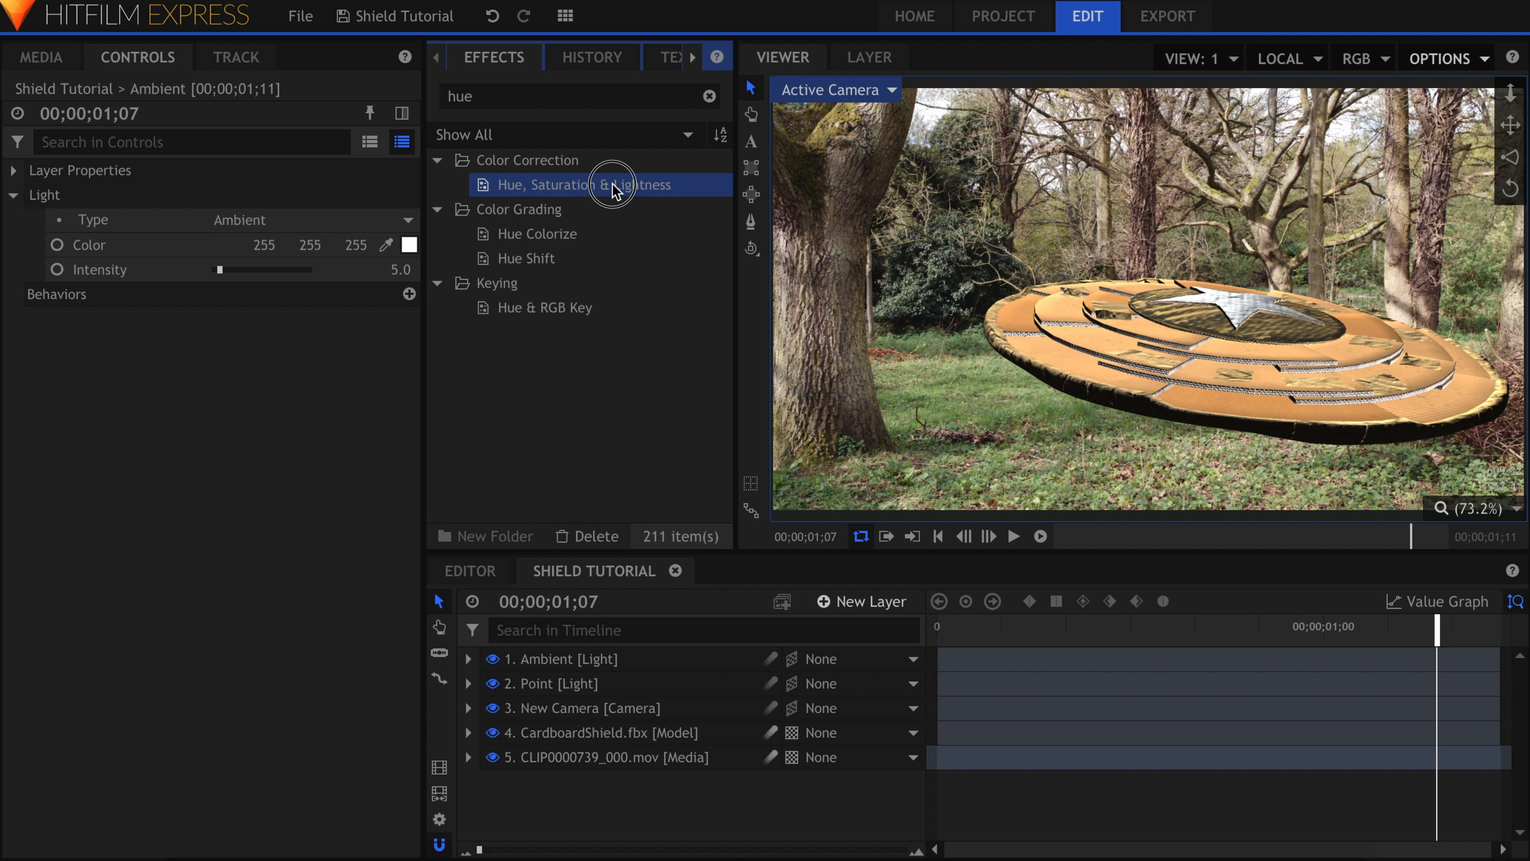
click(595, 732)
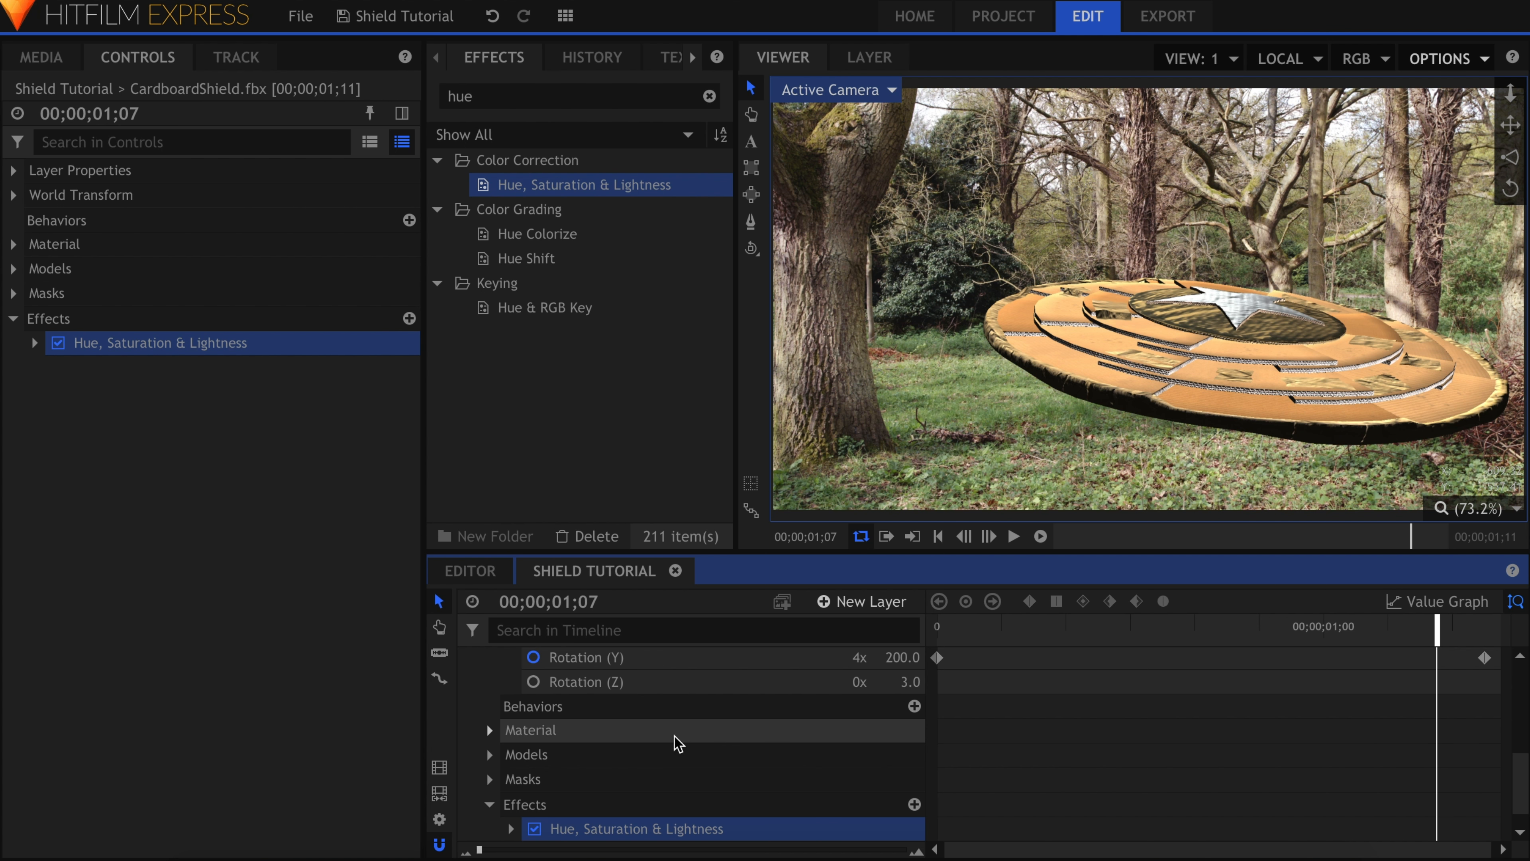
mouse_move(38, 351)
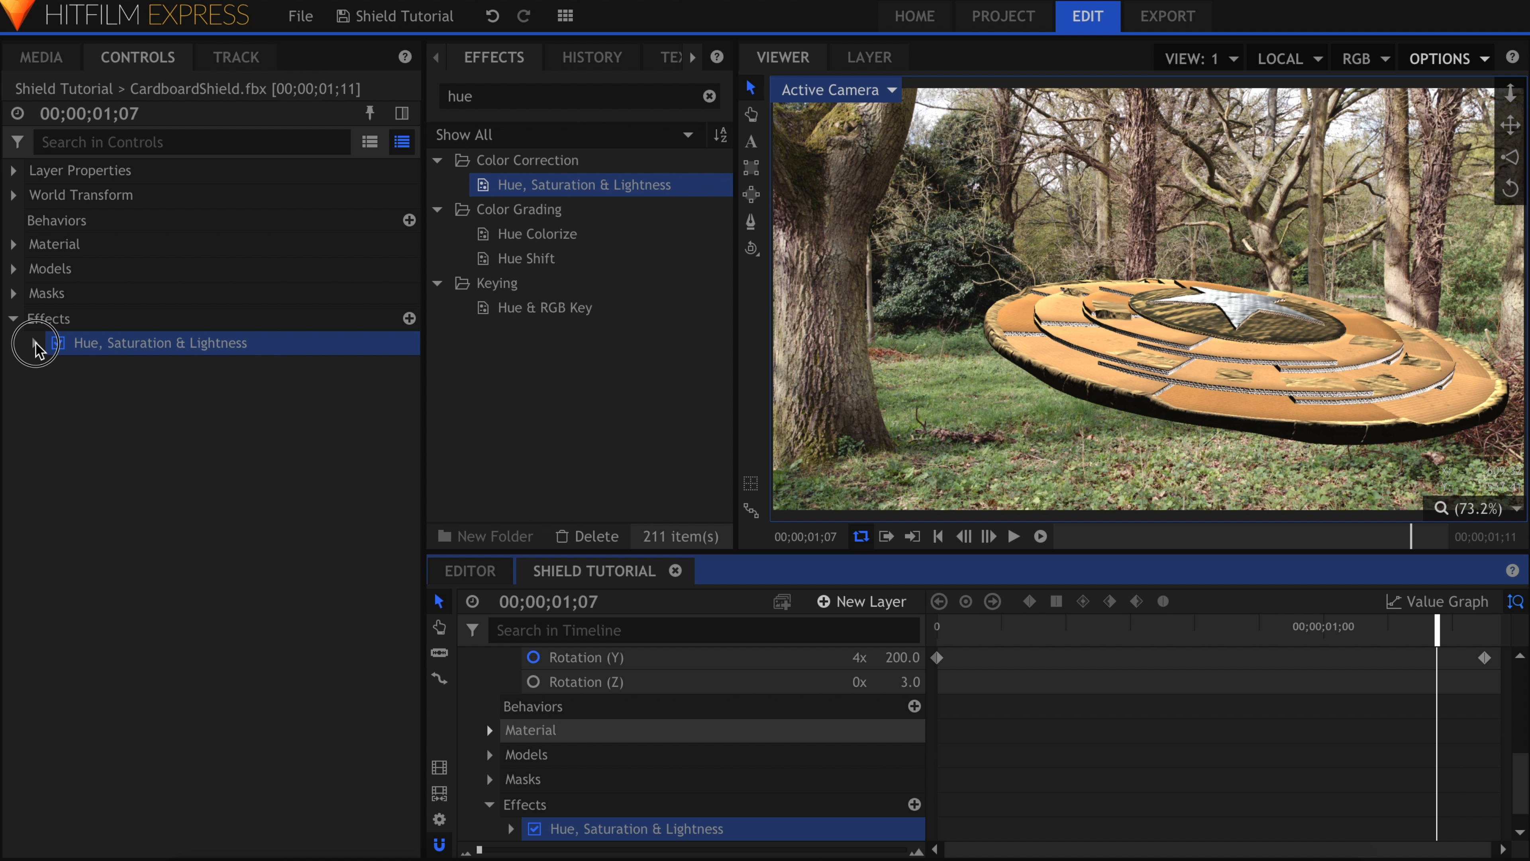
click(35, 343)
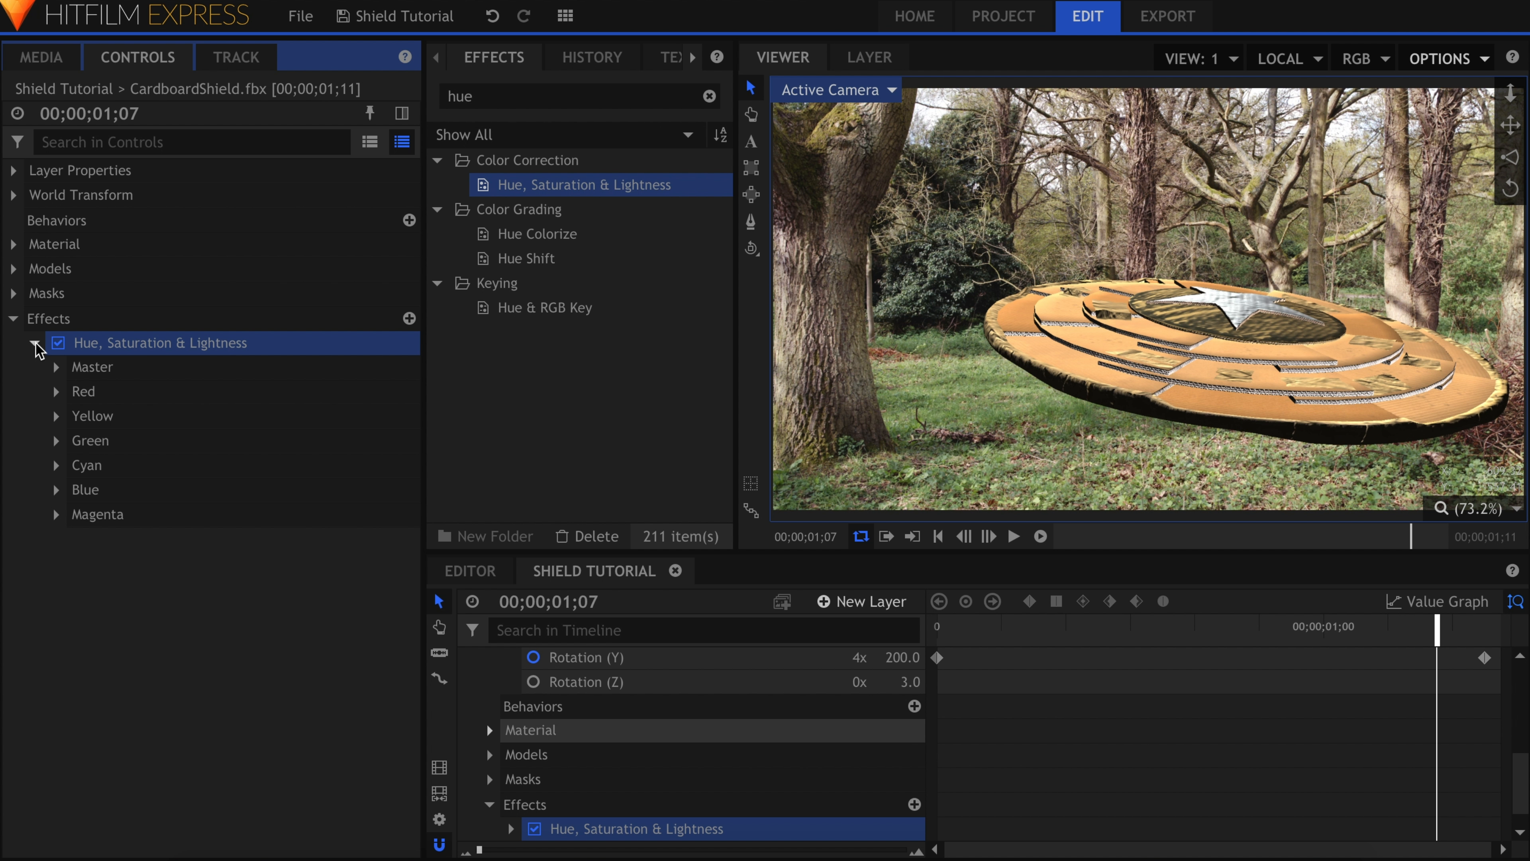
click(56, 366)
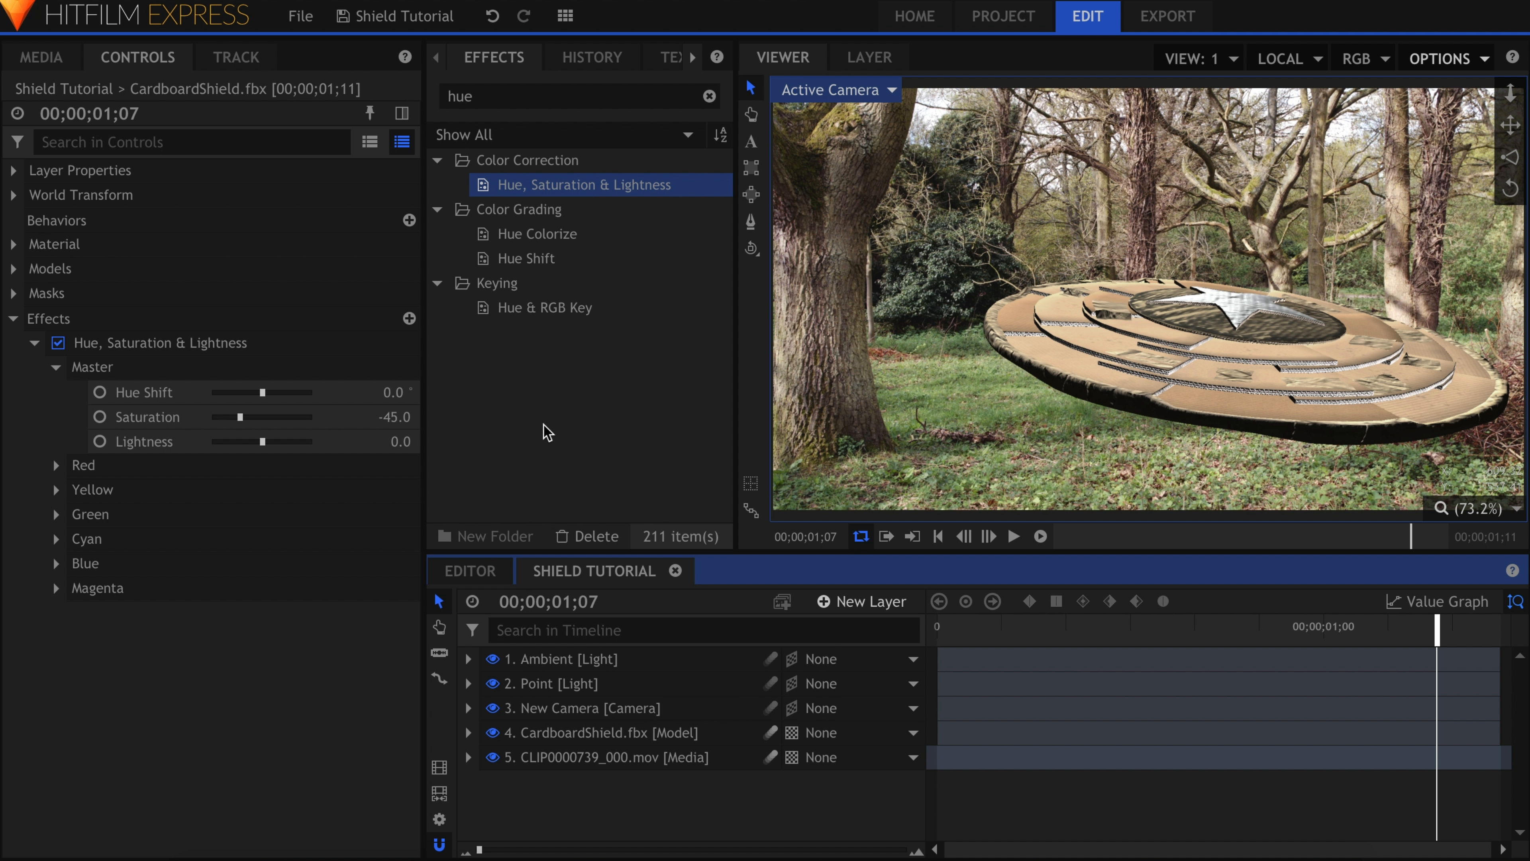
- Add a Grain effect to the shield with Amount 20 and monochrome grain toggled
text(grain)
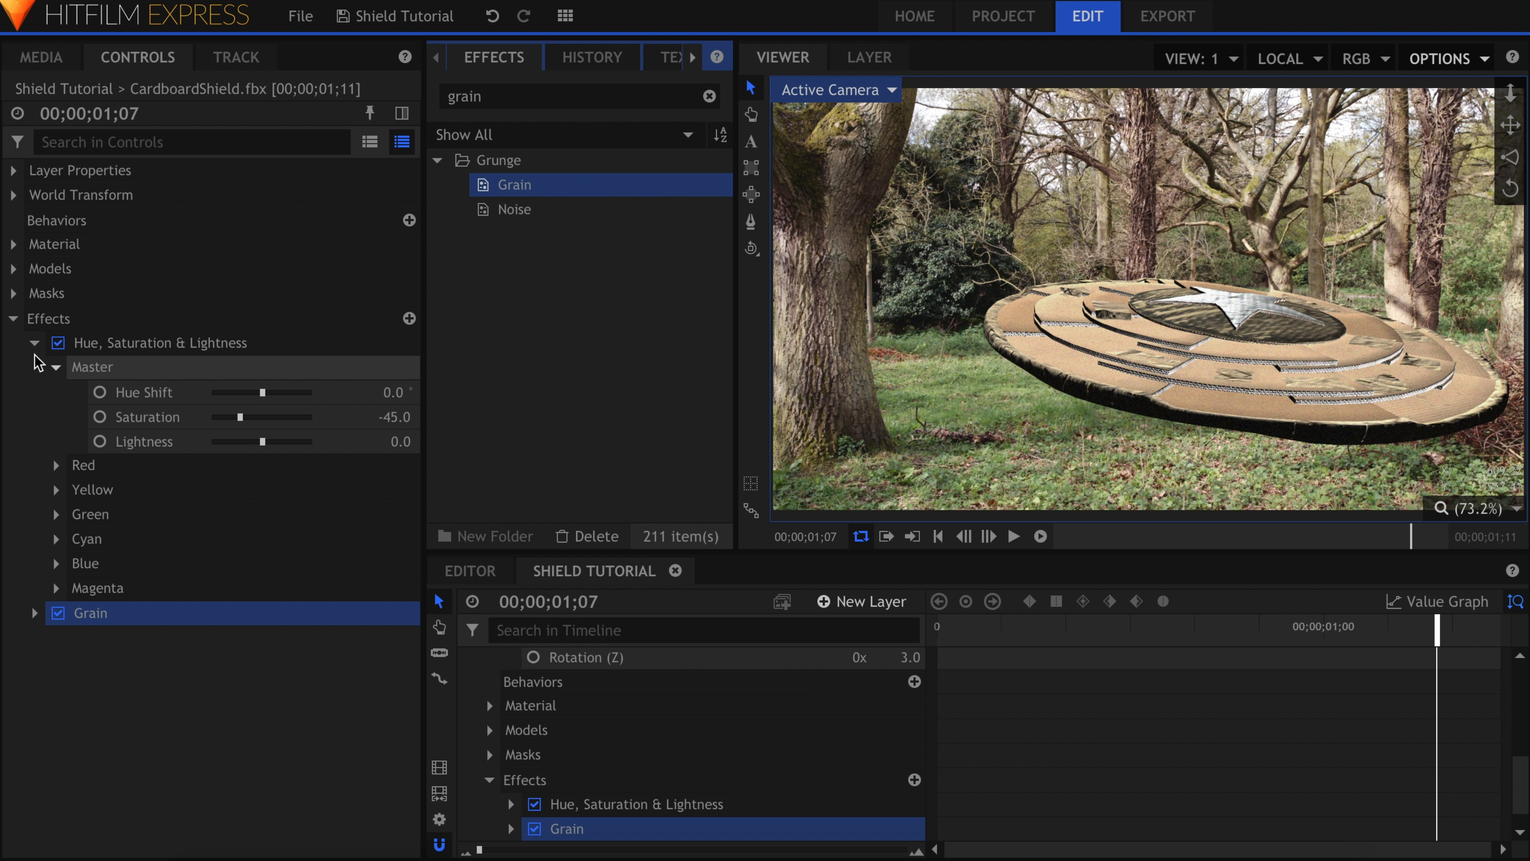
click(35, 343)
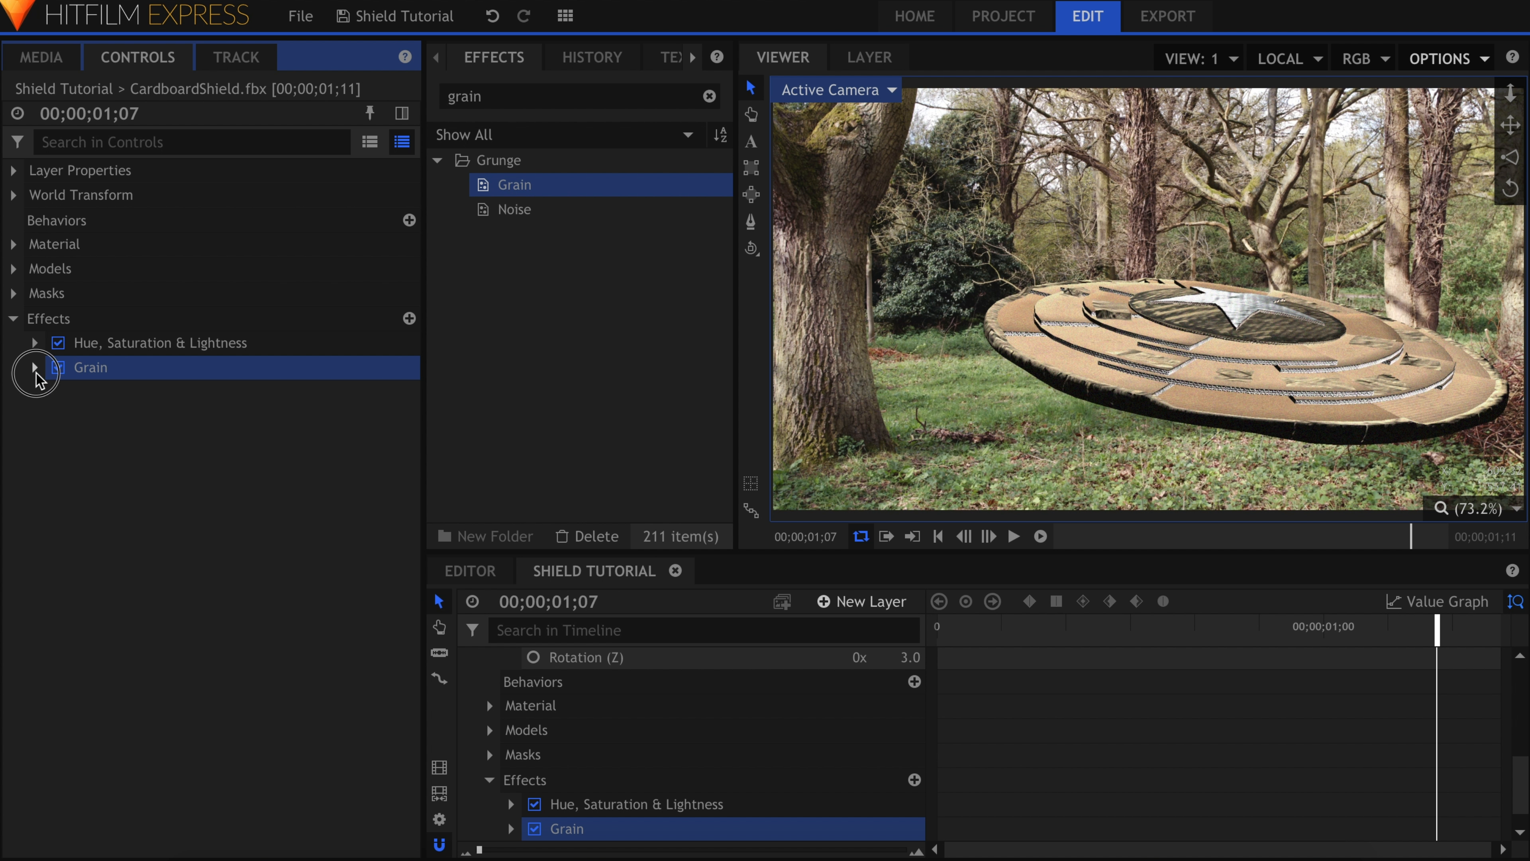
click(35, 368)
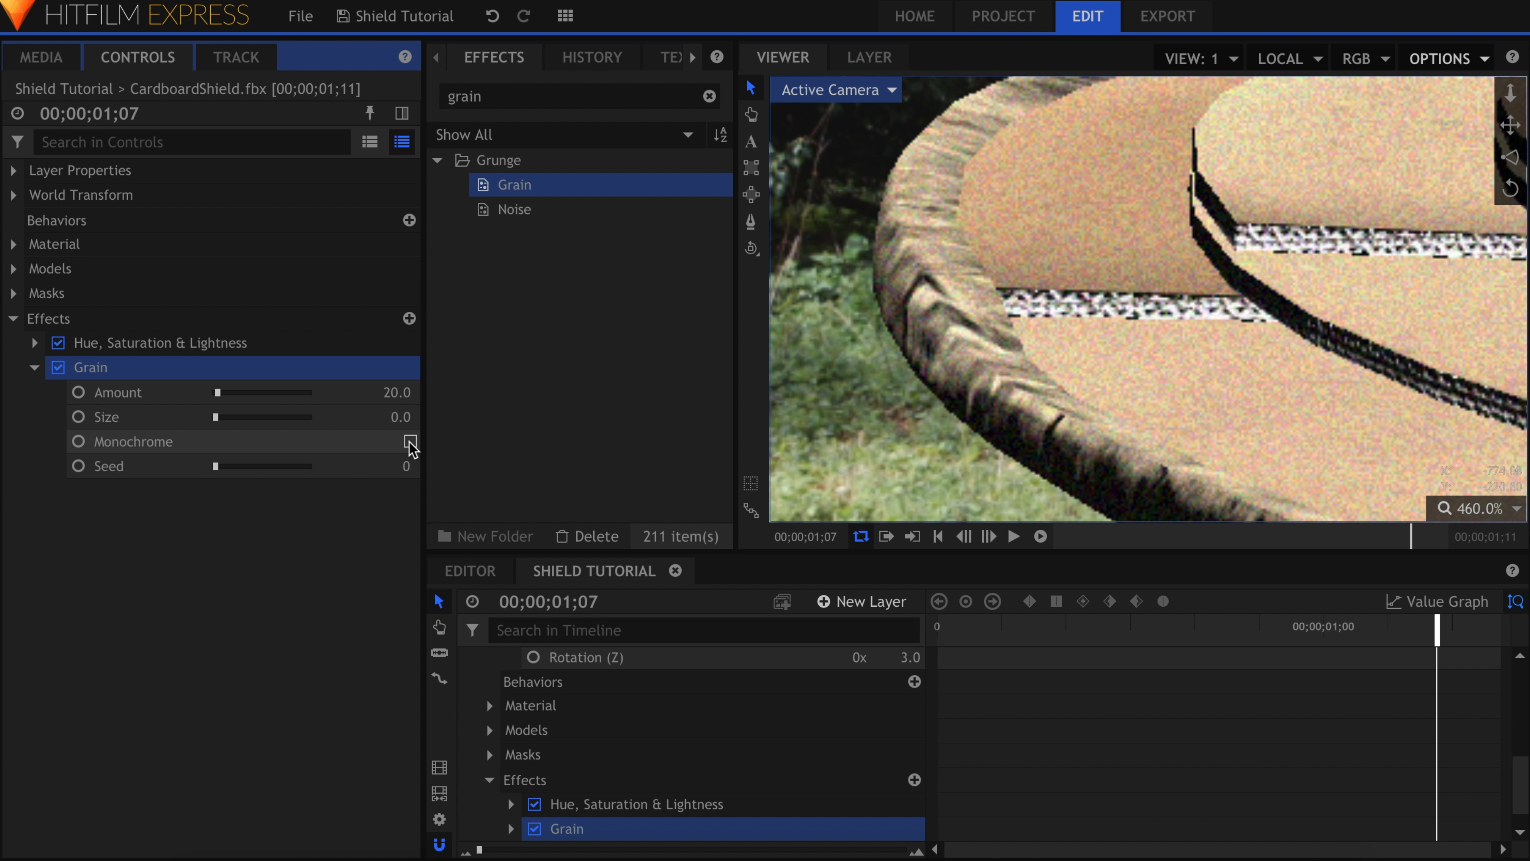
click(409, 440)
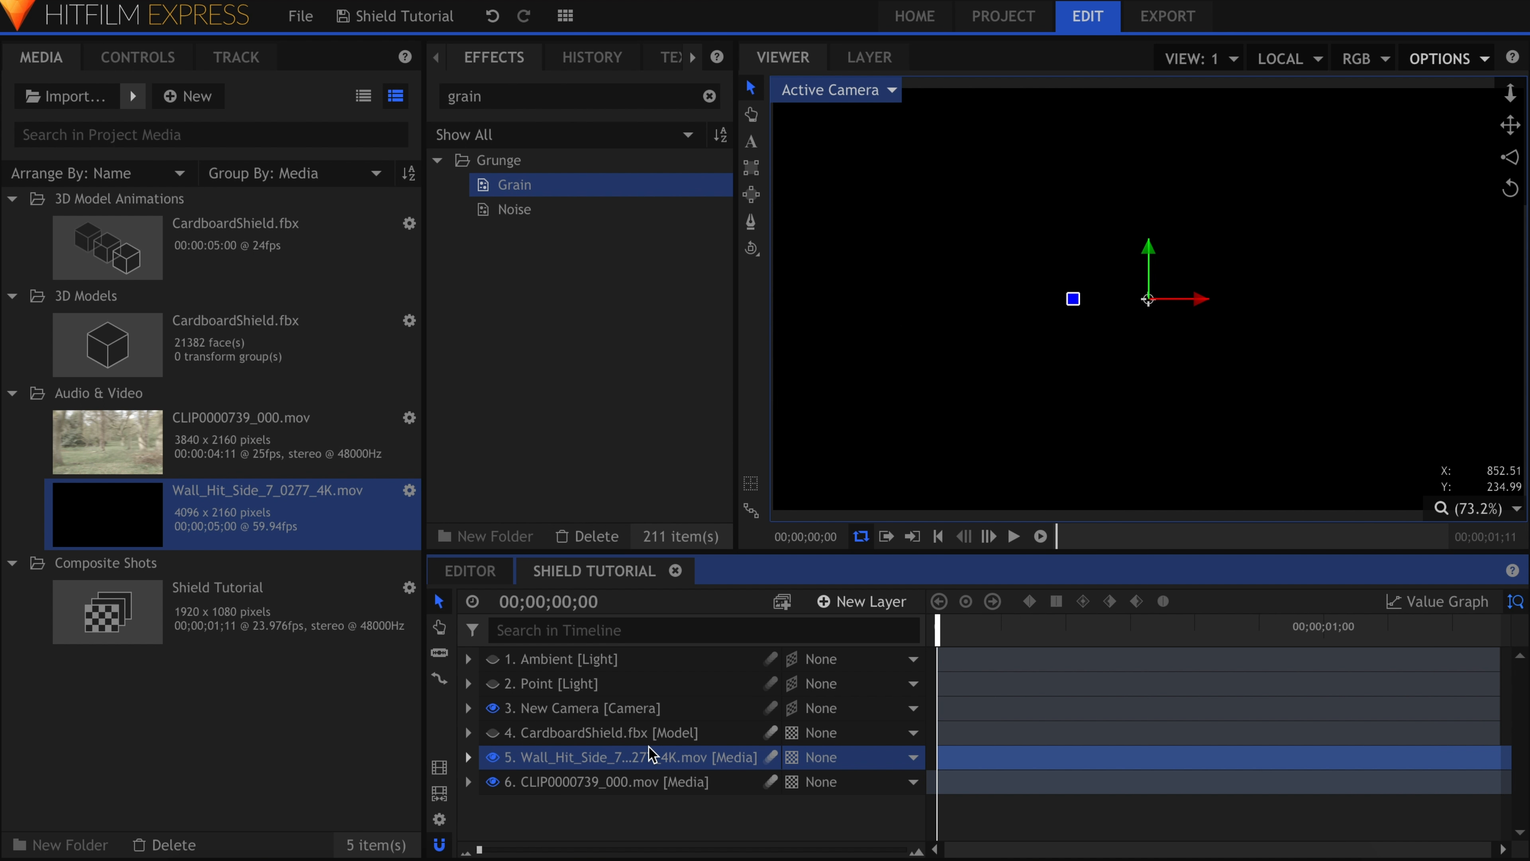
- Select the Wall_Hit_Side clip and lower its Master Saturation to -25
click(1013, 536)
text(sat)
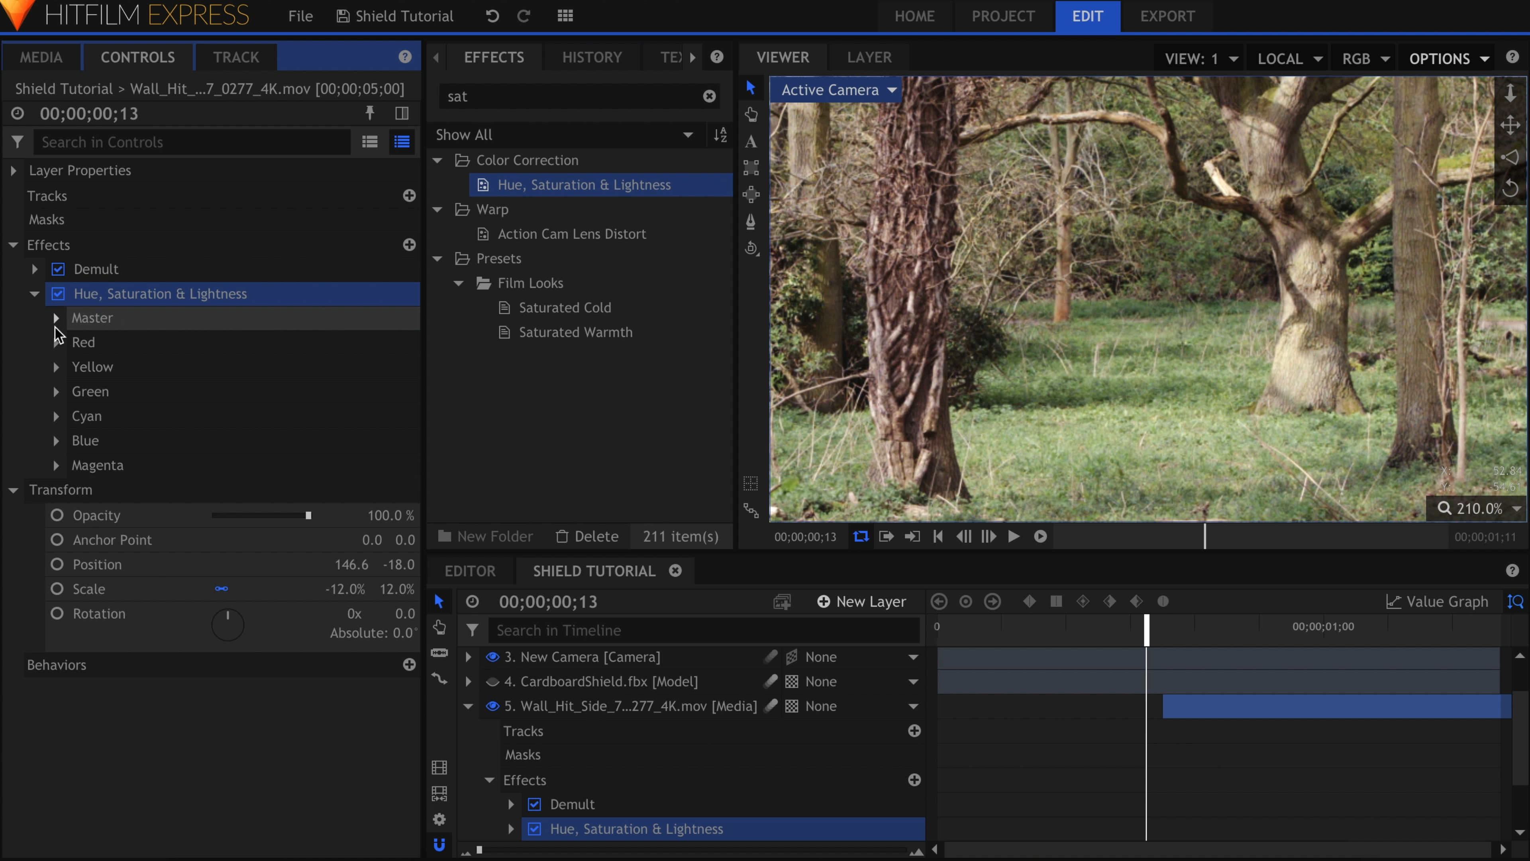
click(56, 317)
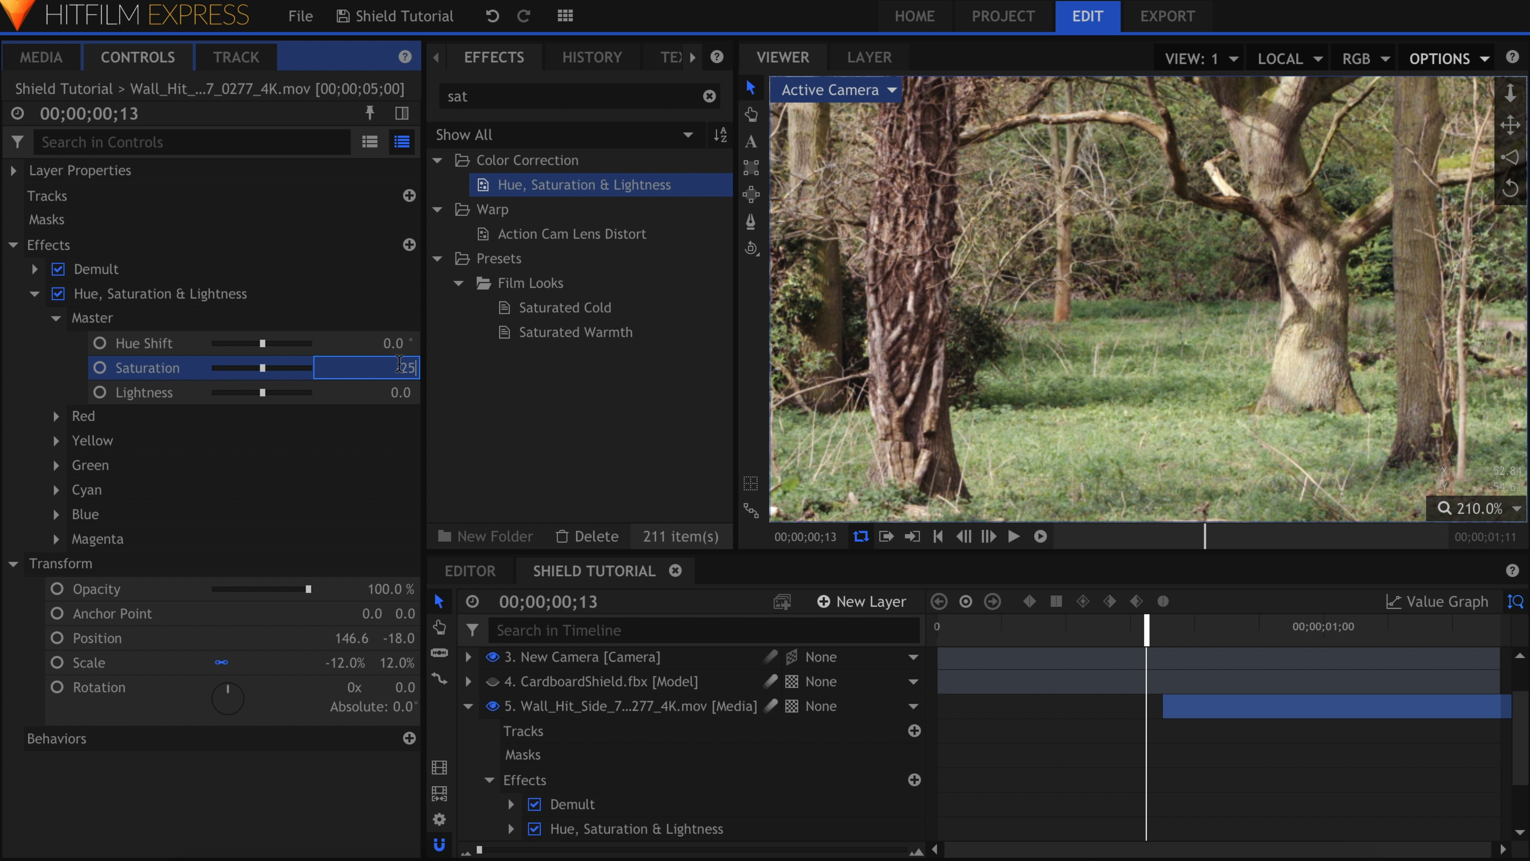